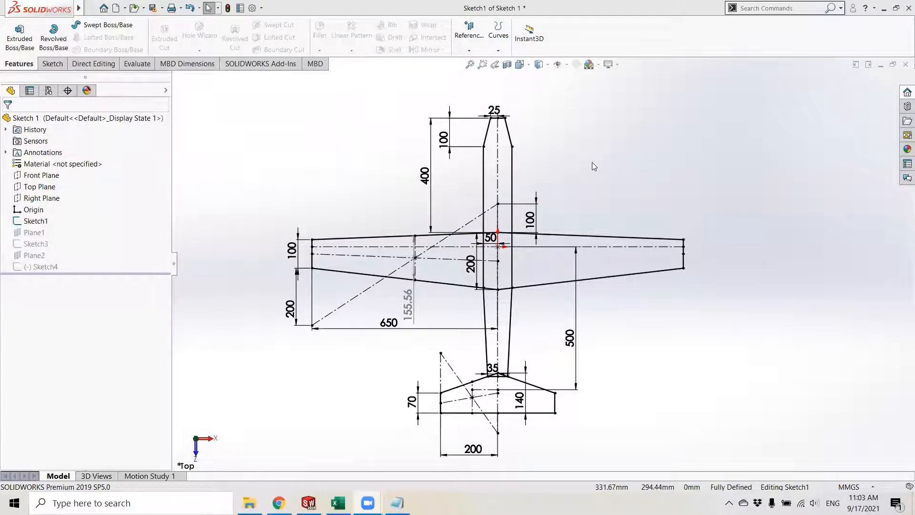
mouse_move(583, 150)
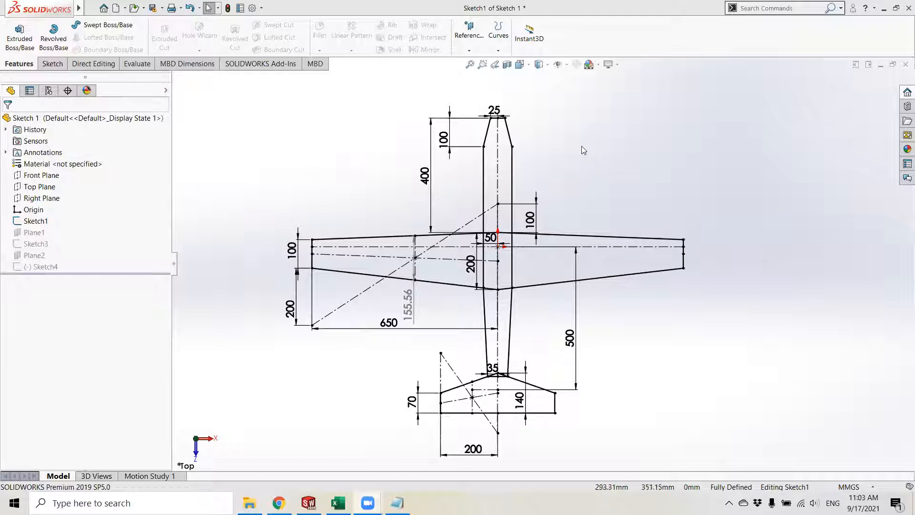
mouse_move(556, 172)
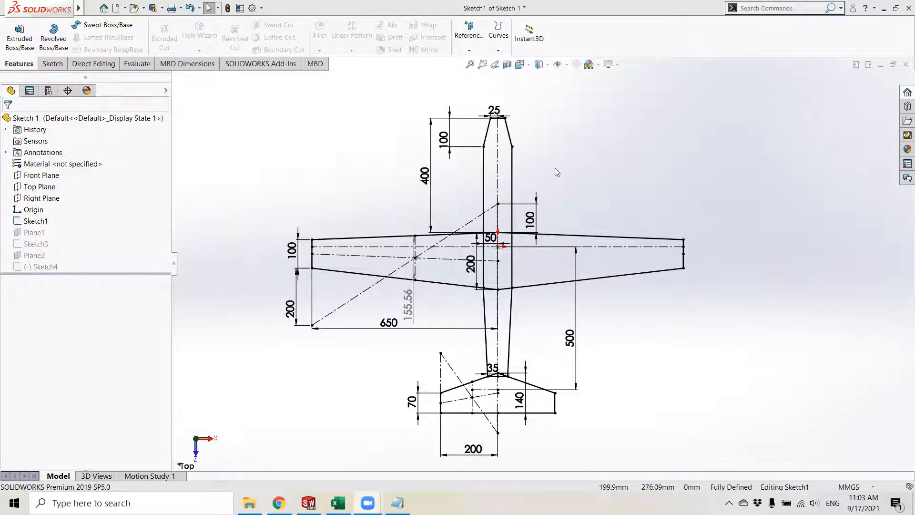
mouse_move(327, 100)
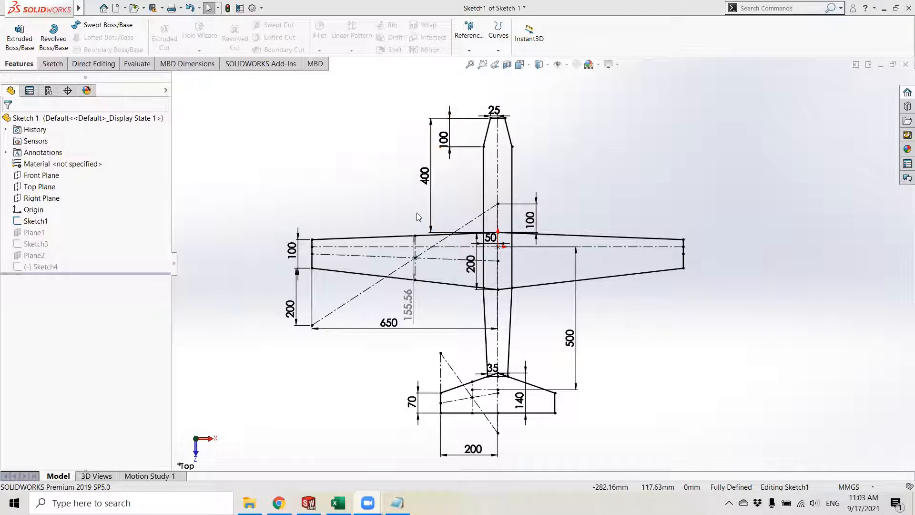
mouse_move(359, 220)
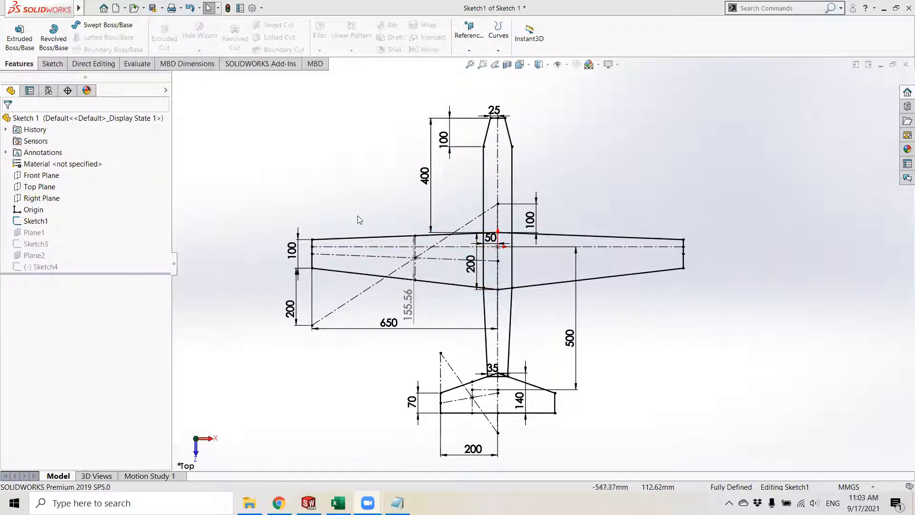
mouse_move(575, 148)
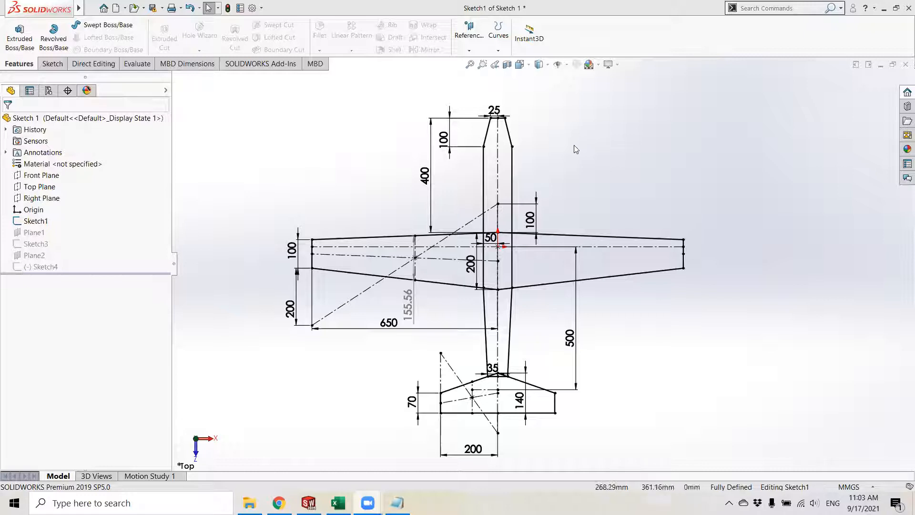
mouse_move(689, 195)
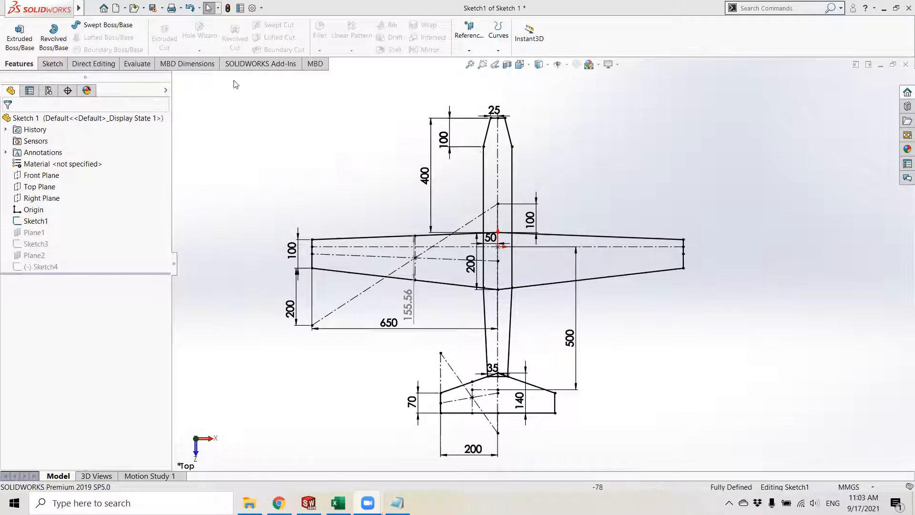
mouse_move(423, 269)
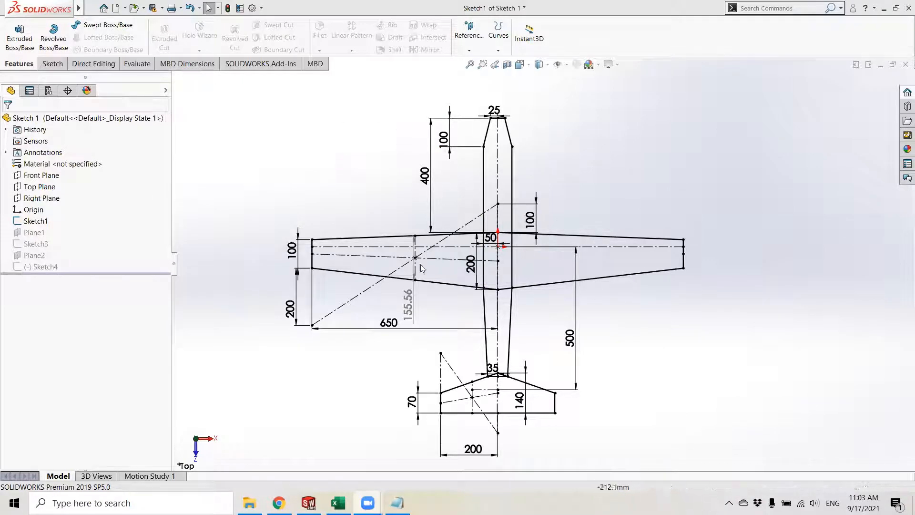
Step: Select the 200 wing root dimension in the aircraft layout sketch
click(470, 260)
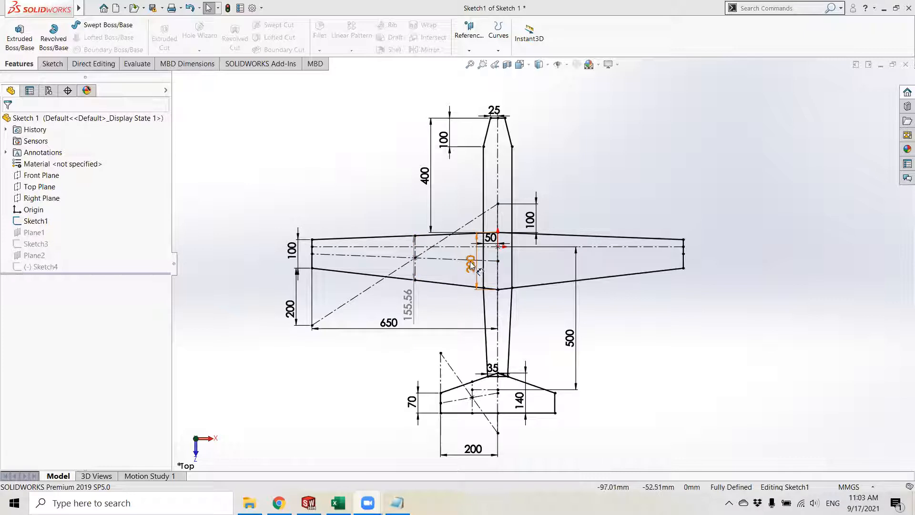
click(470, 270)
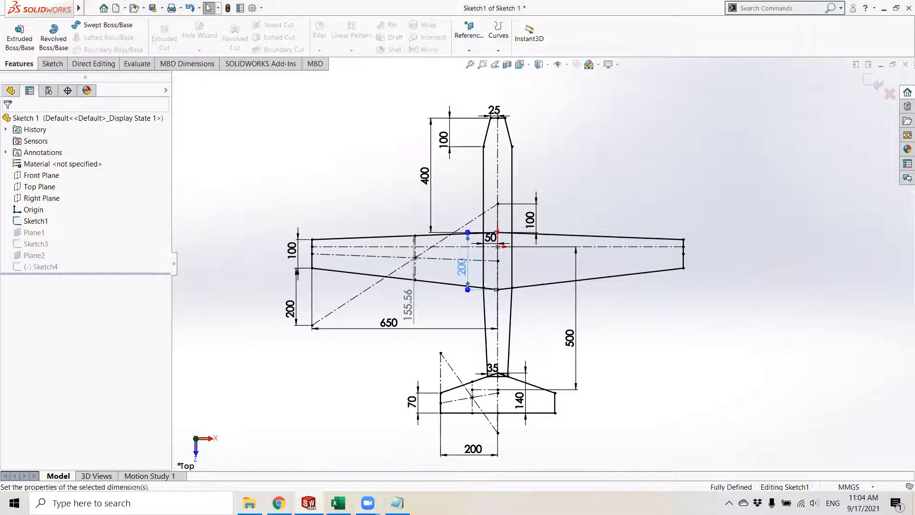
click(264, 246)
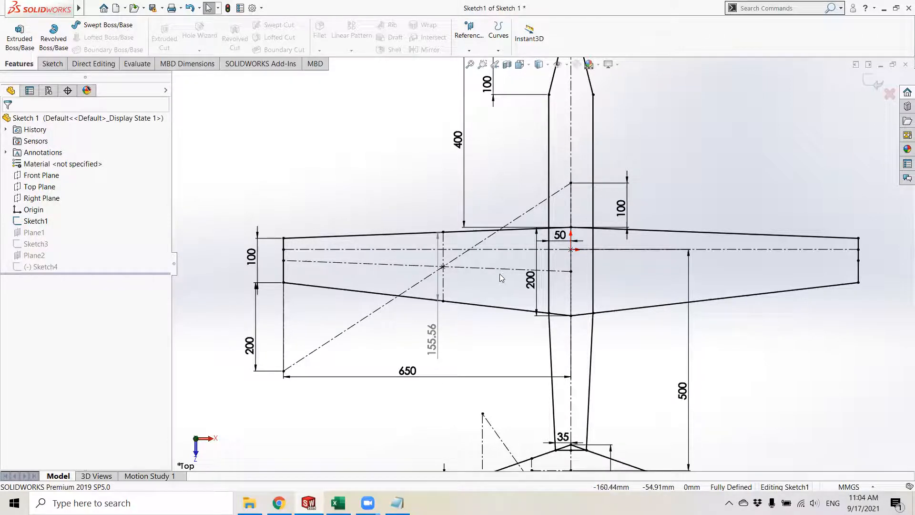
mouse_move(290, 344)
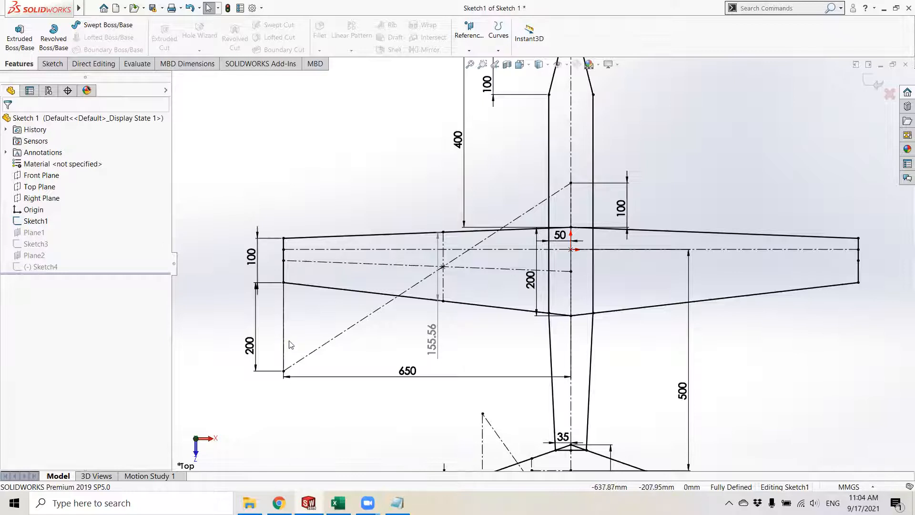
Step: Compare the NACA 2412 and NACA 0012 airfoil pages on the reference website
click(279, 502)
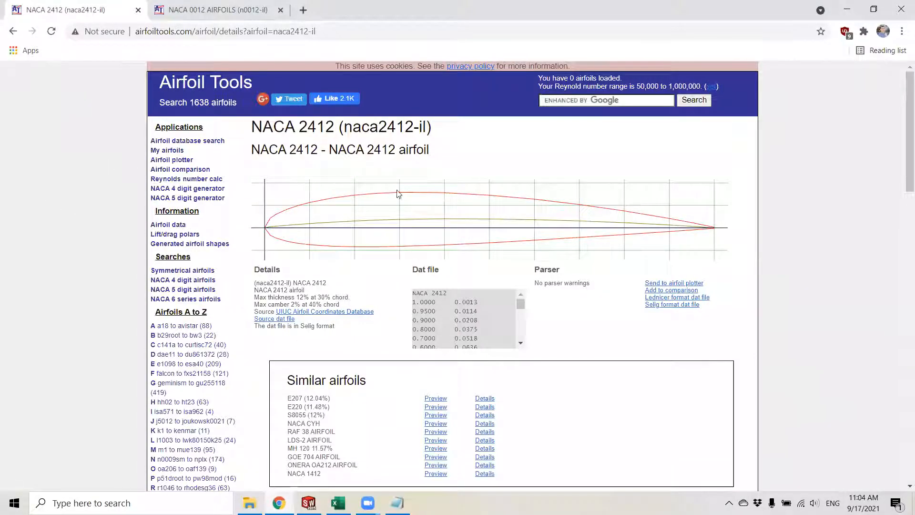
mouse_move(187, 75)
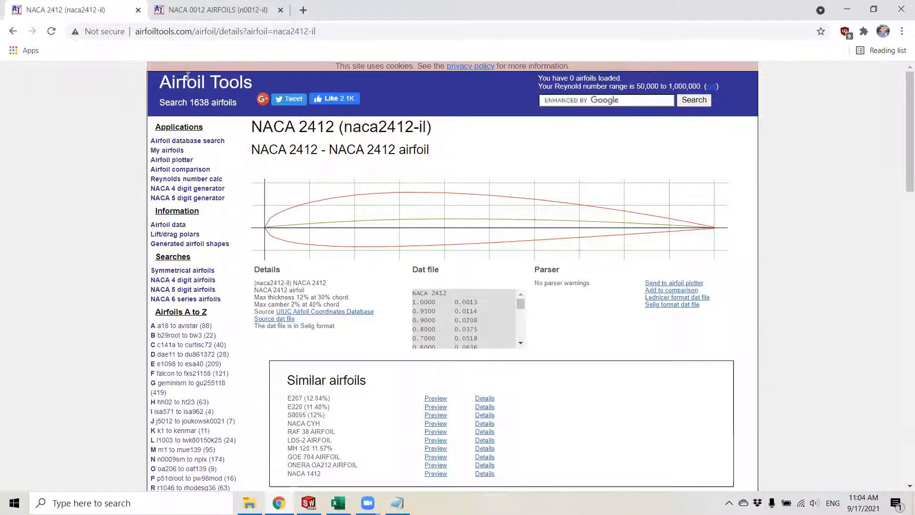
mouse_move(366, 255)
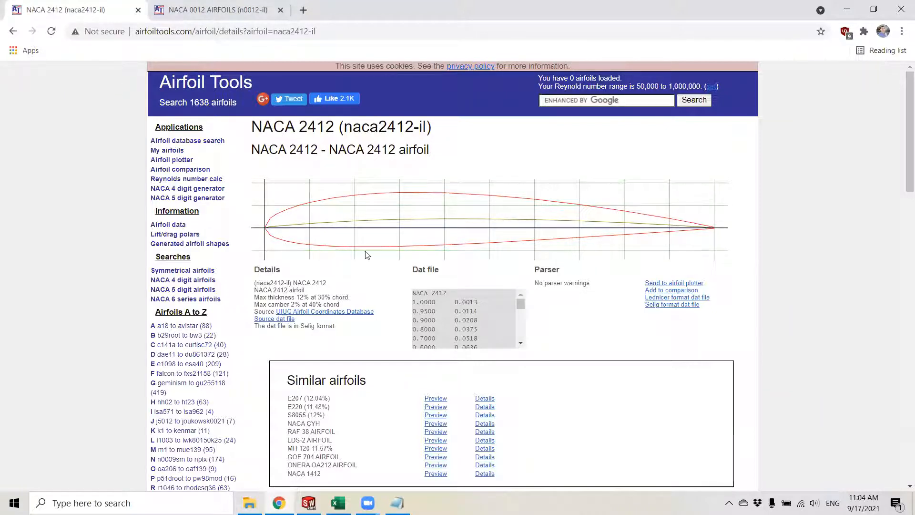
mouse_move(440, 227)
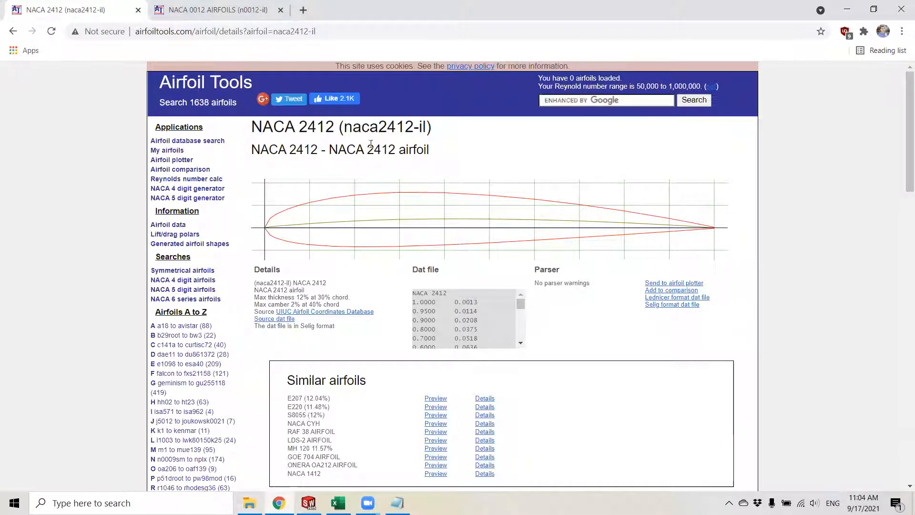
double_click(293, 127)
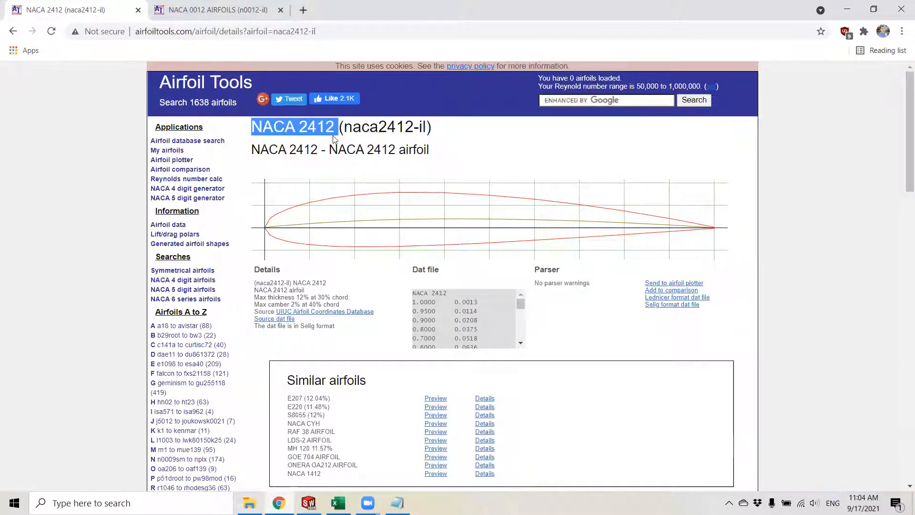
click(216, 10)
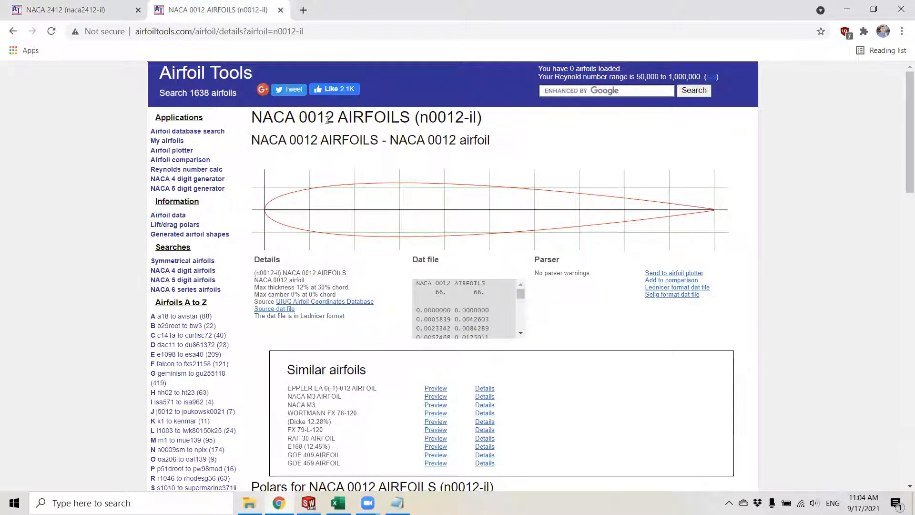
click(70, 10)
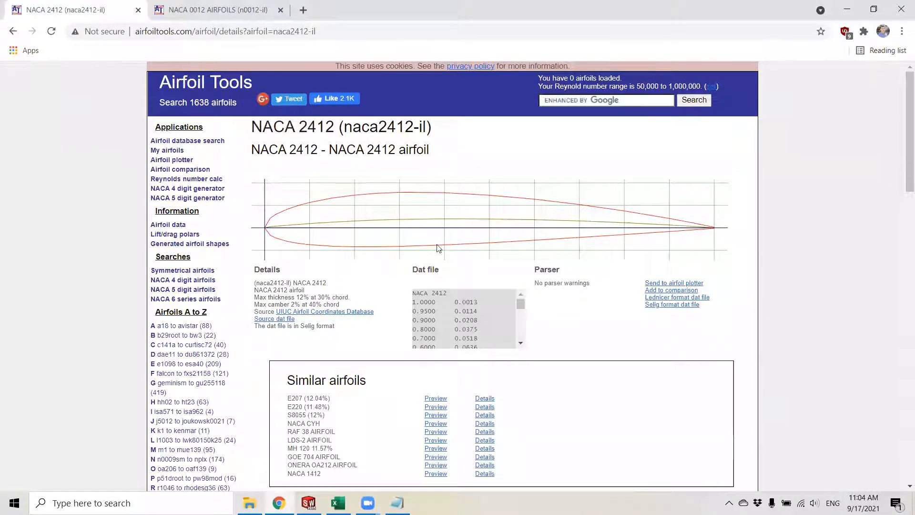
mouse_move(274, 319)
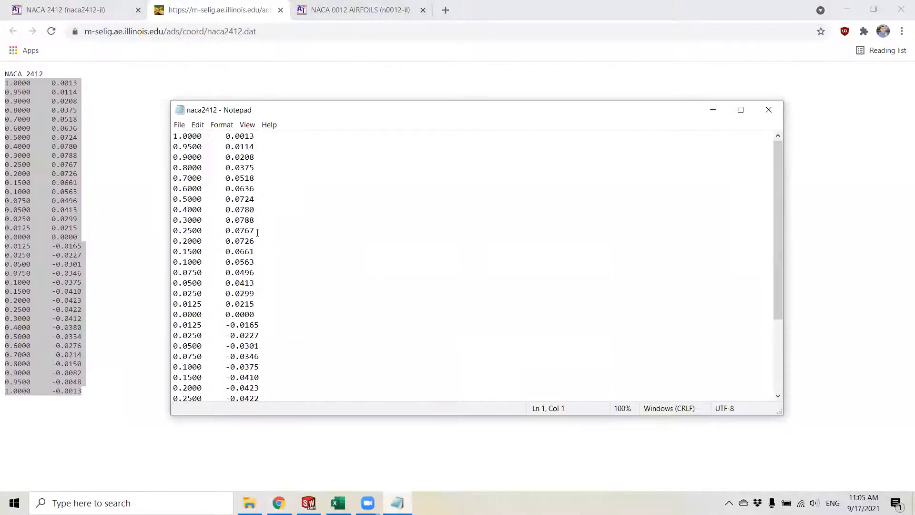
Step: Review the naca2412 coordinates in Notepad and bring back the NACA 0012 page
click(254, 177)
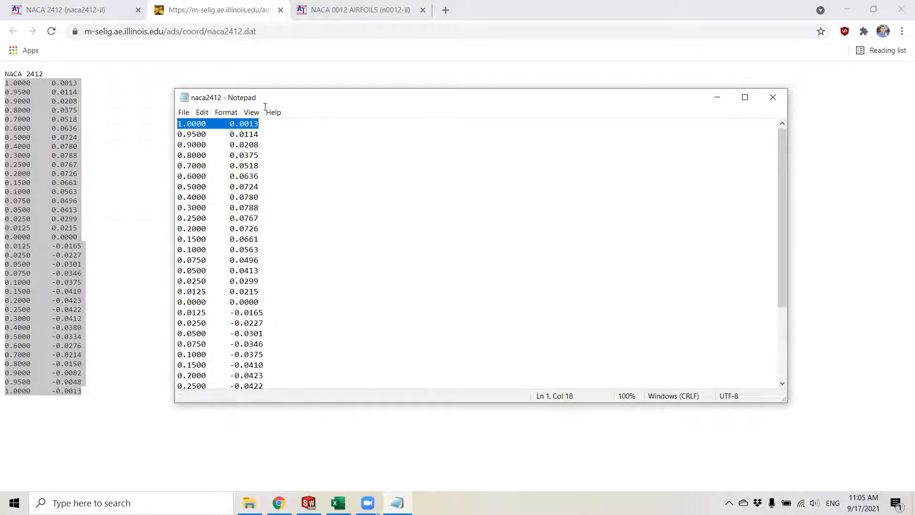
click(178, 123)
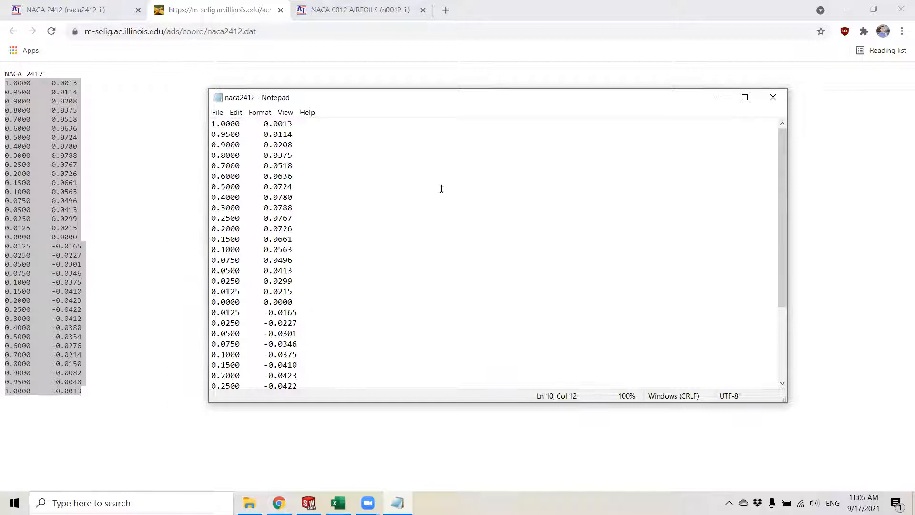
click(360, 10)
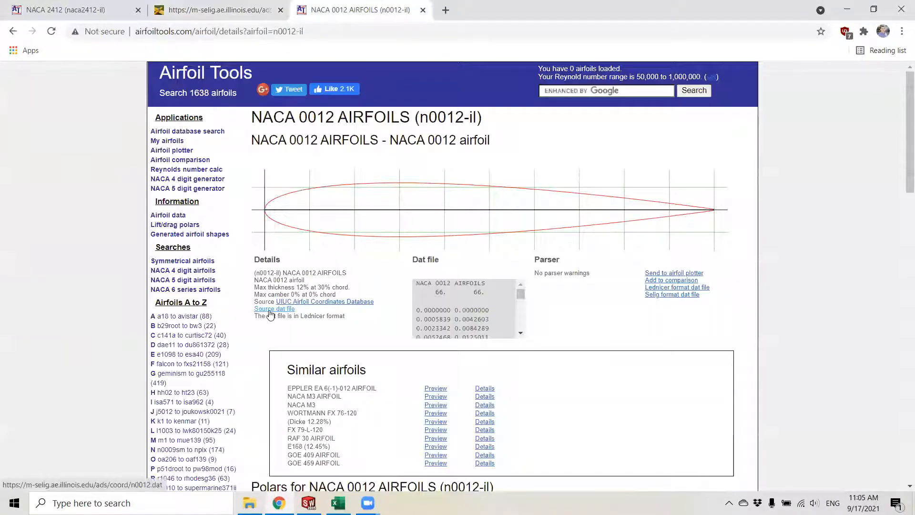
Step: Open the NACA 0012 source coordinates, review the existing naca0012 file, then close it and its folder
click(274, 308)
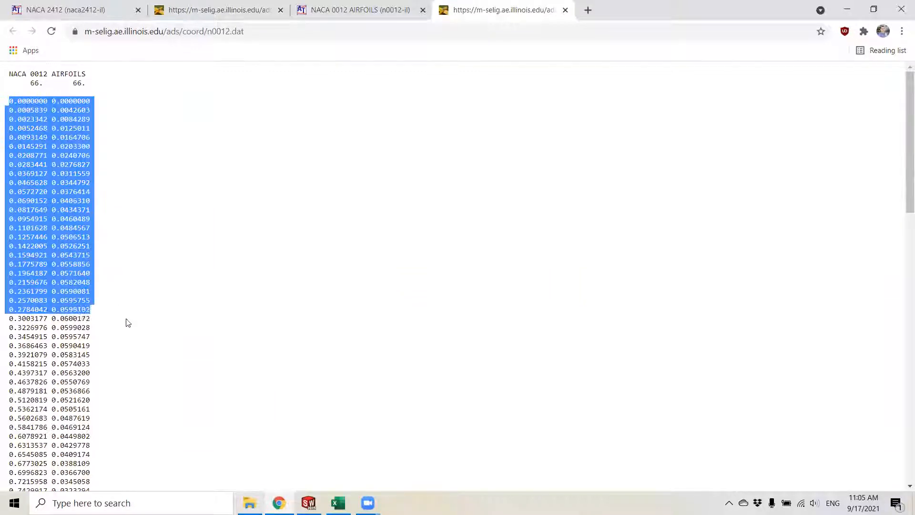
right_click(47, 356)
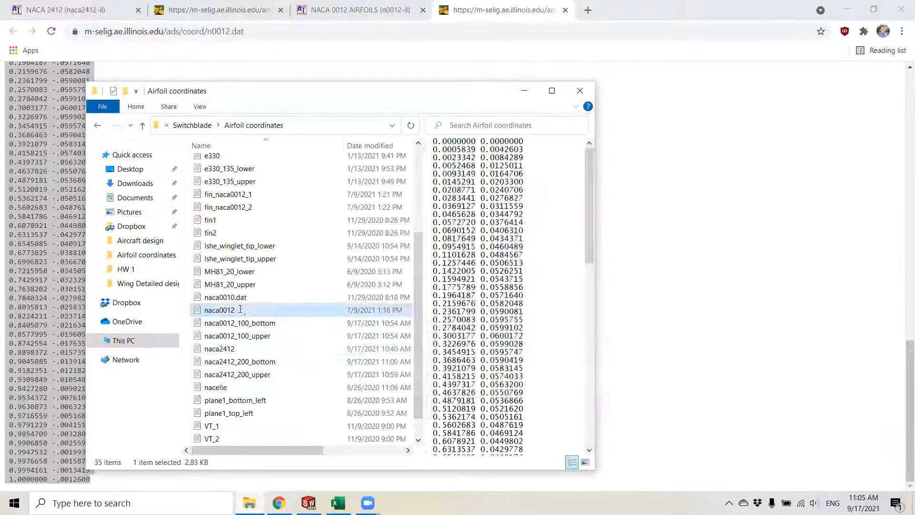
double_click(220, 310)
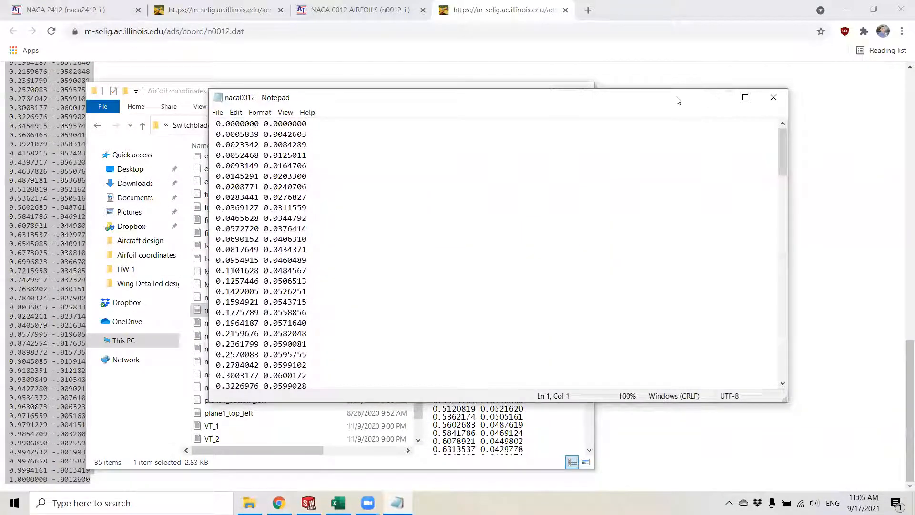
click(774, 98)
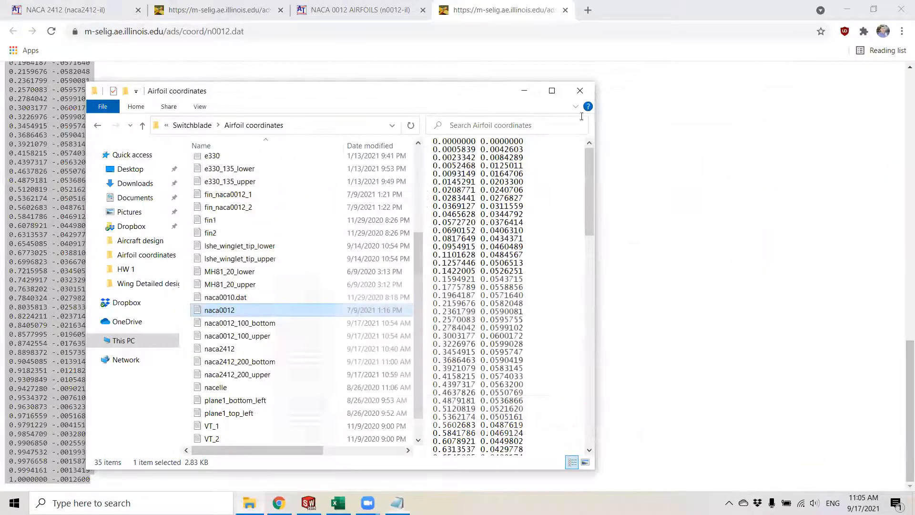
click(580, 91)
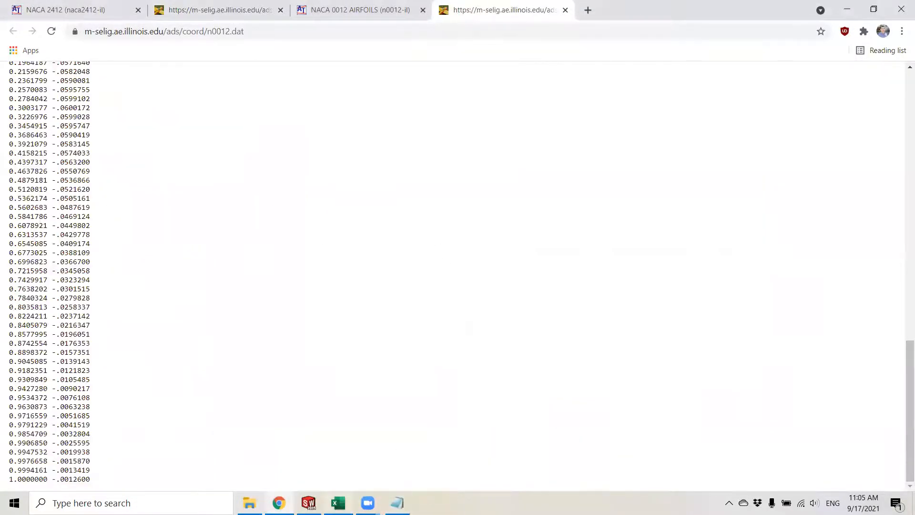
click(338, 502)
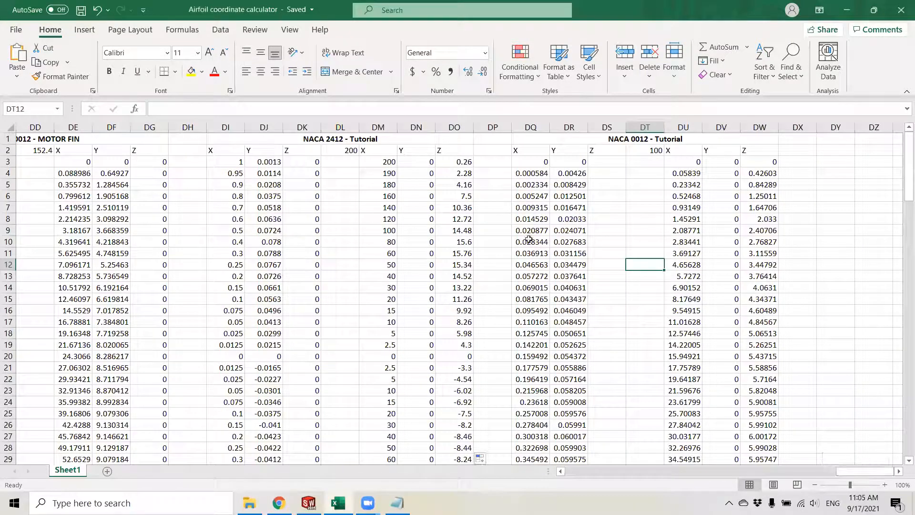
click(378, 185)
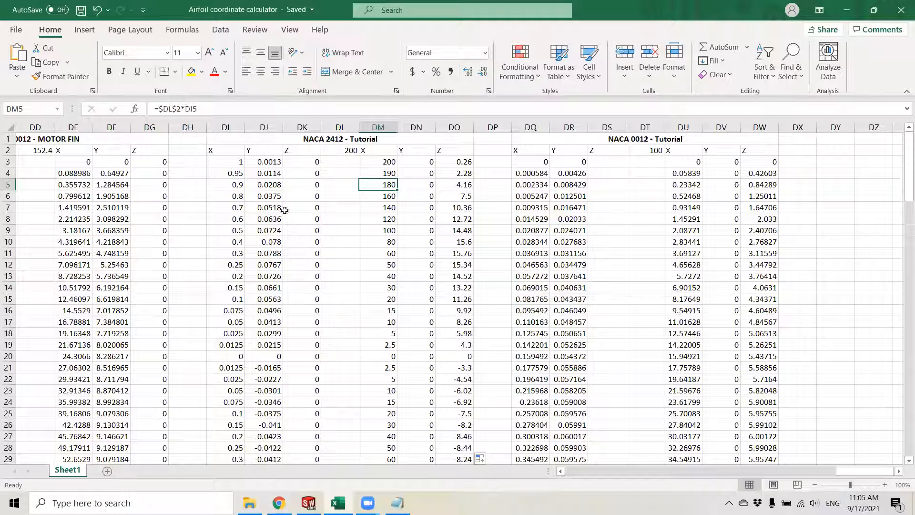
click(397, 502)
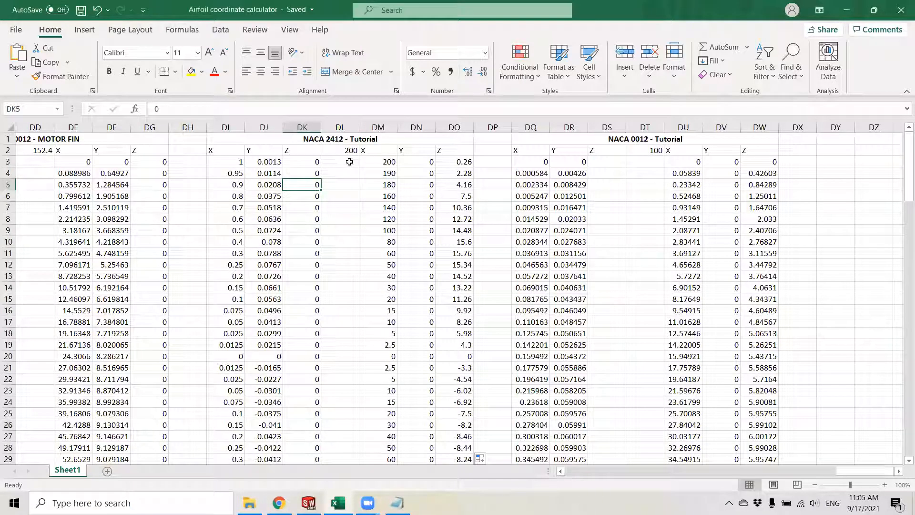
mouse_move(372, 164)
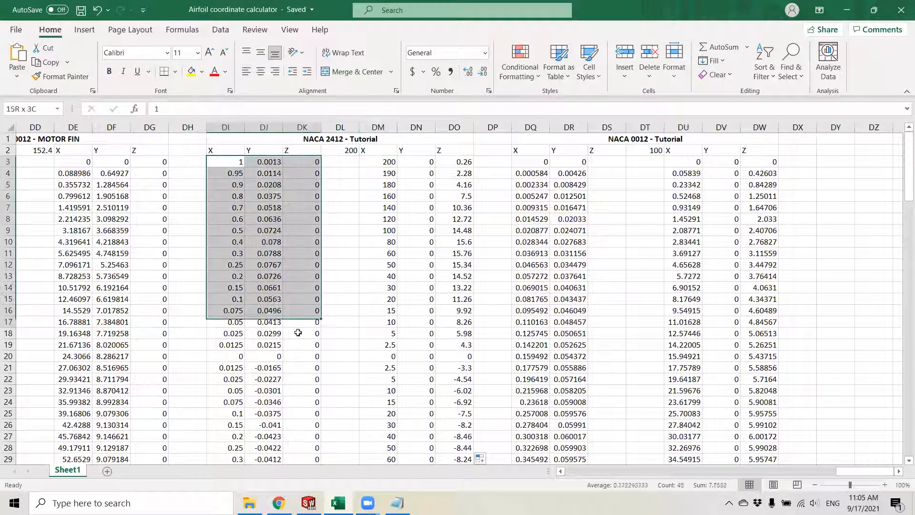
click(337, 138)
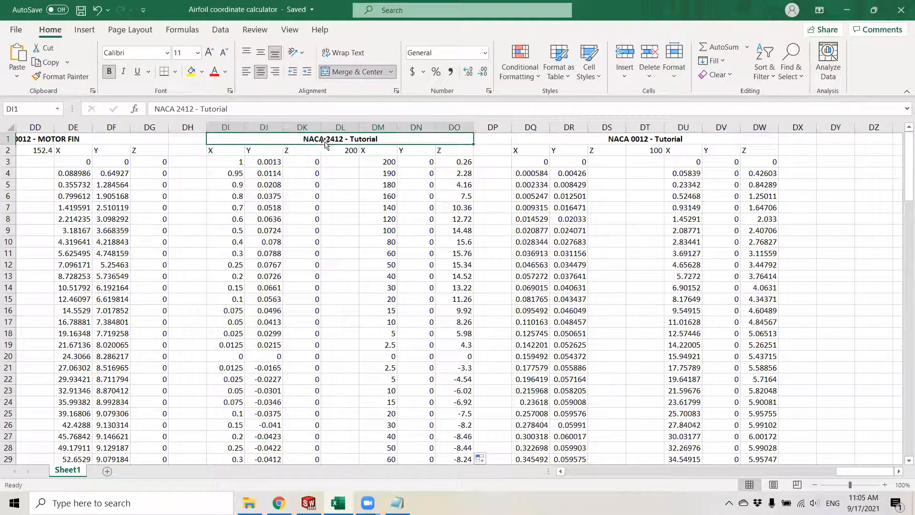
click(225, 162)
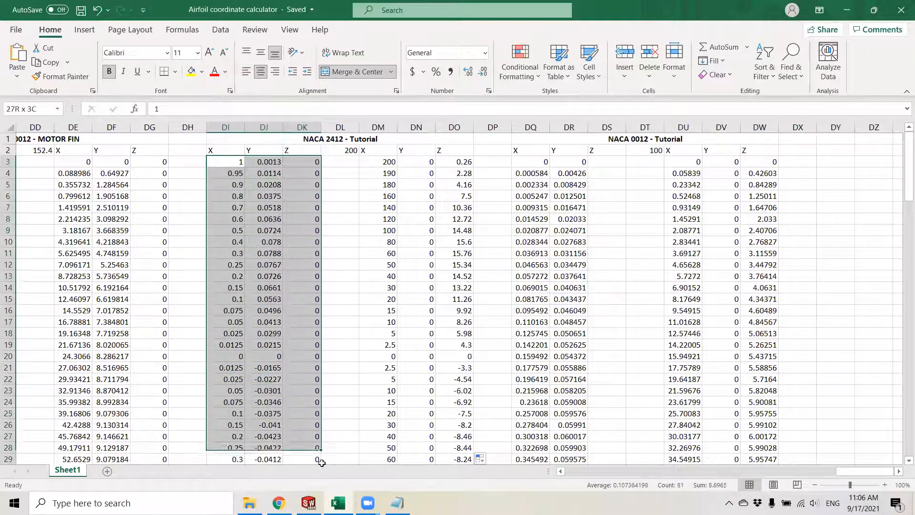
scroll(down, 3)
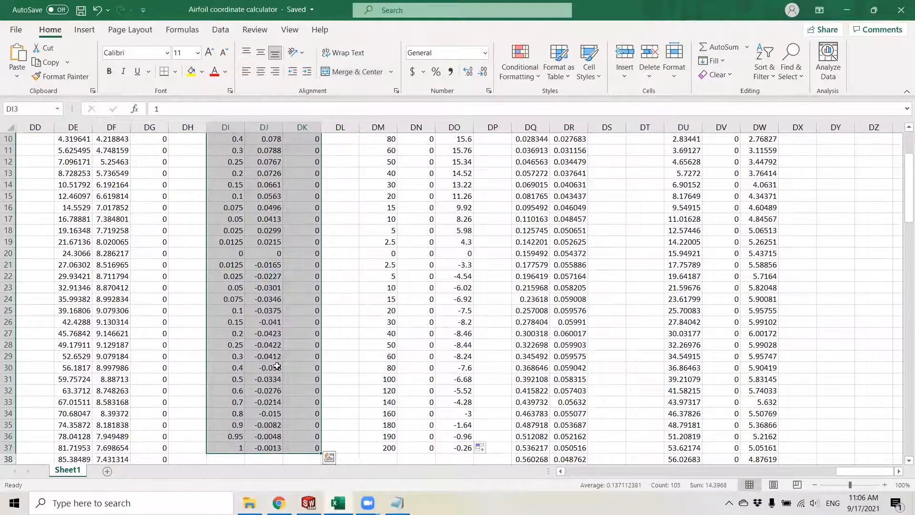
scroll(up, 3)
text(=$DL$2*DI3)
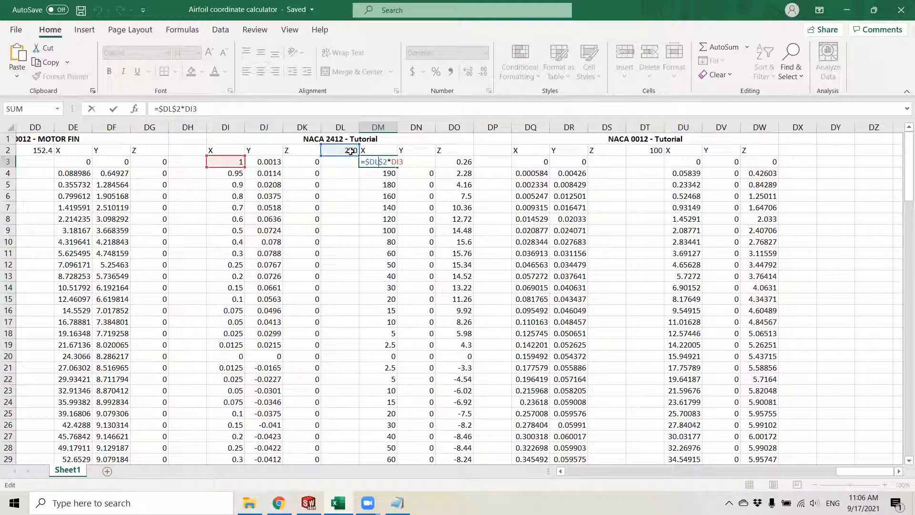
key(Return)
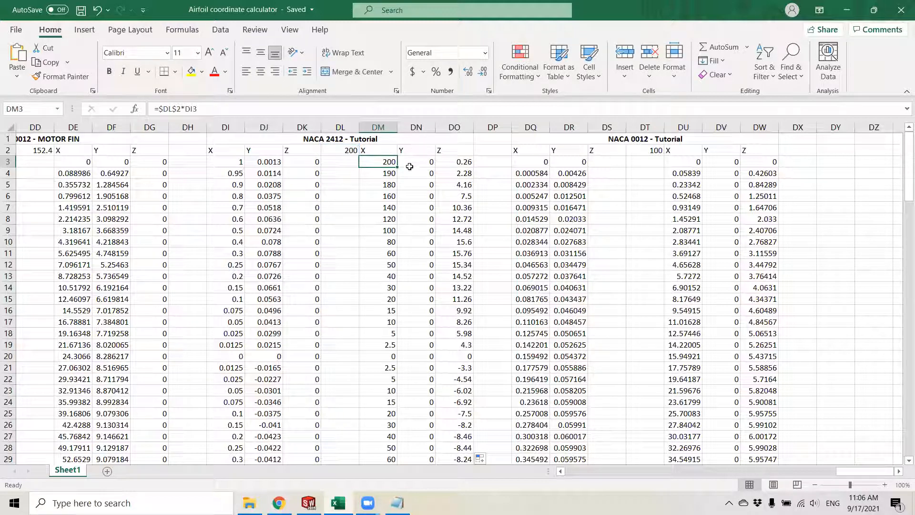
click(417, 161)
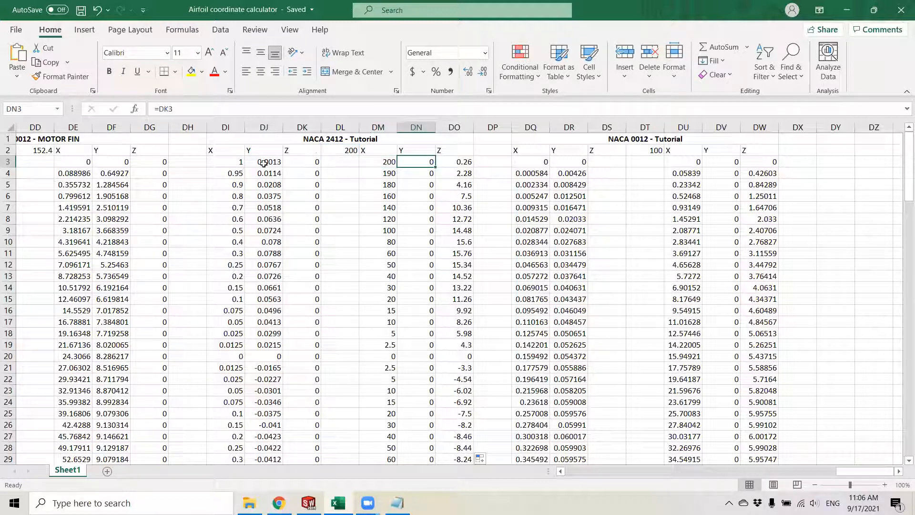
click(264, 161)
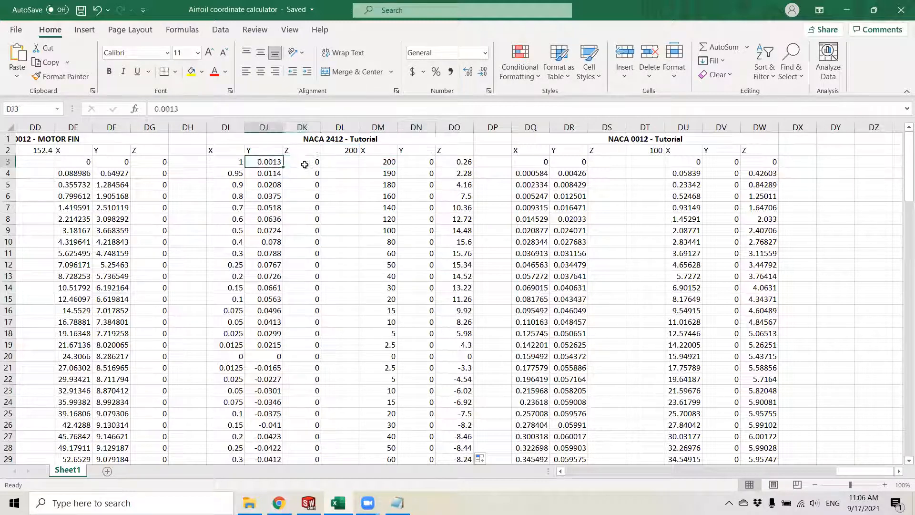
click(415, 162)
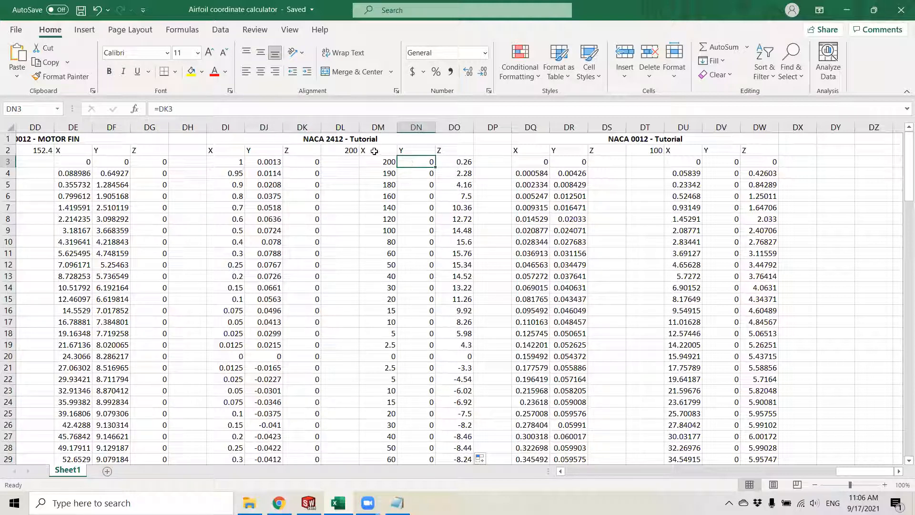
click(378, 150)
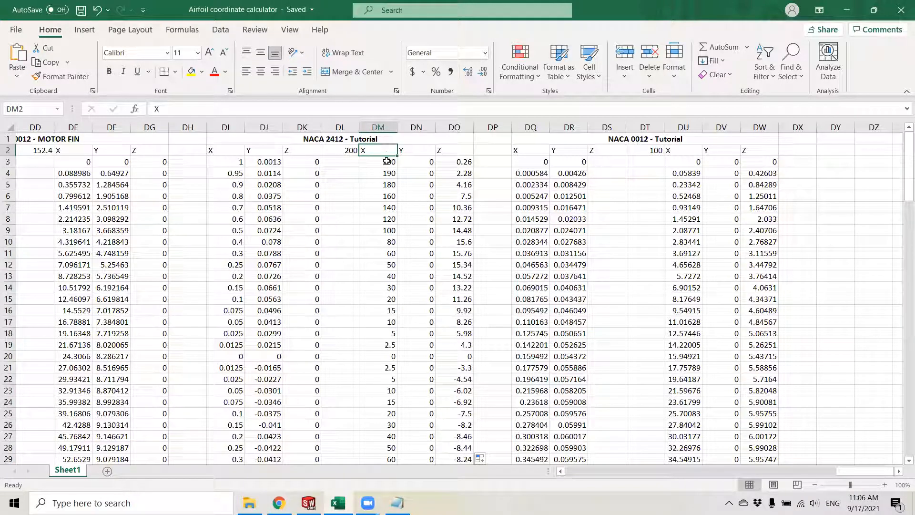
mouse_move(385, 160)
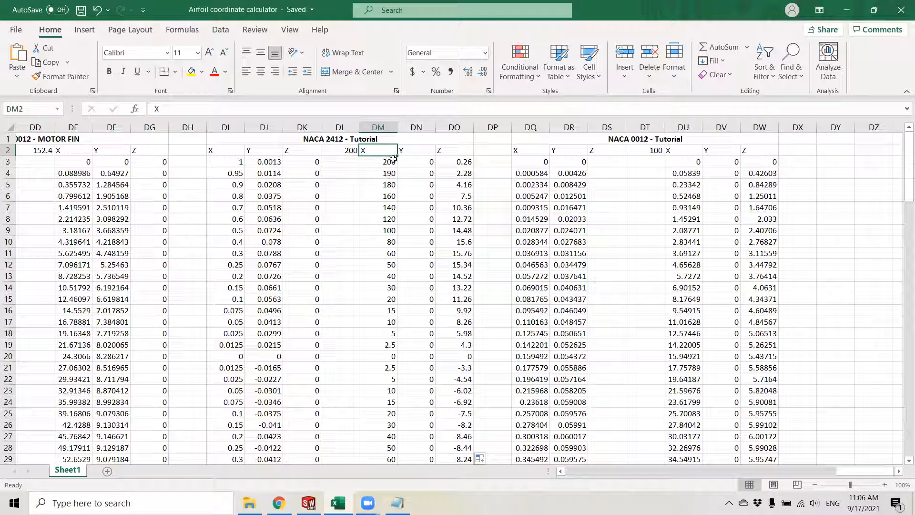
click(416, 162)
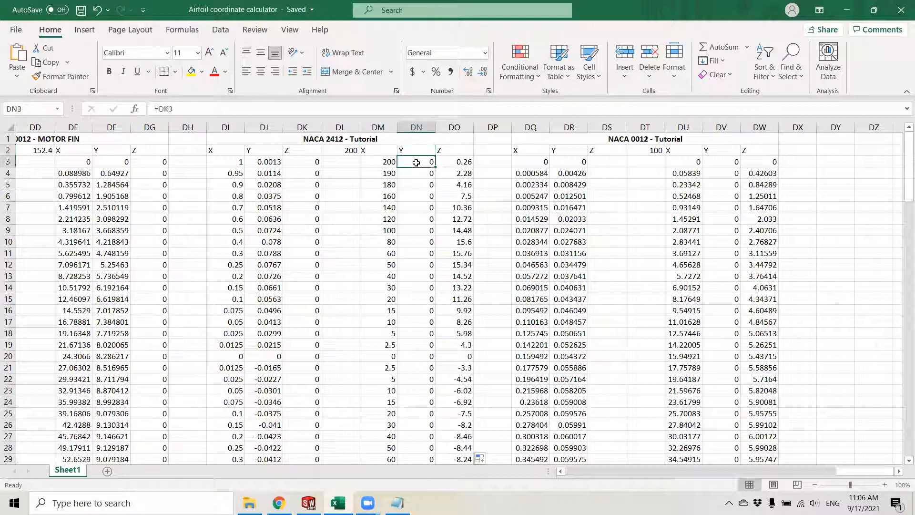
click(416, 150)
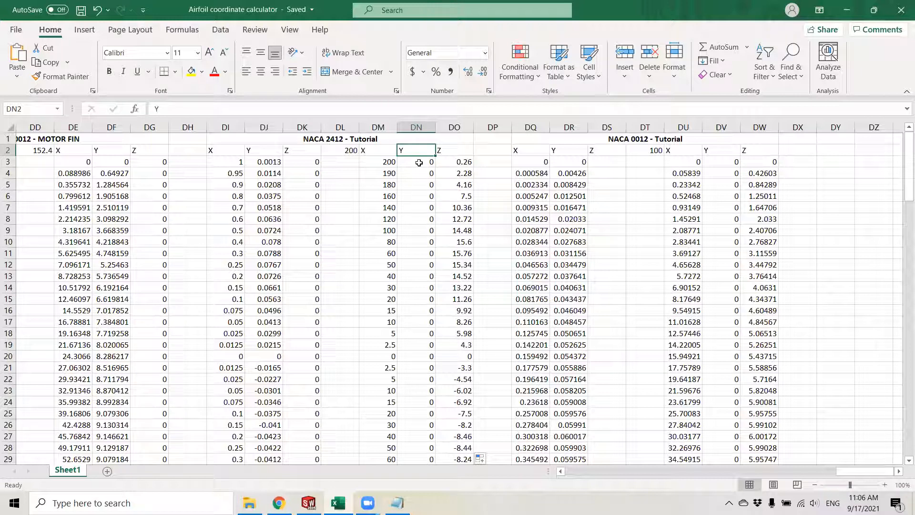
click(455, 150)
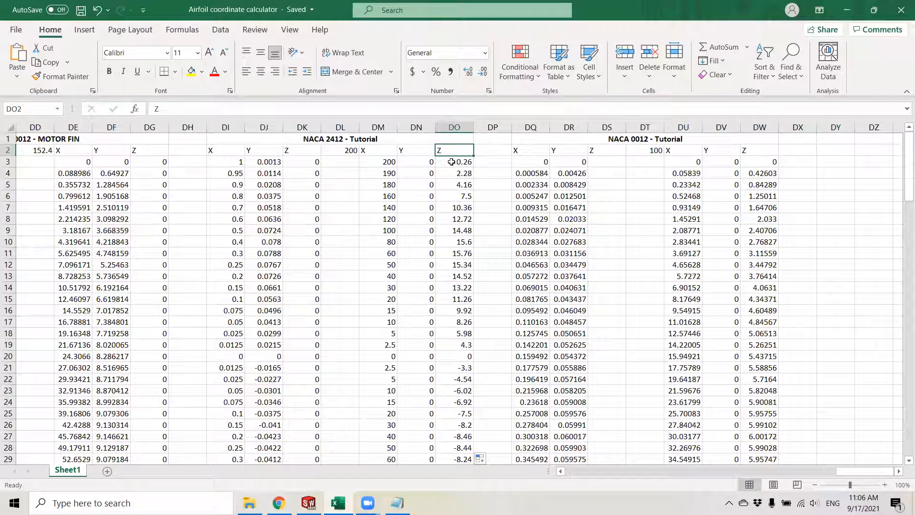
click(455, 162)
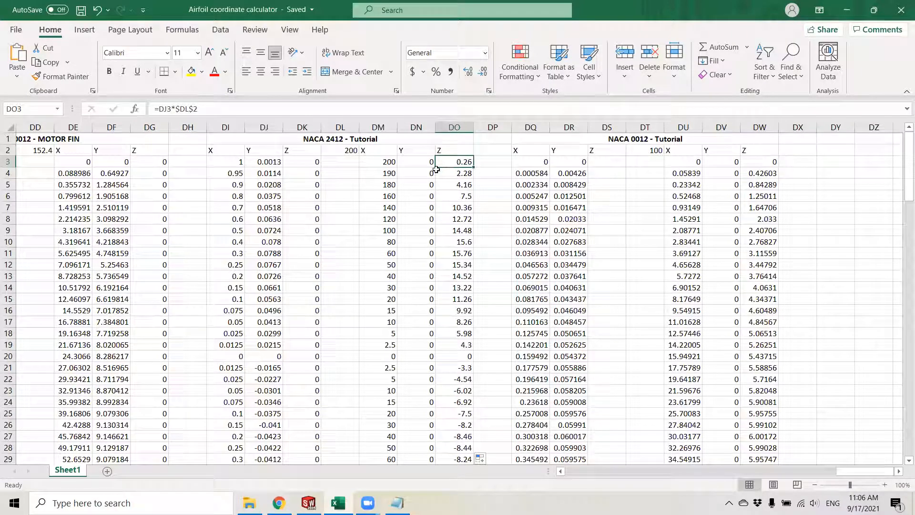
mouse_move(292, 169)
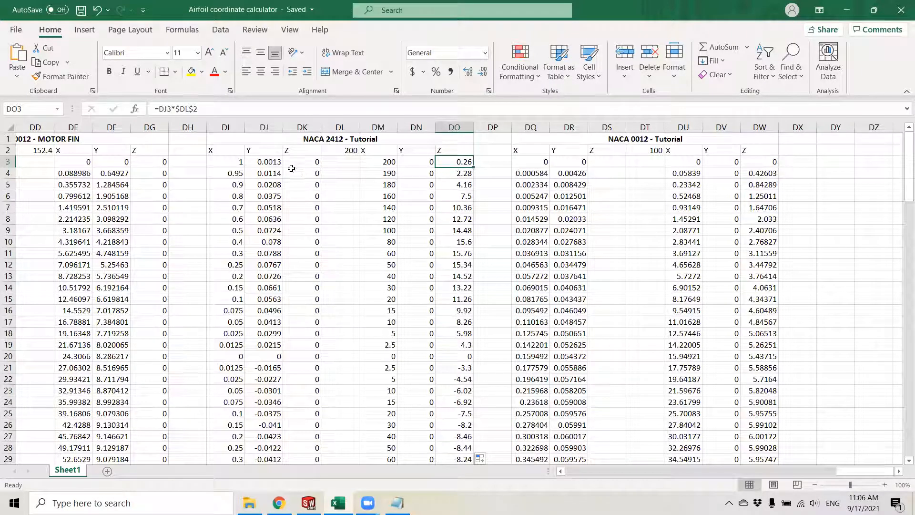
click(263, 162)
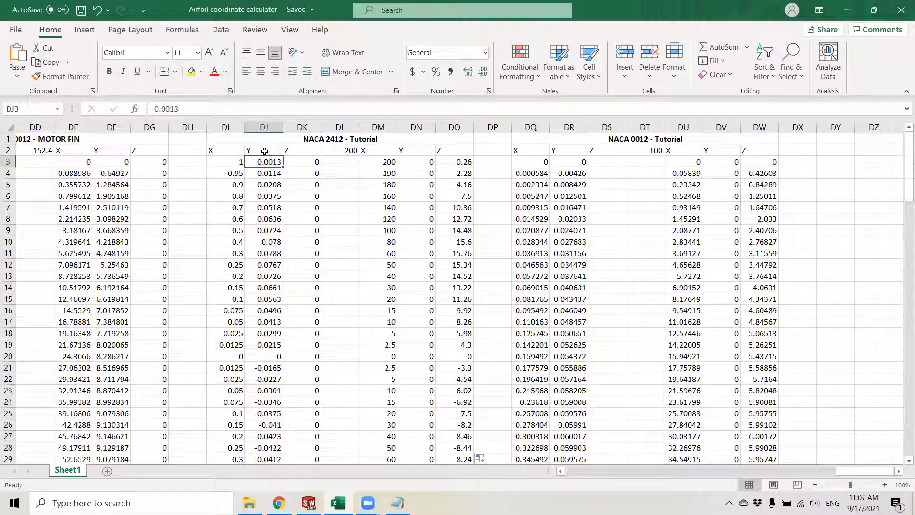
click(454, 161)
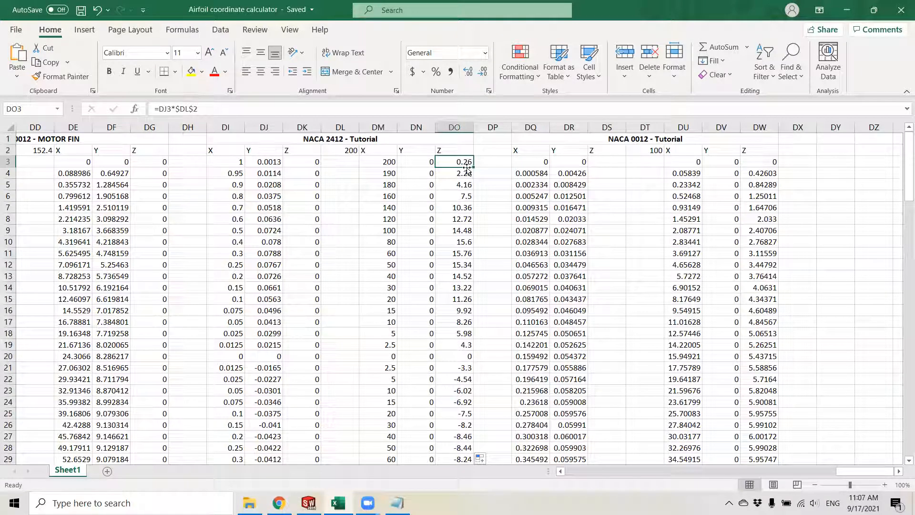
mouse_move(460, 175)
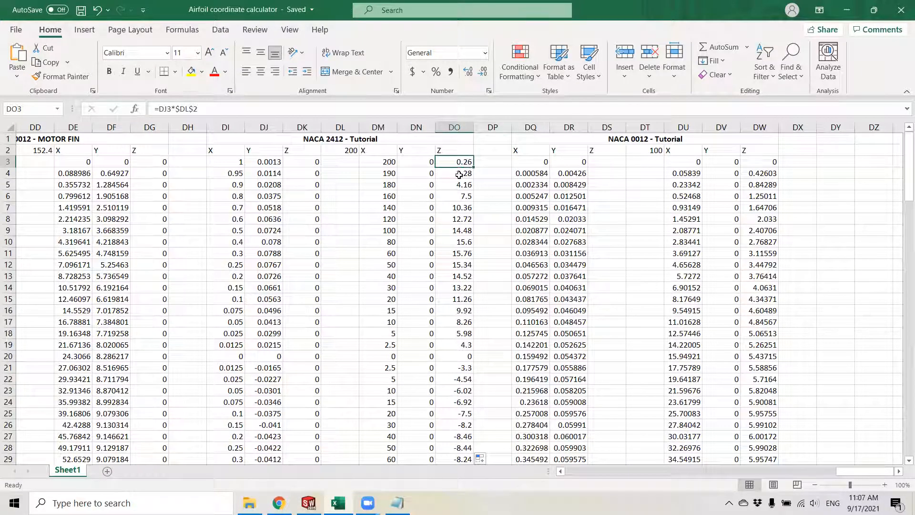
click(454, 218)
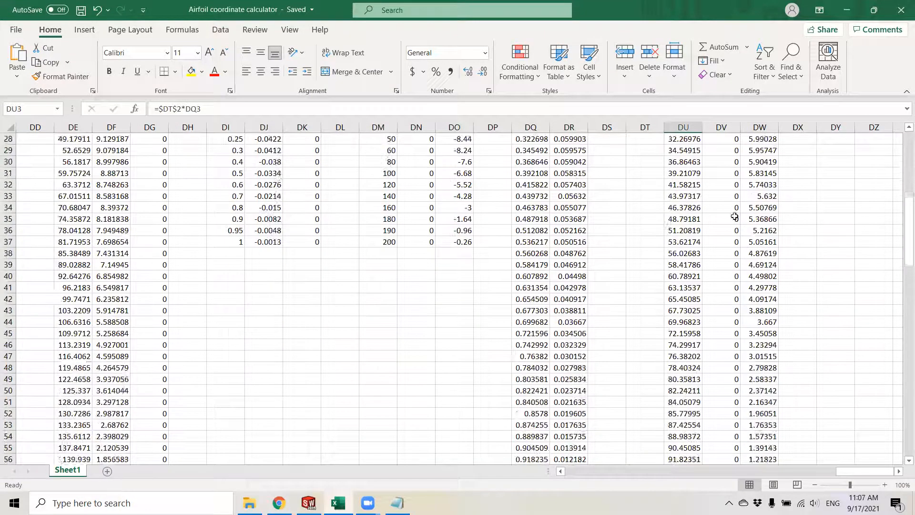
scroll(up, 3)
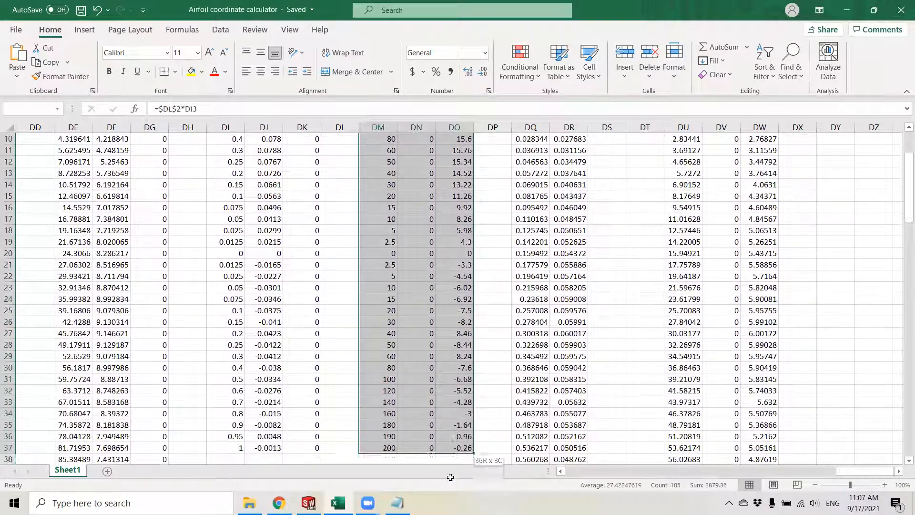
Step: Check the naca2412_200 coordinate files against the scaled DM3:DO20 sheet values, then close them
scroll(up, 3)
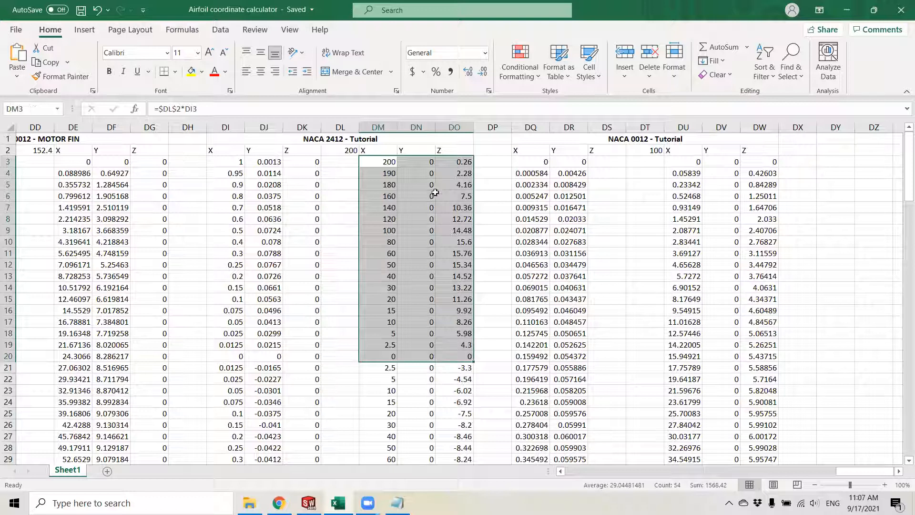
mouse_move(415, 169)
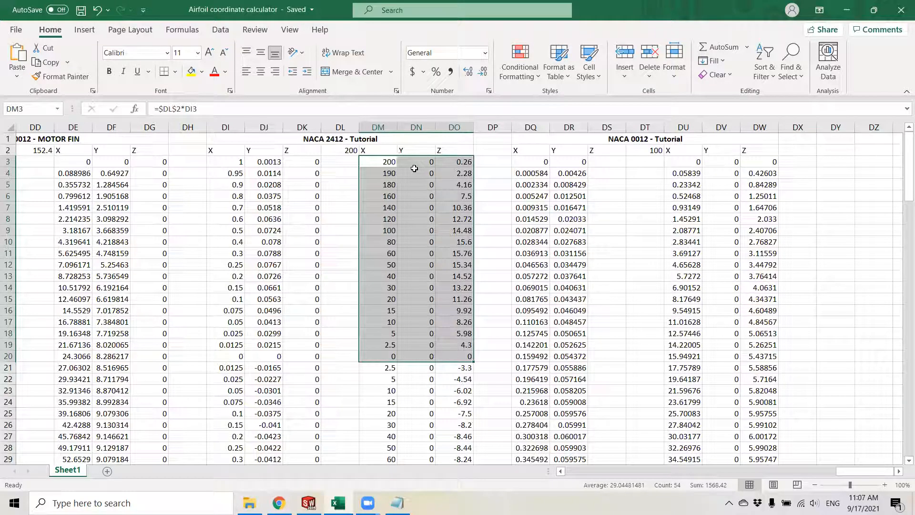
mouse_move(385, 159)
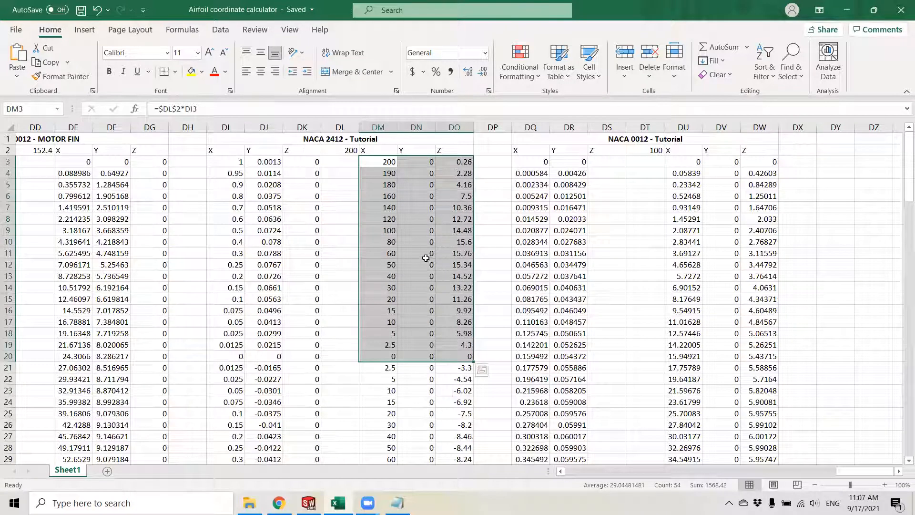
click(377, 378)
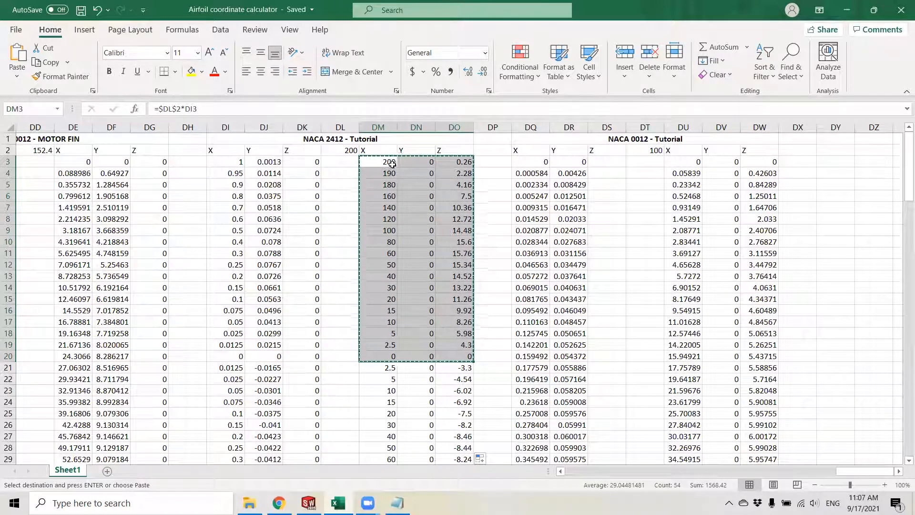
mouse_move(369, 305)
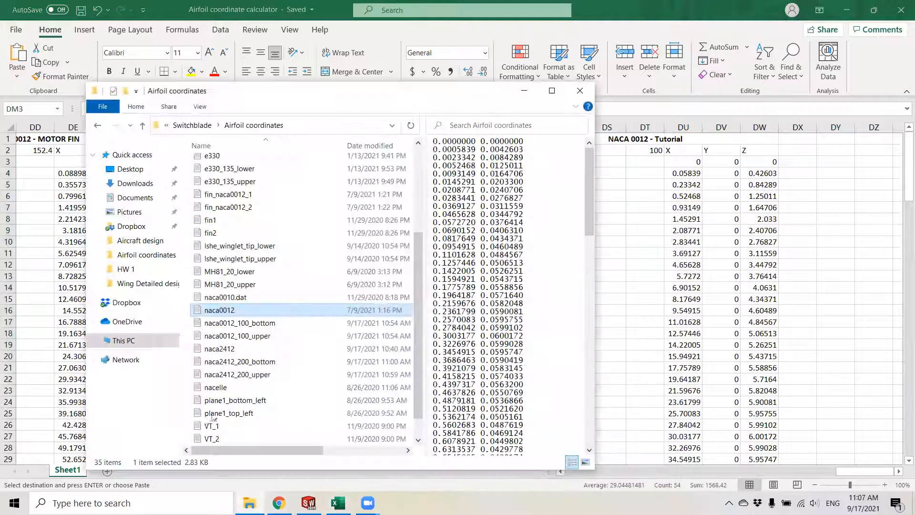
mouse_move(239, 361)
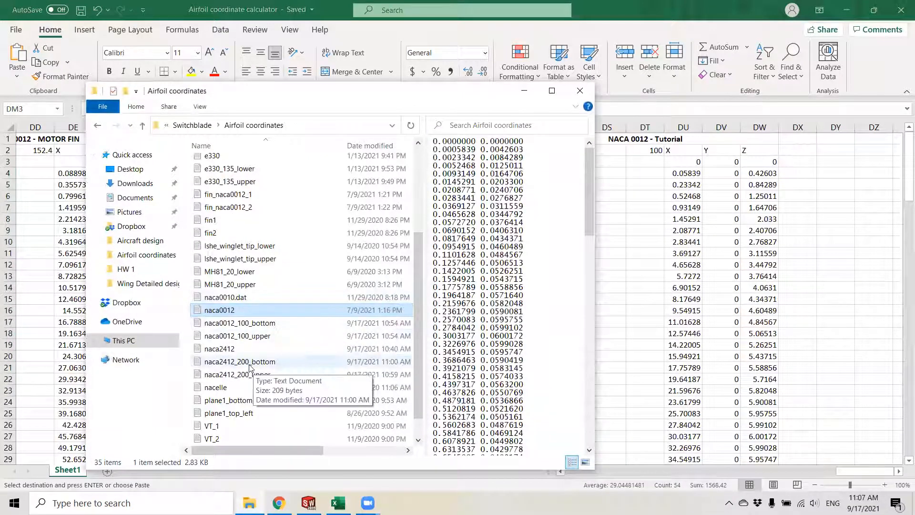
double_click(240, 361)
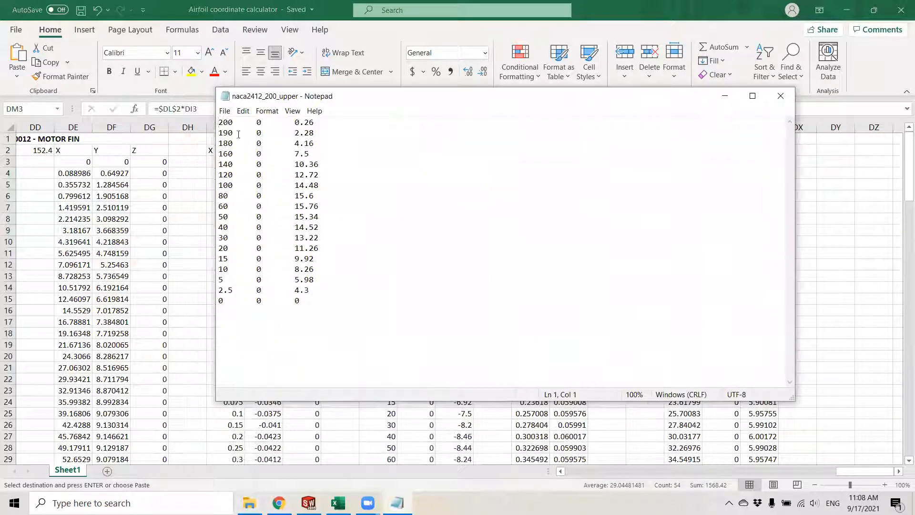
key(ctrl+a)
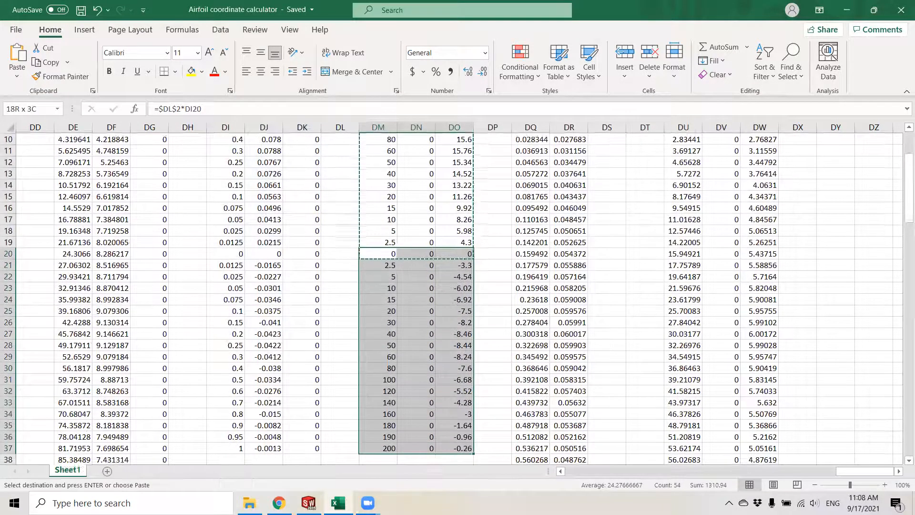
scroll(down, 3)
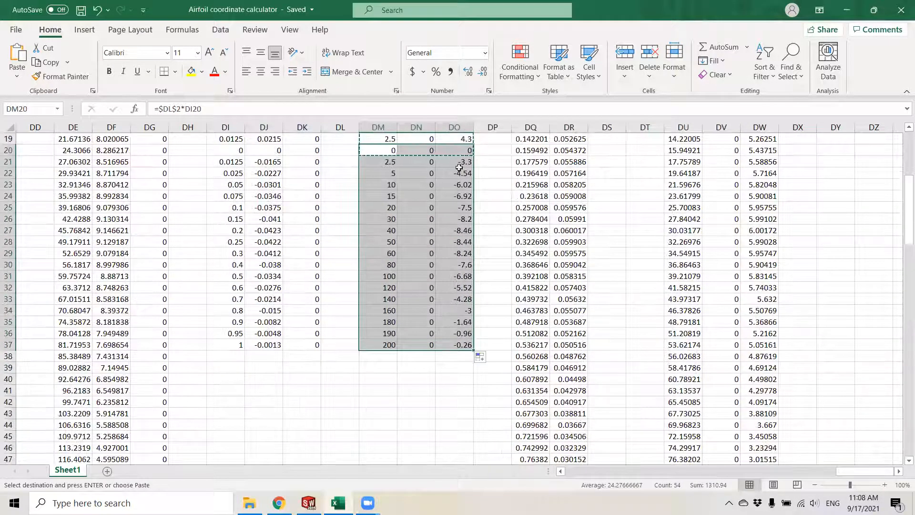
scroll(up, 3)
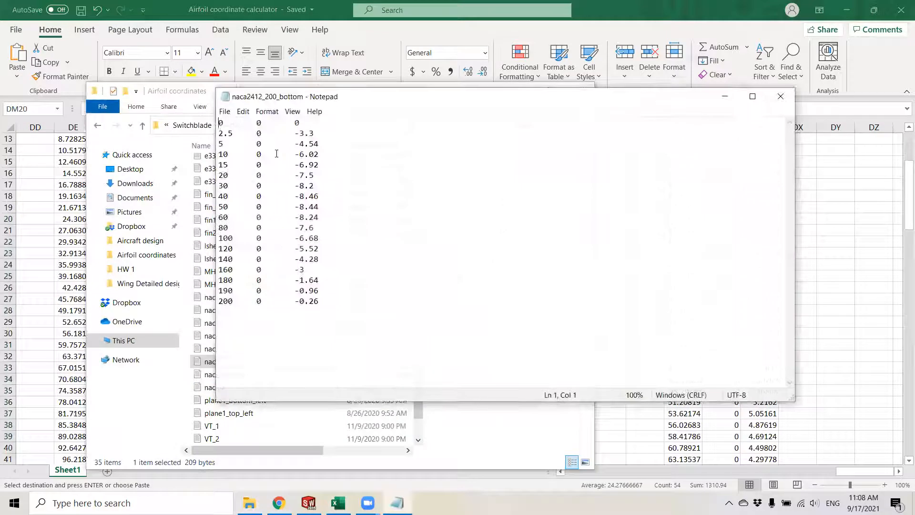
mouse_move(780, 96)
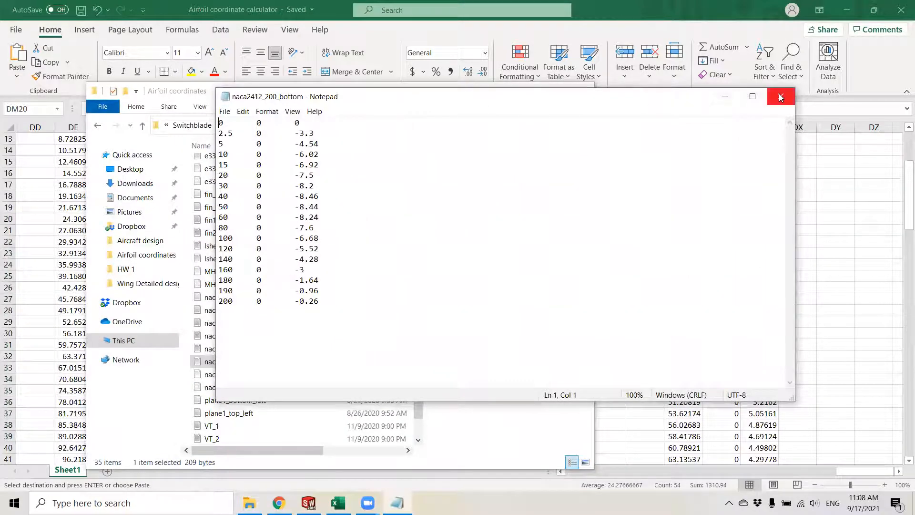
click(780, 96)
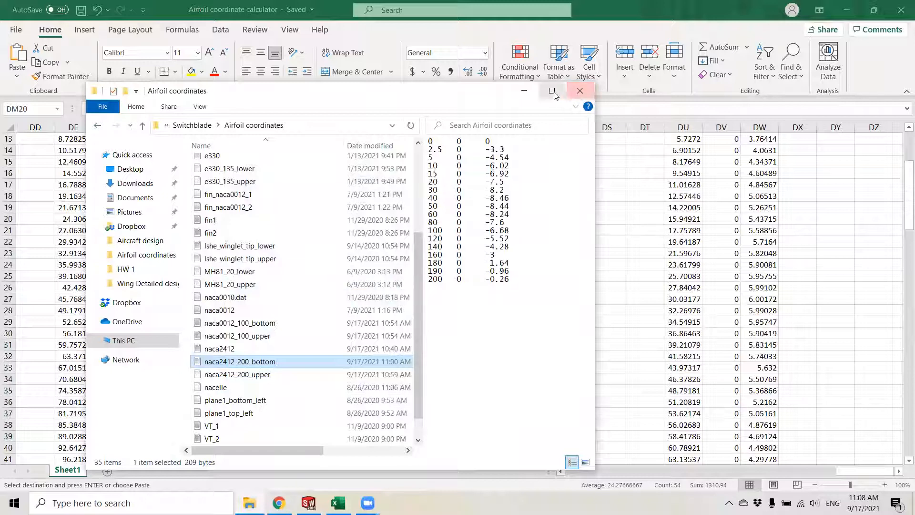
click(580, 90)
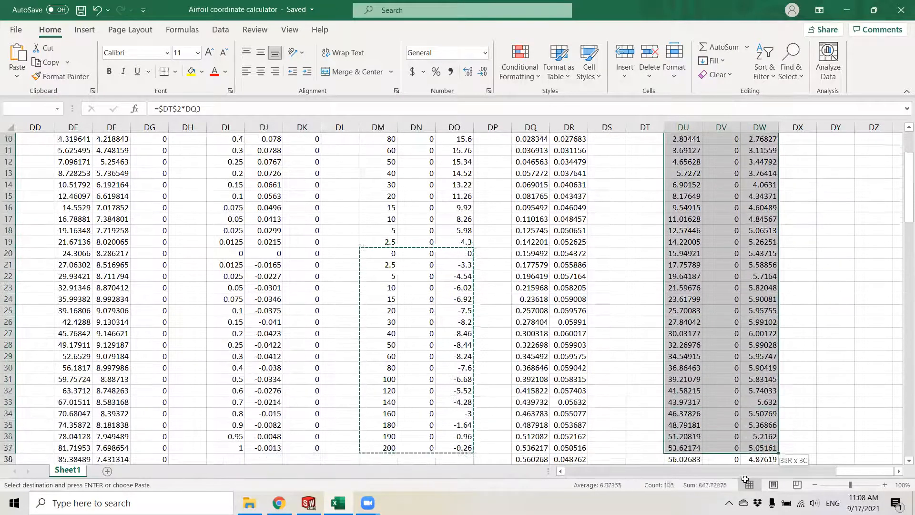
scroll(down, 3)
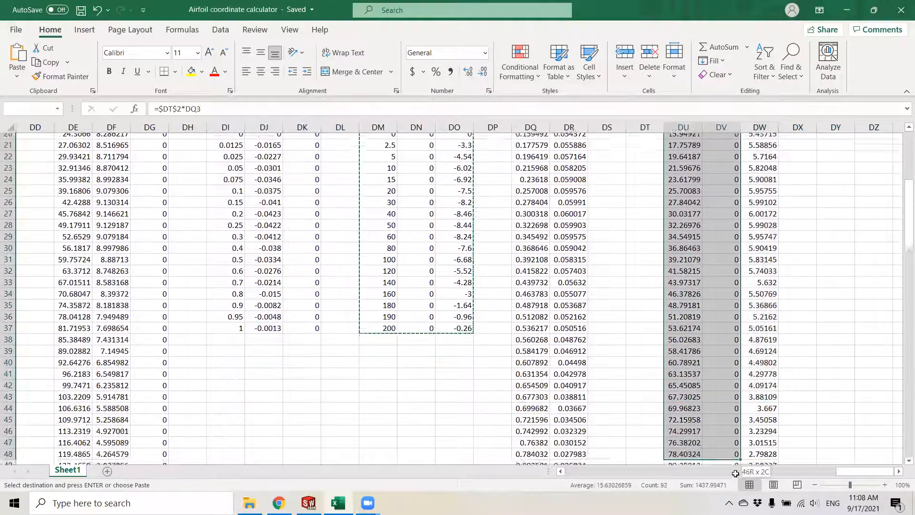
scroll(down, 3)
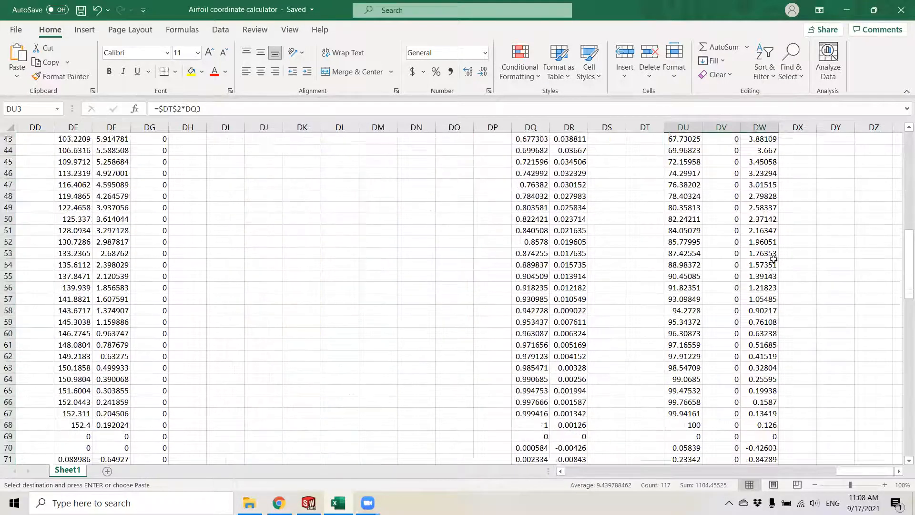
scroll(down, 3)
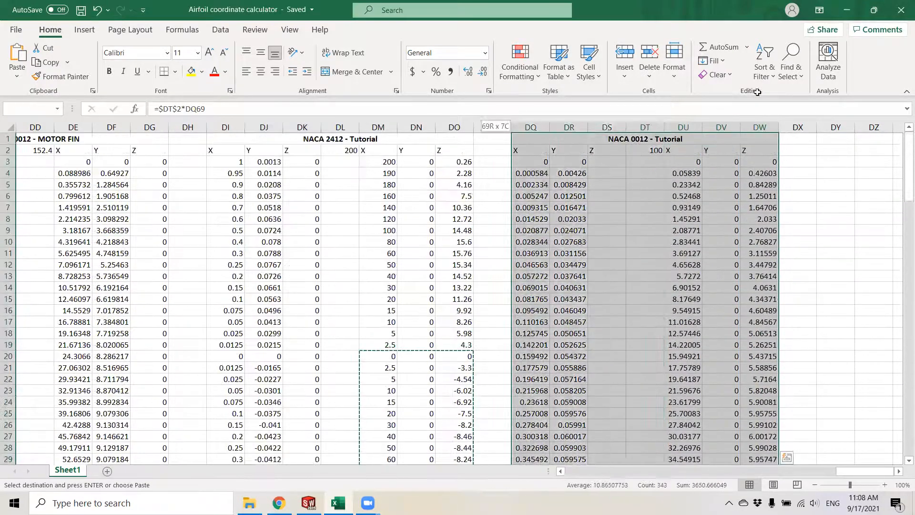
click(683, 173)
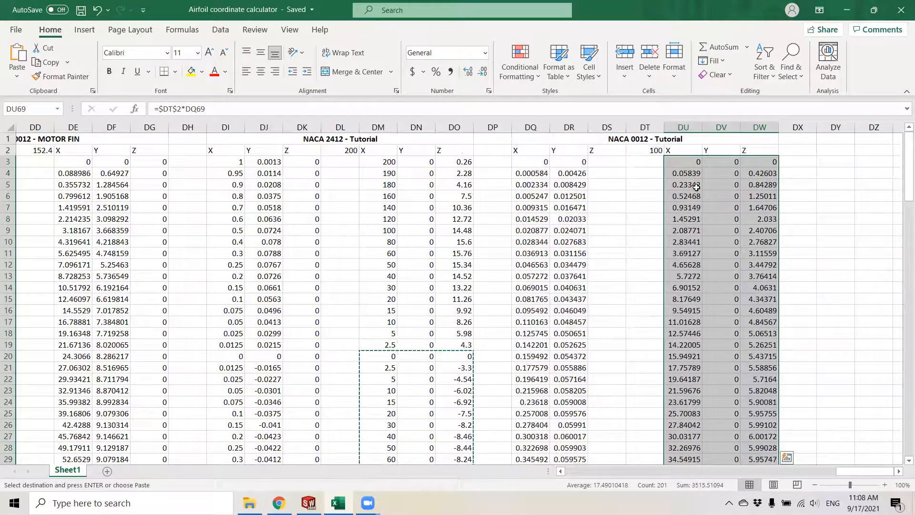
scroll(down, 3)
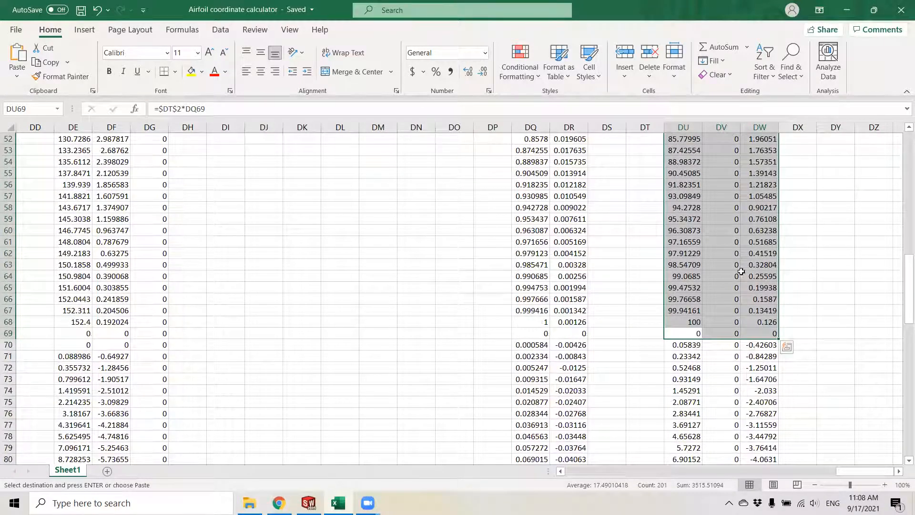
click(683, 332)
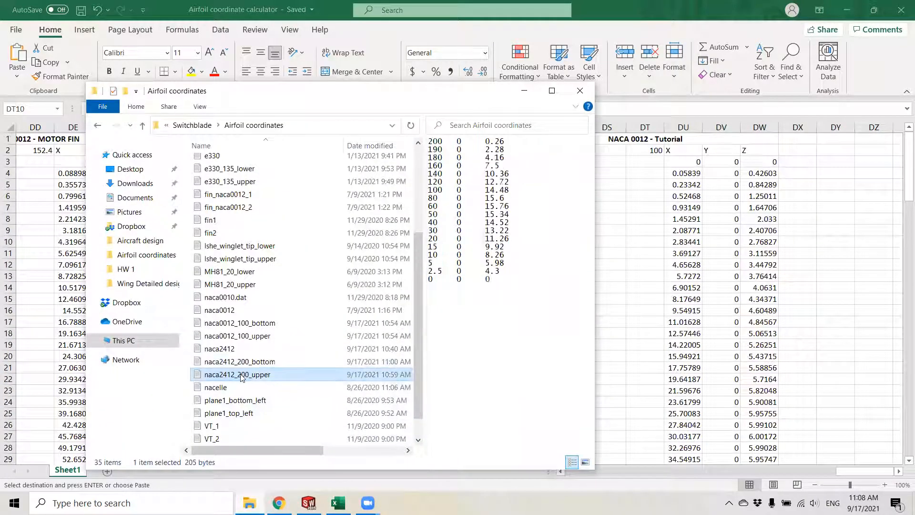
Step: Preview the naca2412 and naca0012_100 upper and bottom coordinate files in File Explorer
click(239, 361)
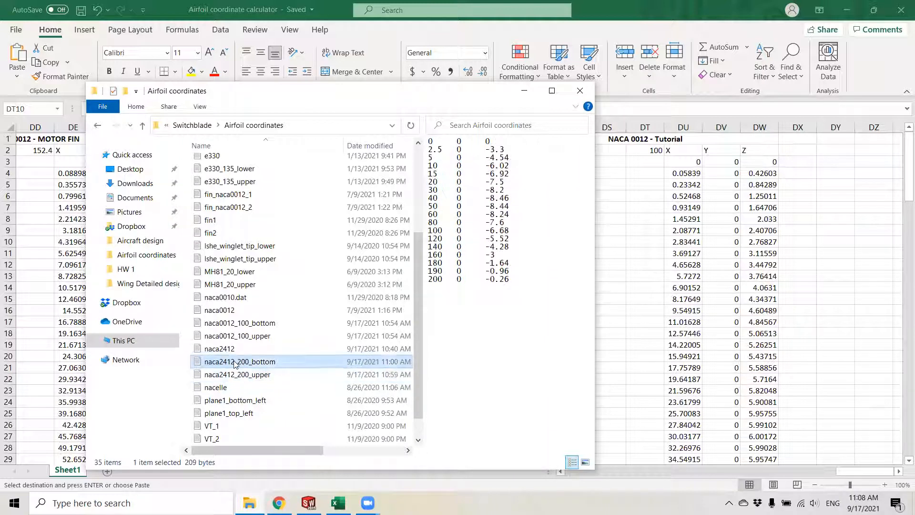
mouse_move(228, 387)
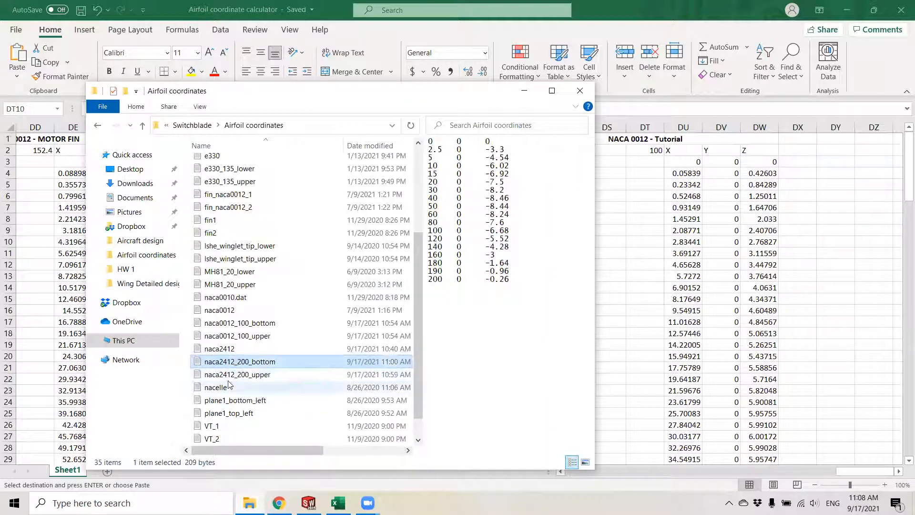
click(237, 374)
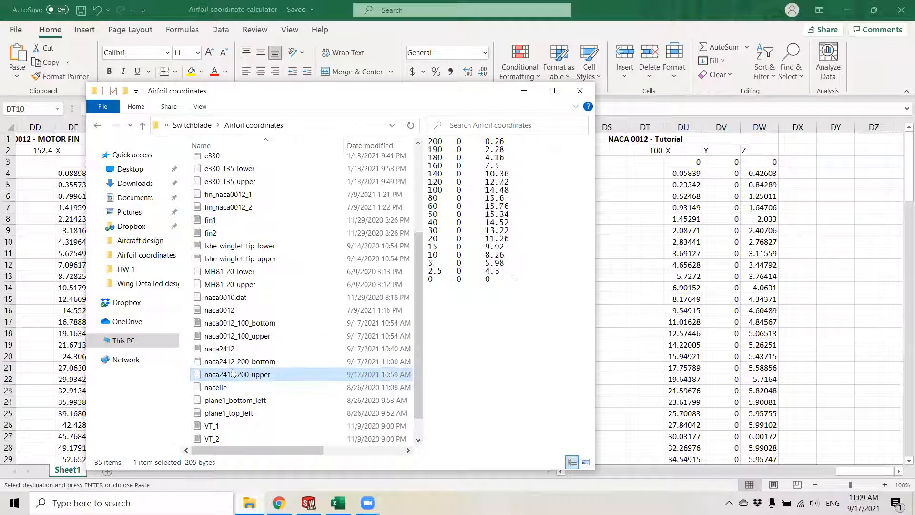
click(240, 323)
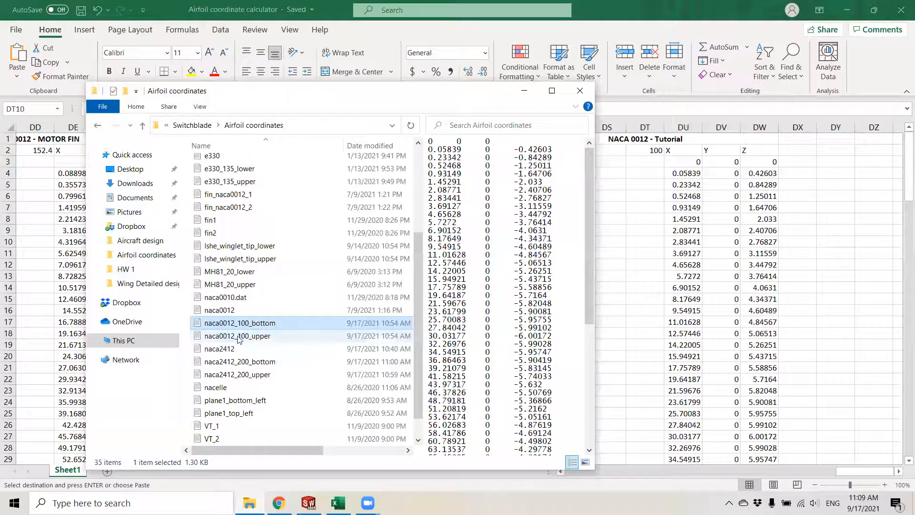
click(237, 335)
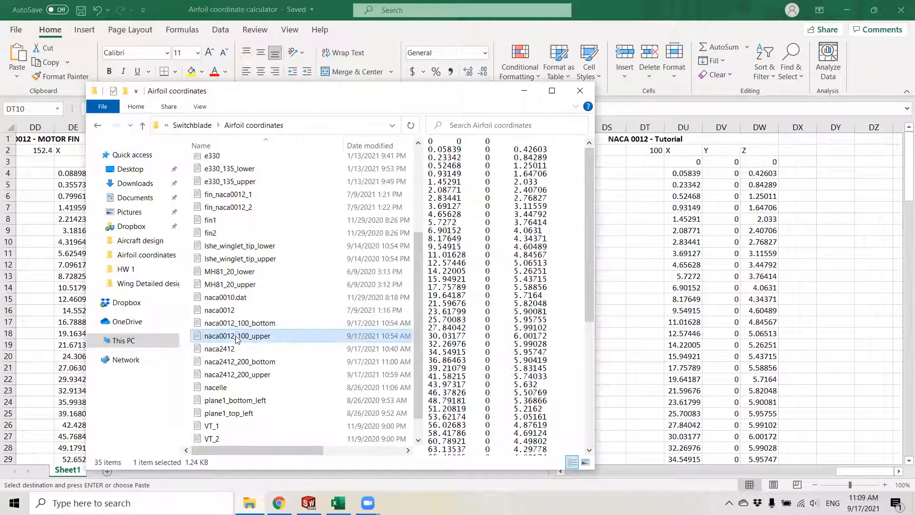
click(239, 323)
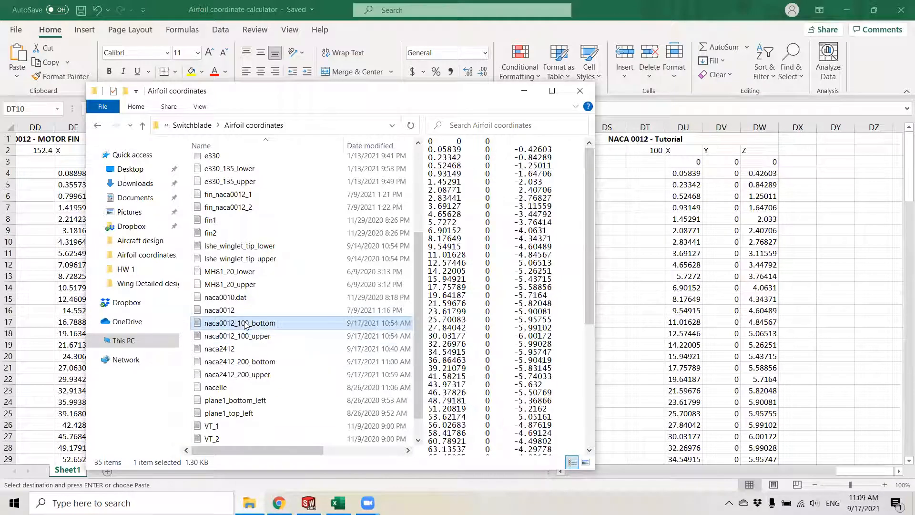
click(237, 374)
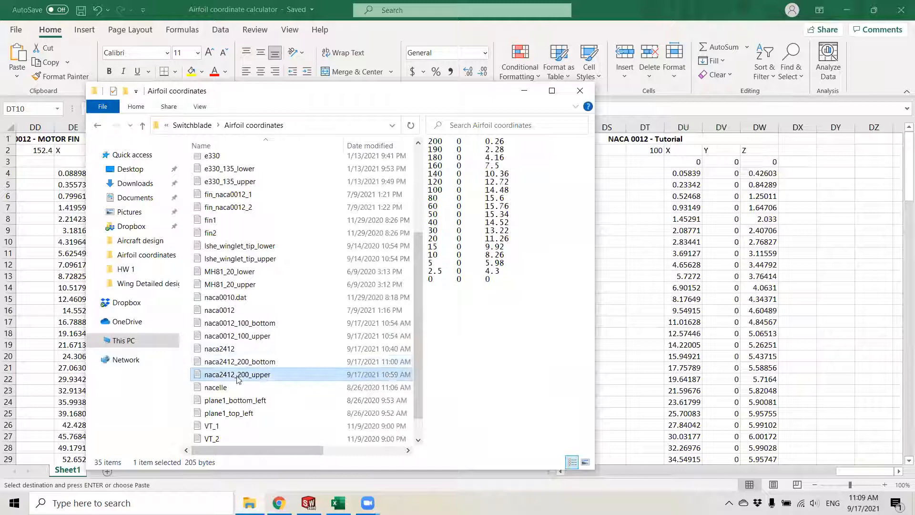
click(240, 323)
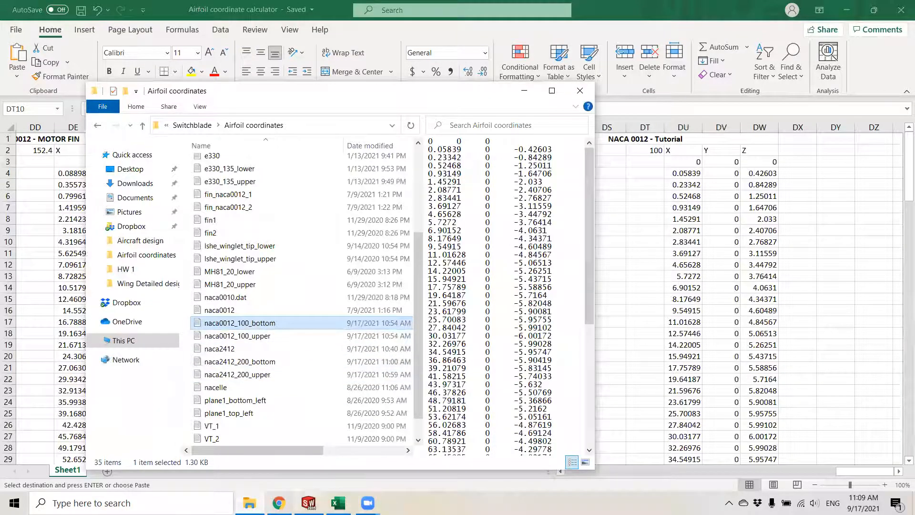
click(308, 502)
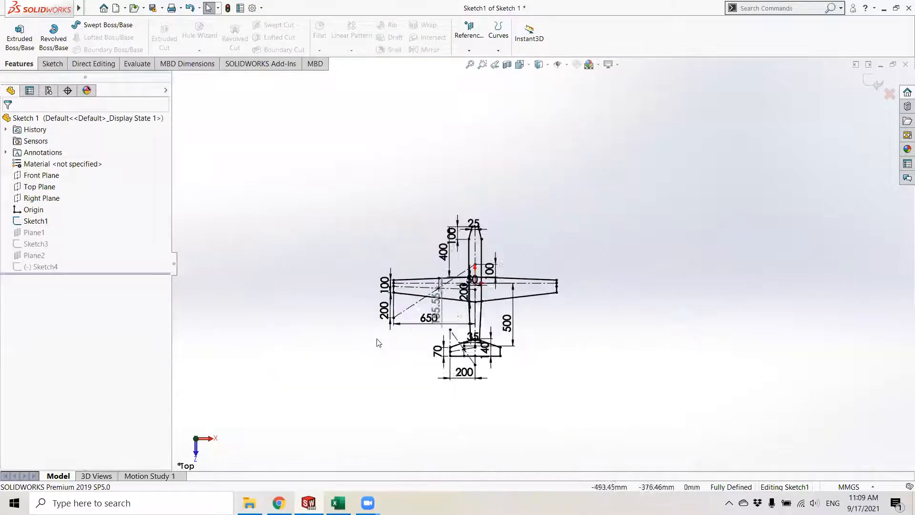
Step: Create a new empty SOLIDWORKS part
scroll(up, 3)
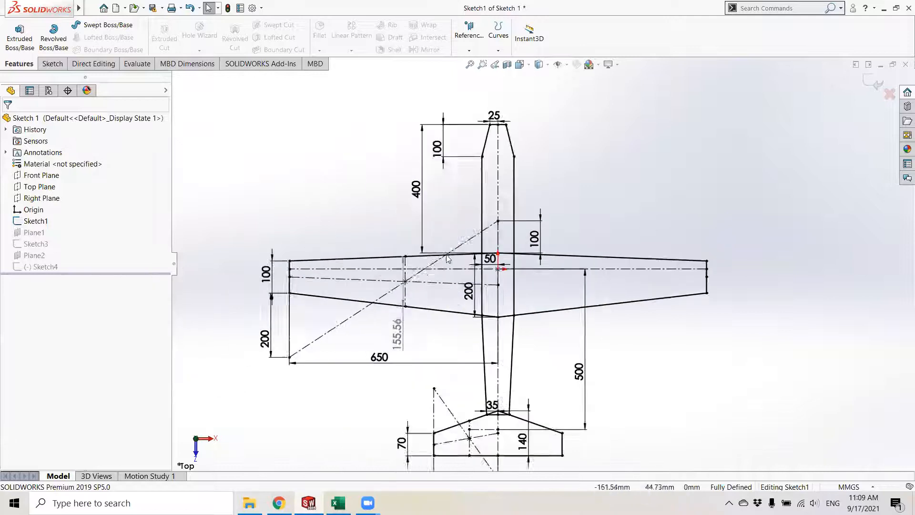
click(104, 8)
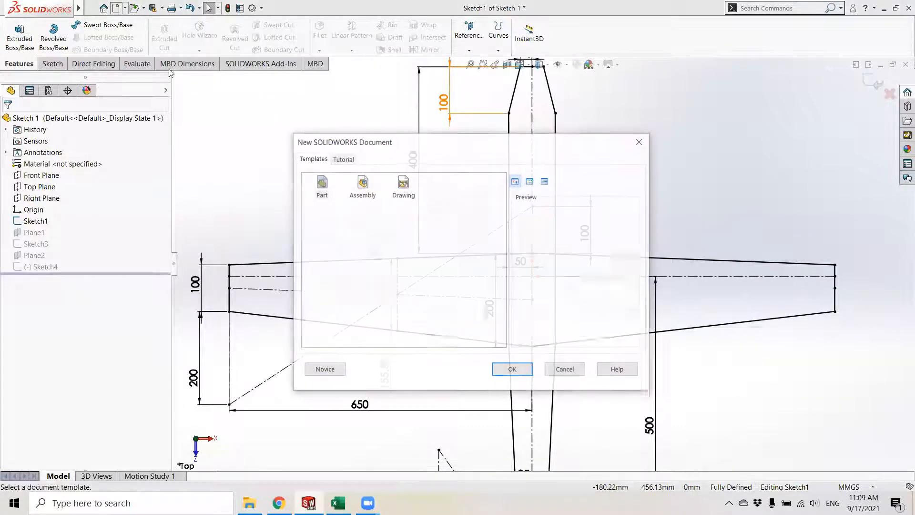
click(512, 369)
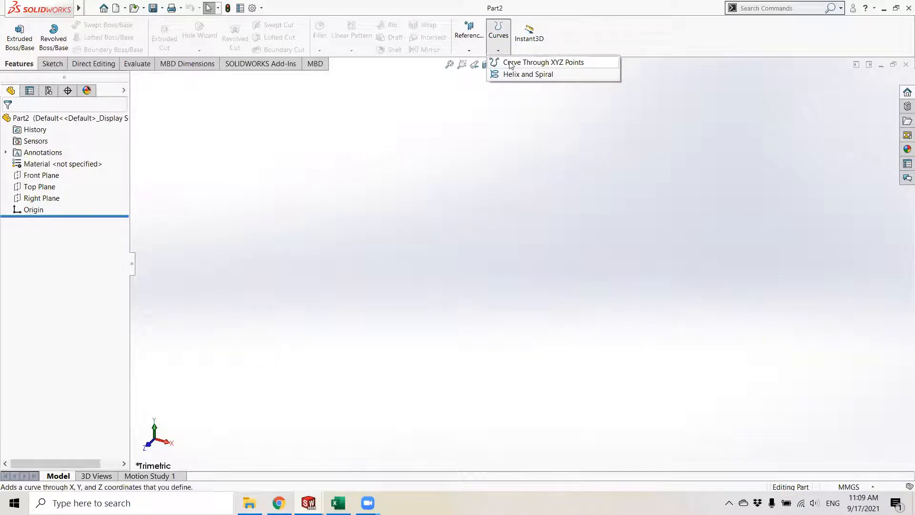
Step: Import the NACA 2412 upper-surface text file as a Curve Through XYZ Points
click(543, 62)
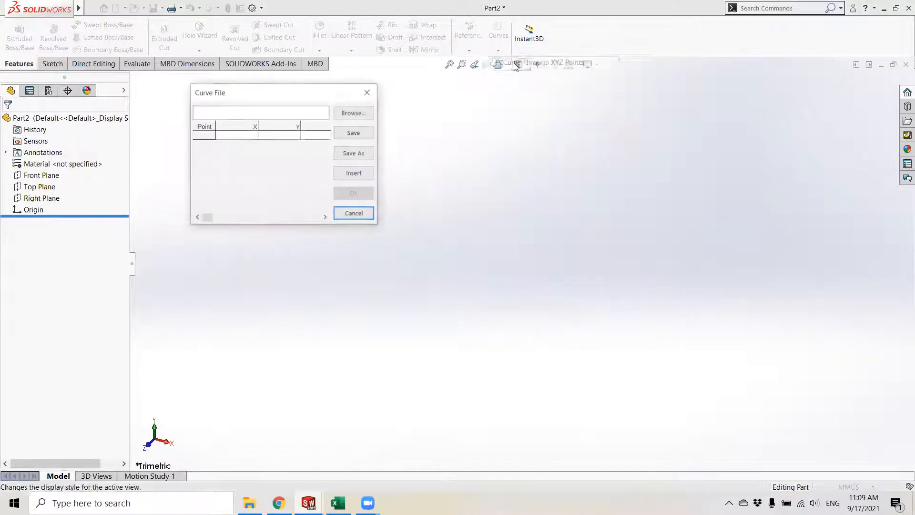
click(354, 112)
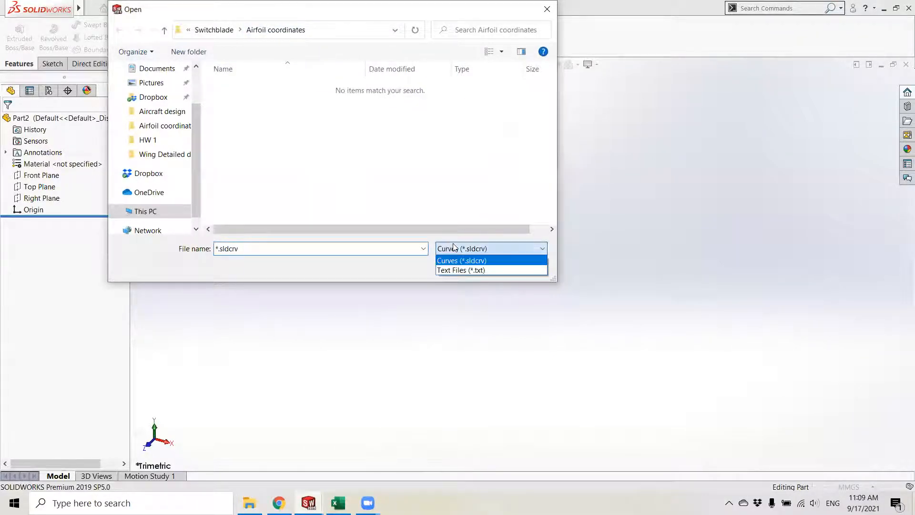
click(460, 270)
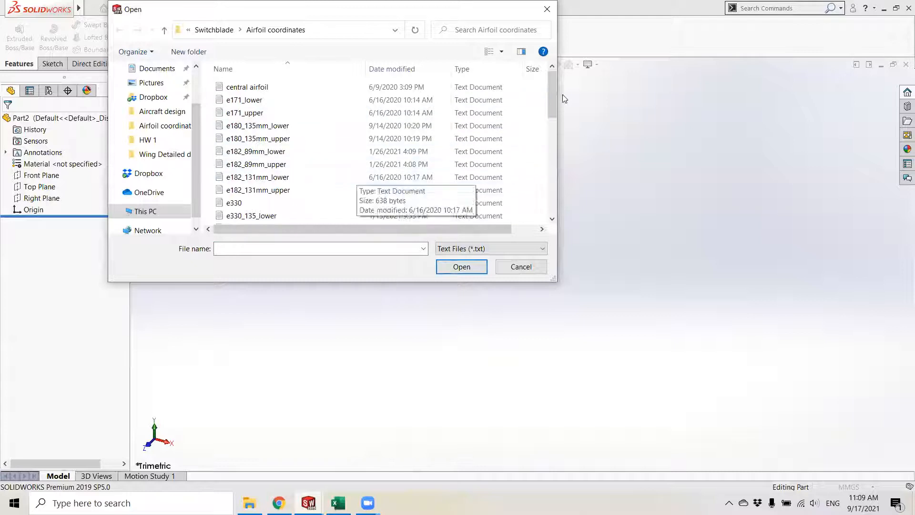
scroll(down, 3)
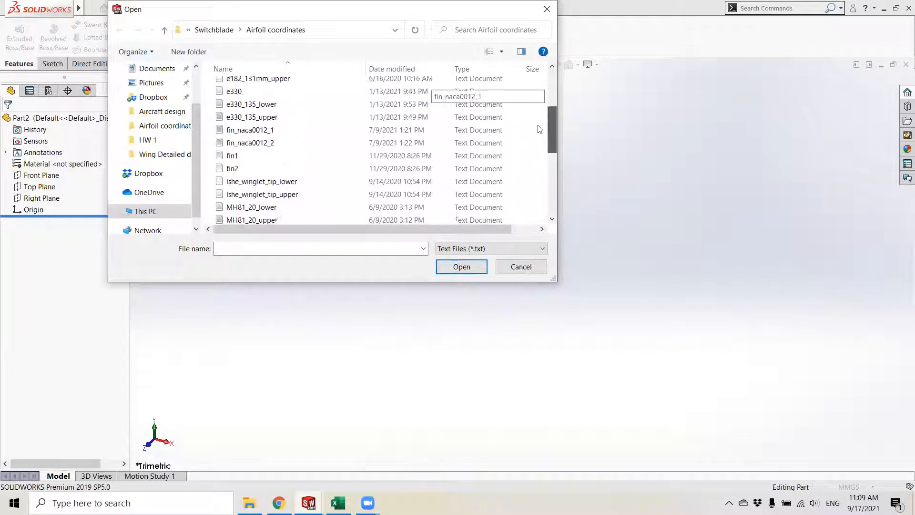
scroll(down, 3)
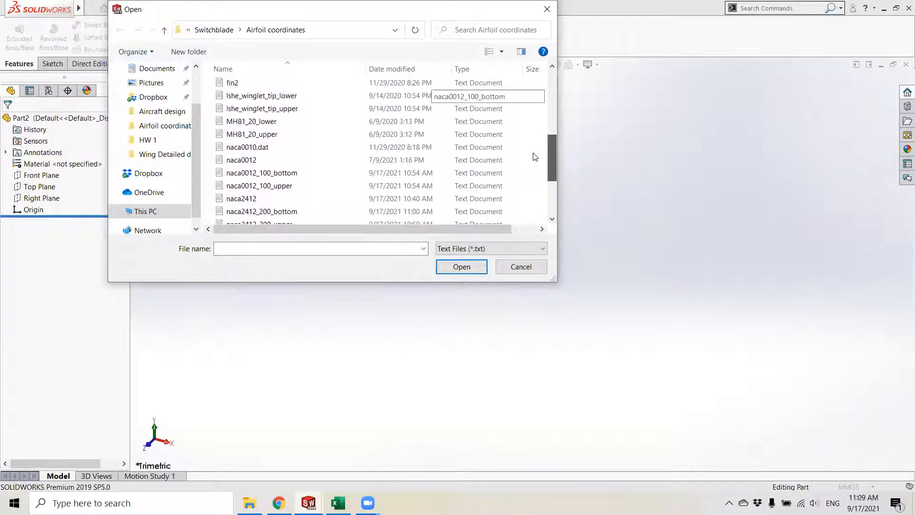
scroll(down, 3)
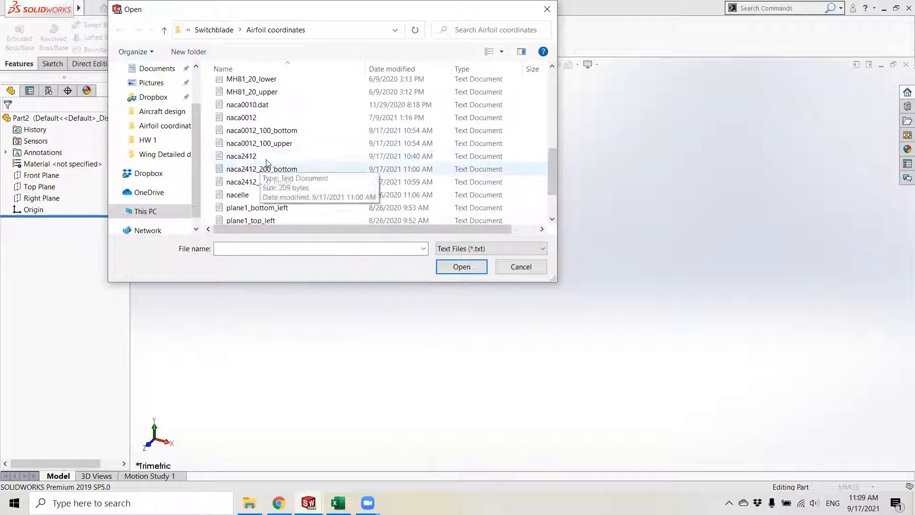
click(461, 267)
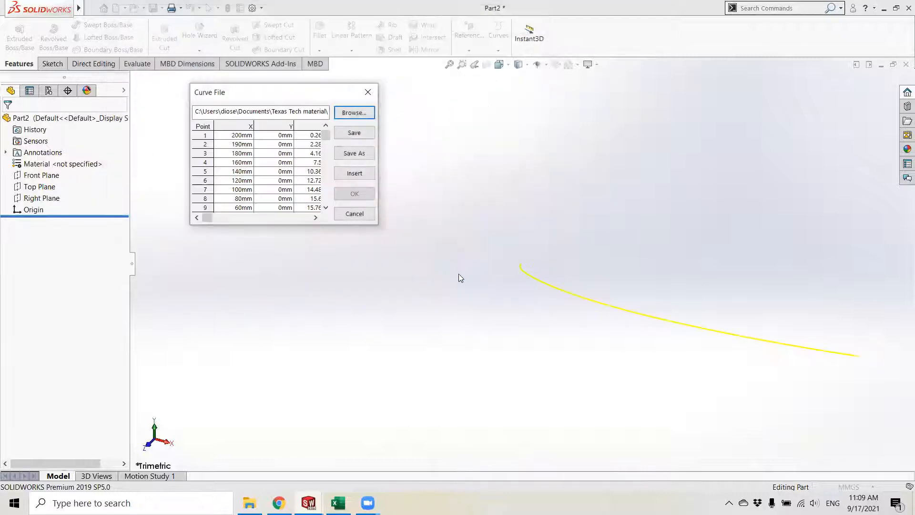
click(354, 193)
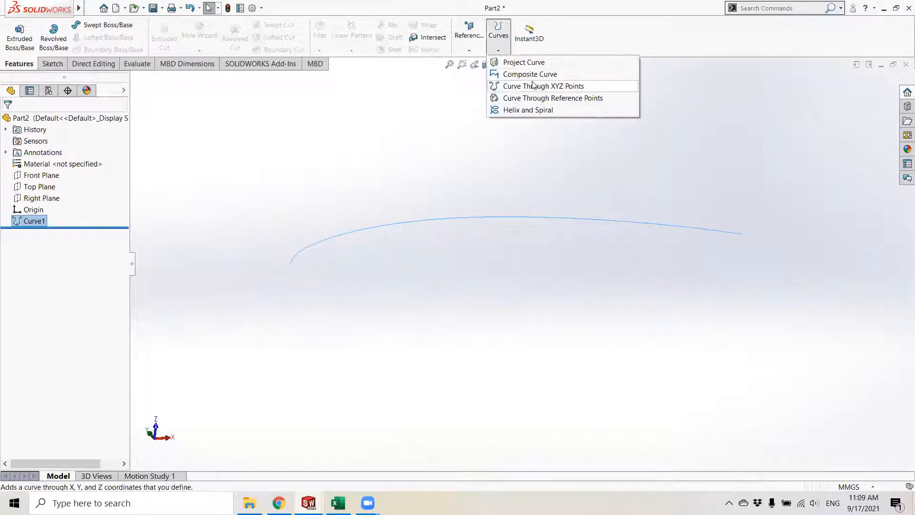
Step: Import naca2412_200_bottom through XYZ Points as Curve2 and inspect the closed outline
click(543, 86)
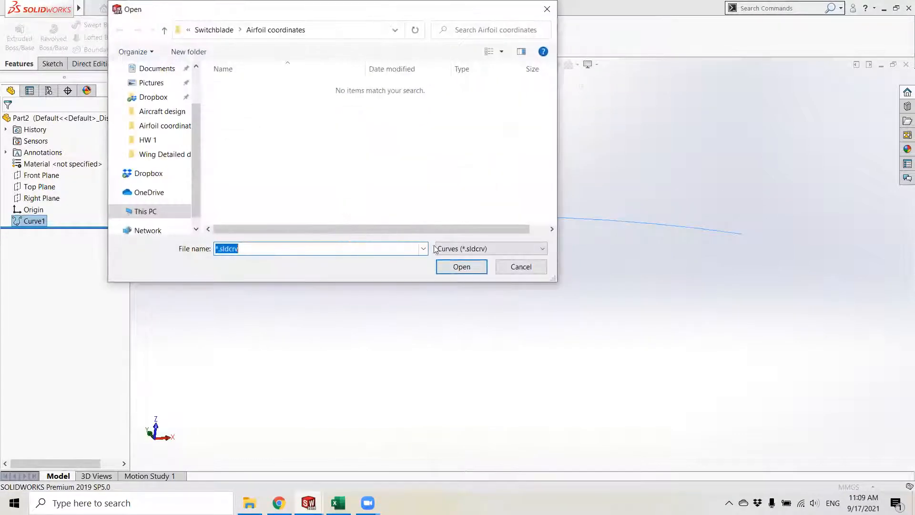
click(489, 248)
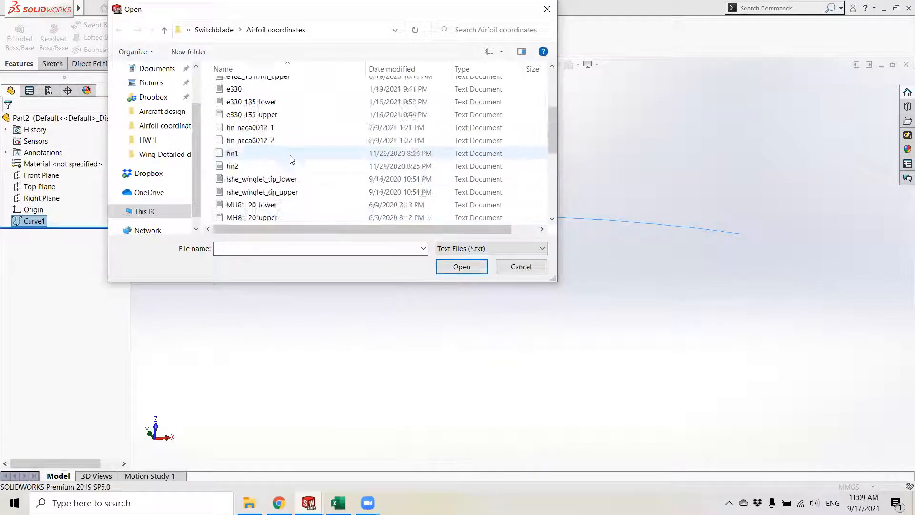
click(261, 148)
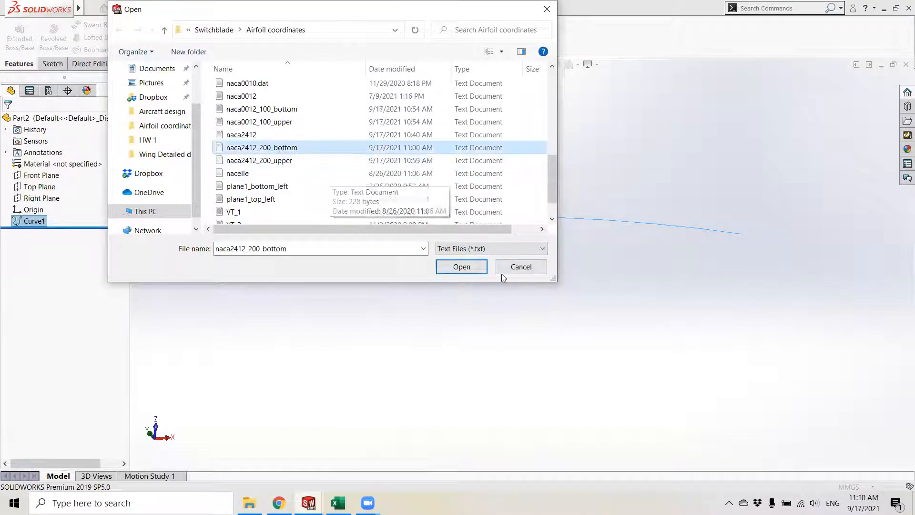
click(461, 267)
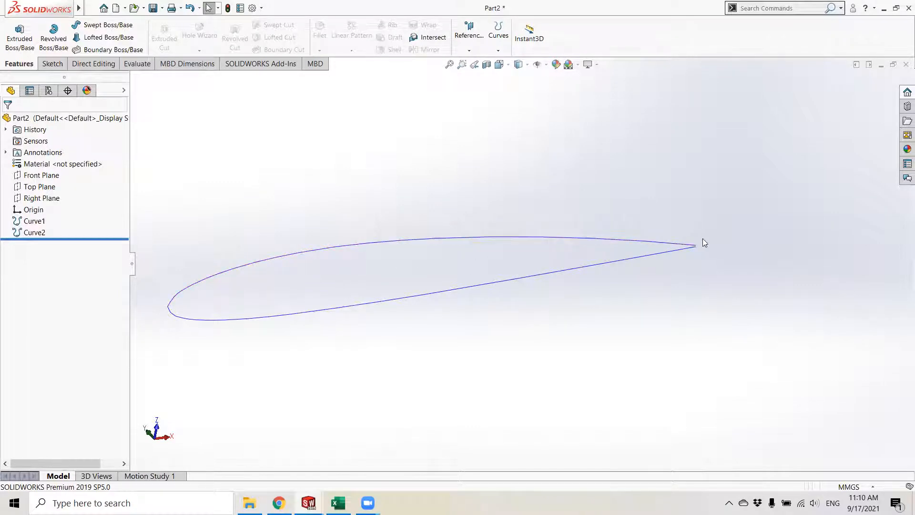
mouse_move(288, 350)
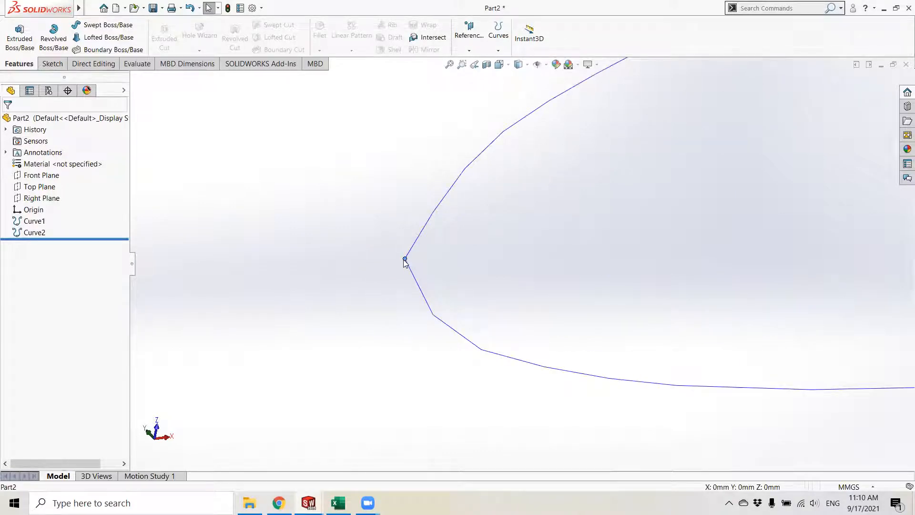
mouse_move(452, 269)
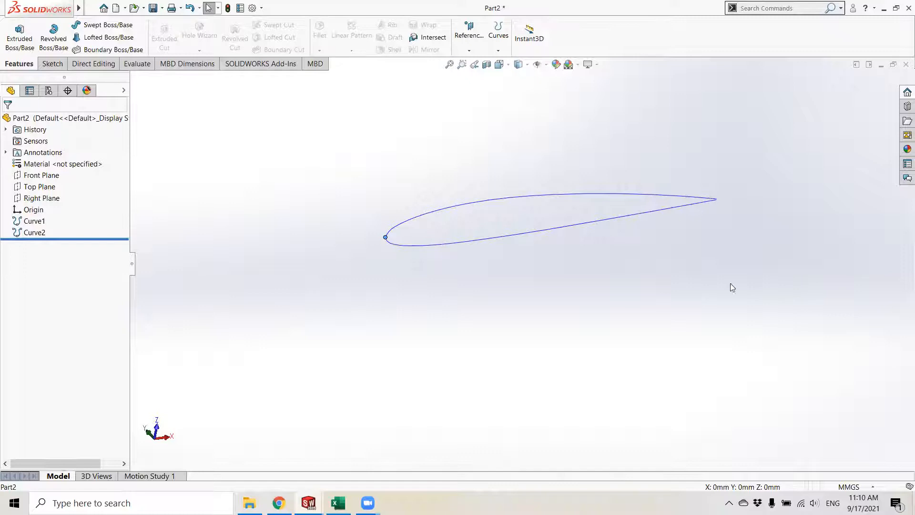
mouse_move(614, 294)
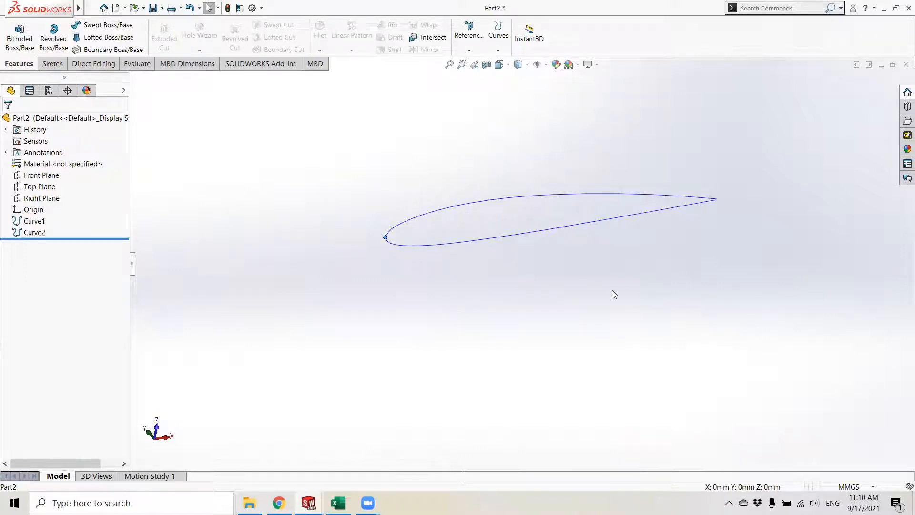
mouse_move(639, 291)
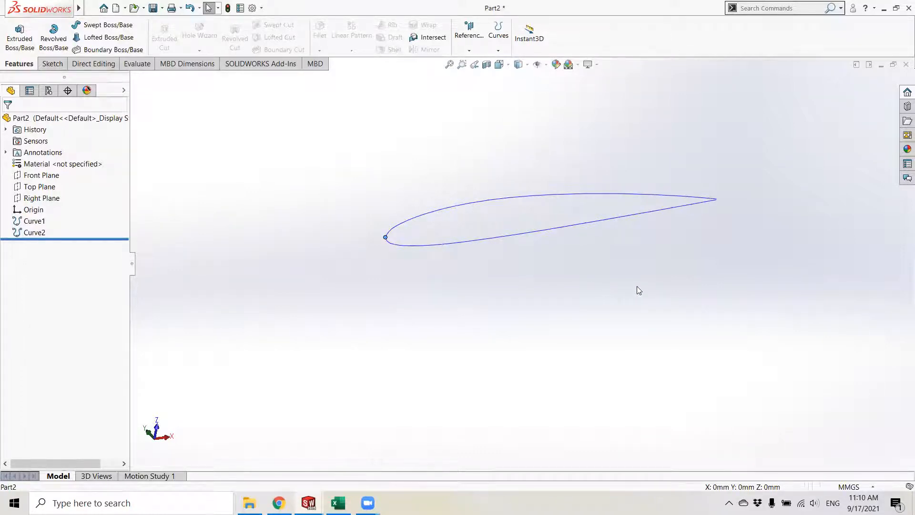
mouse_move(613, 273)
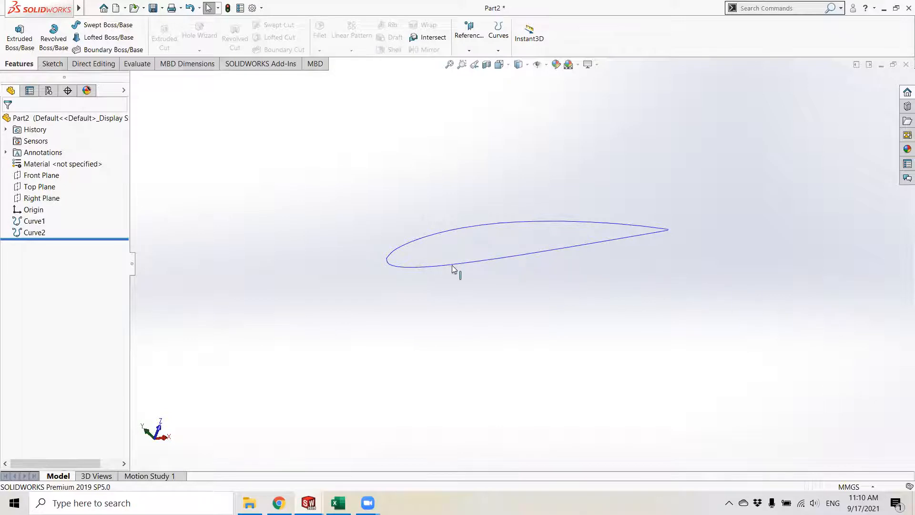
mouse_move(669, 242)
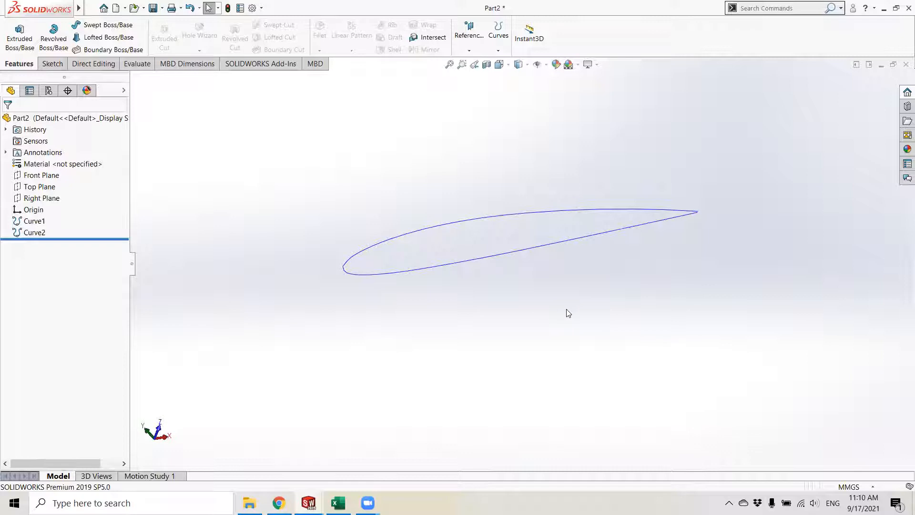
mouse_move(696, 137)
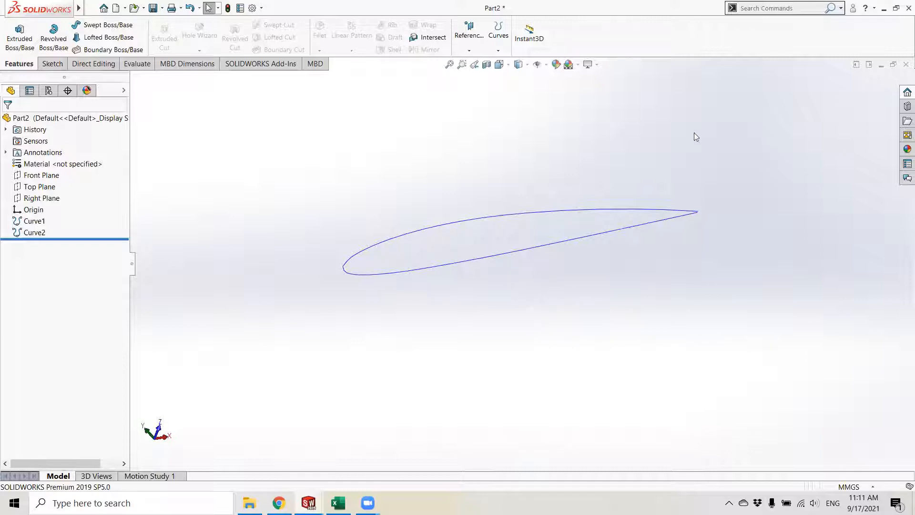
mouse_move(247, 147)
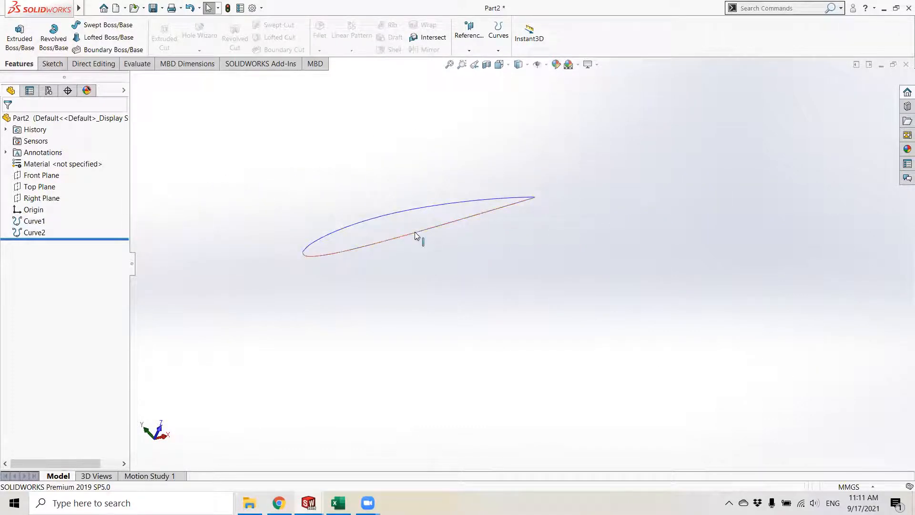
click(406, 241)
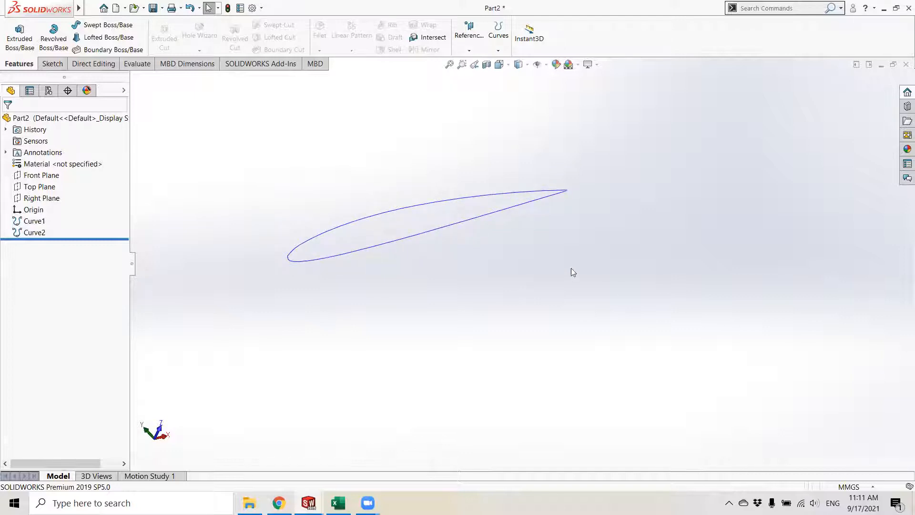
mouse_move(516, 296)
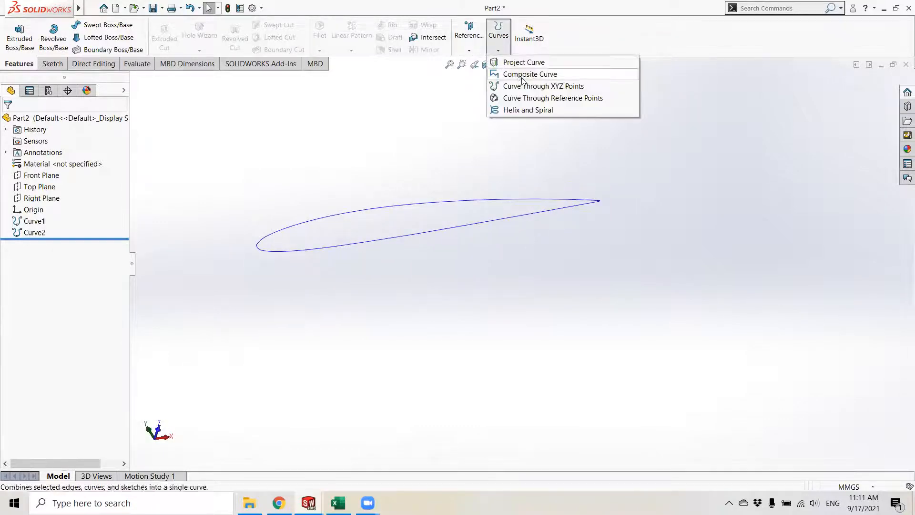
click(543, 86)
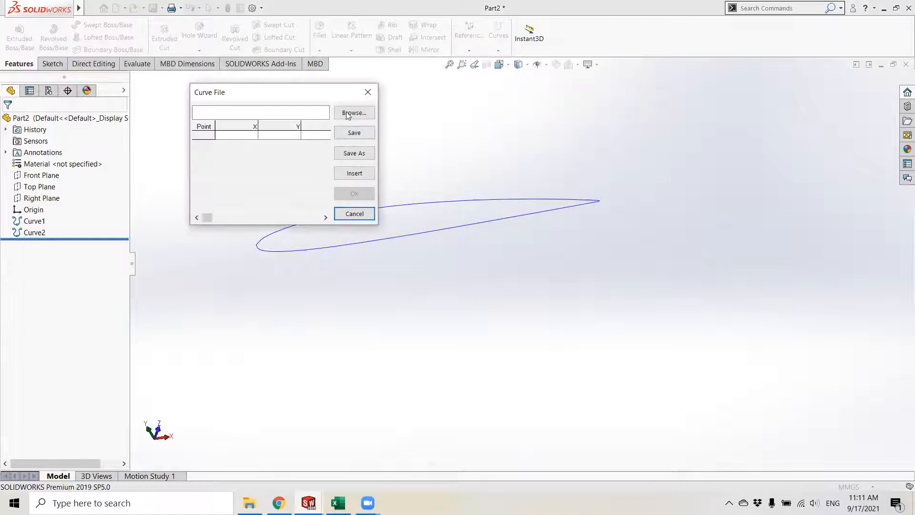
click(353, 113)
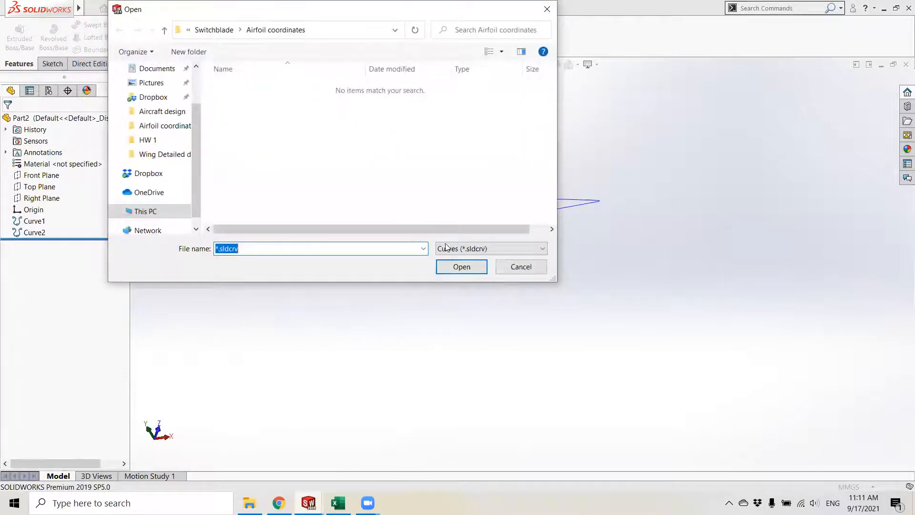
click(491, 248)
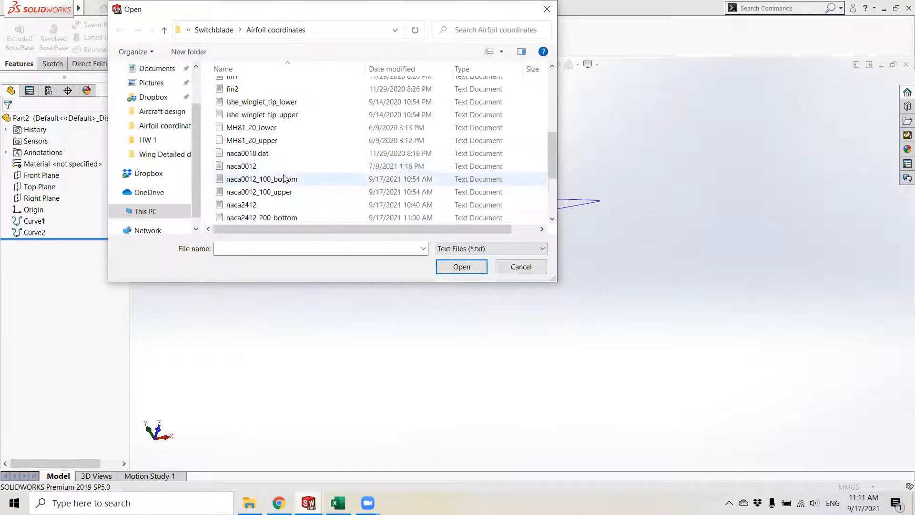
click(260, 192)
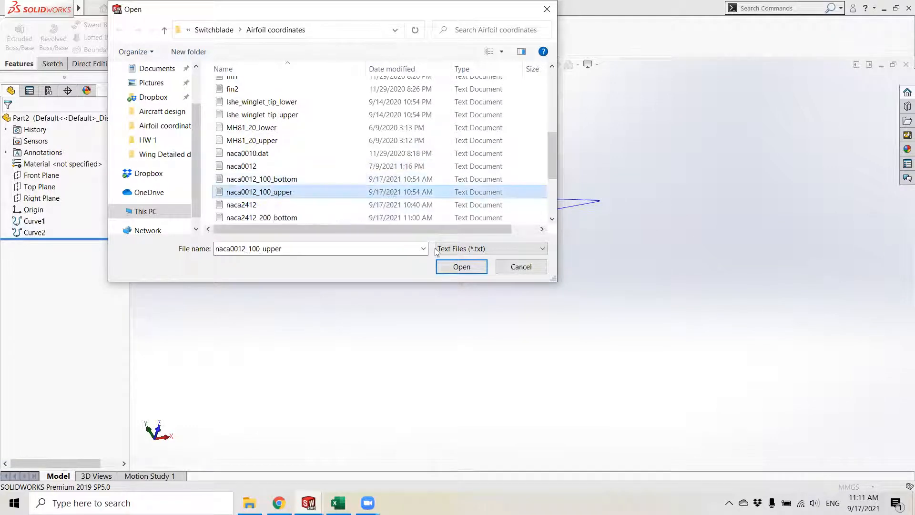
click(461, 267)
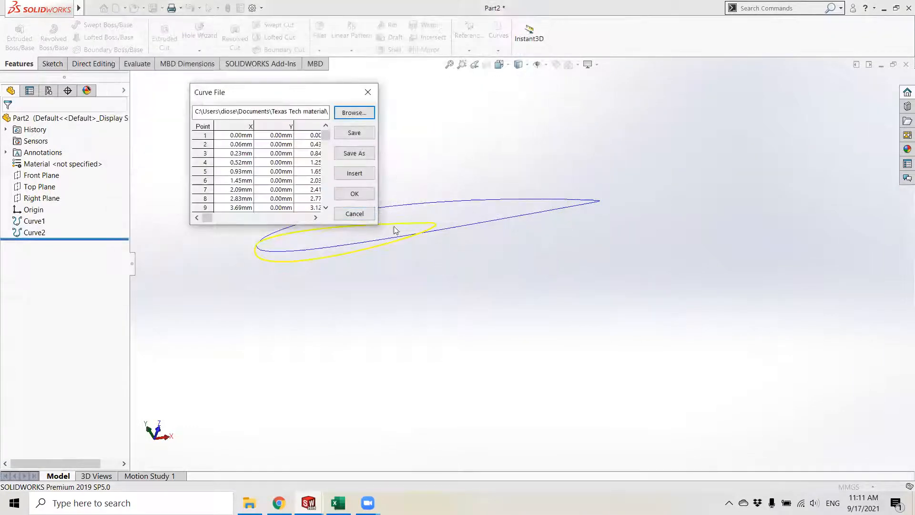
click(354, 193)
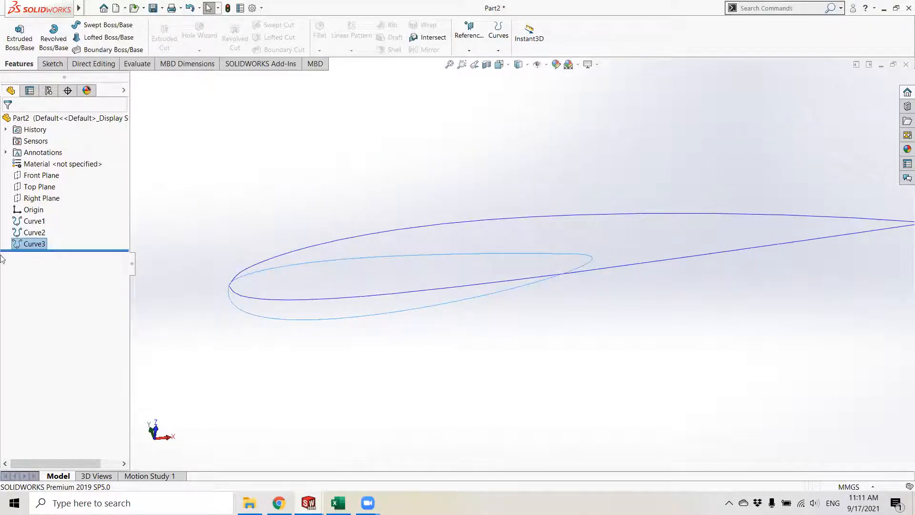
key(Delete)
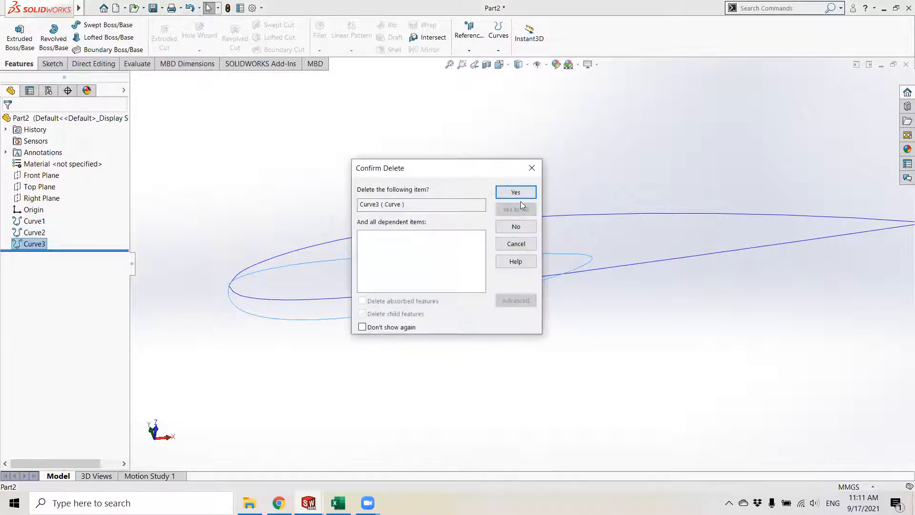
click(516, 192)
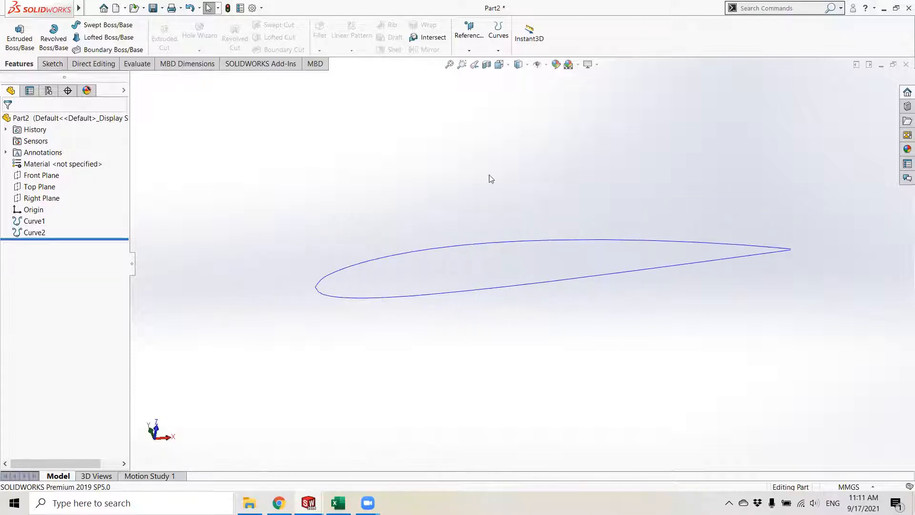
mouse_move(504, 233)
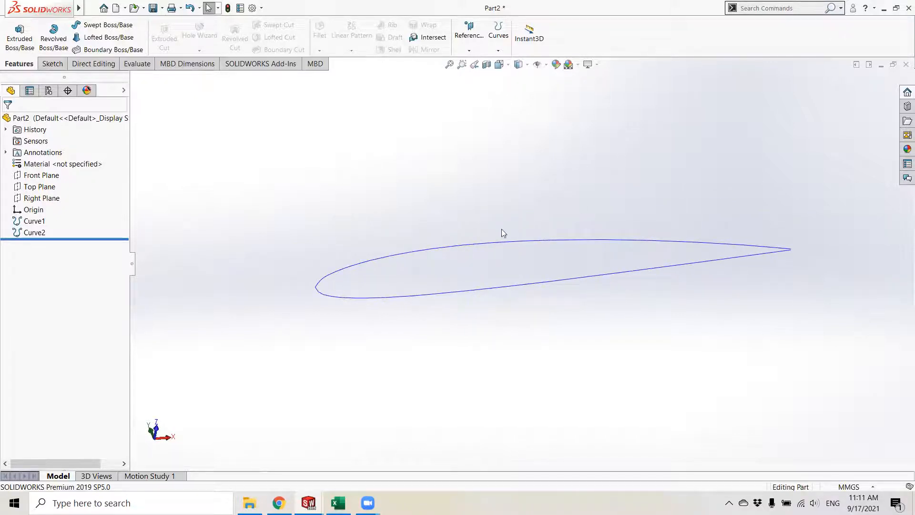
mouse_move(367, 503)
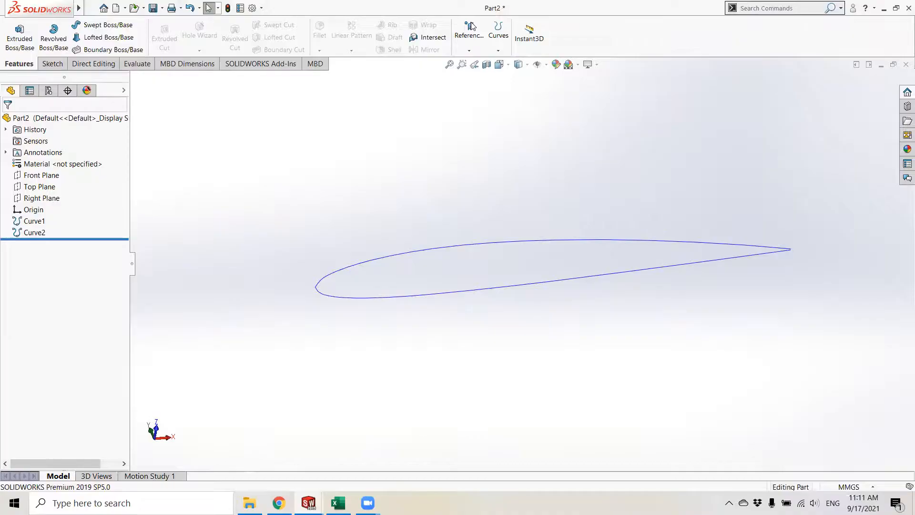
Step: Select and copy the scaled NACA 0012 upper-surface block DU3:DW68 in Excel
click(337, 502)
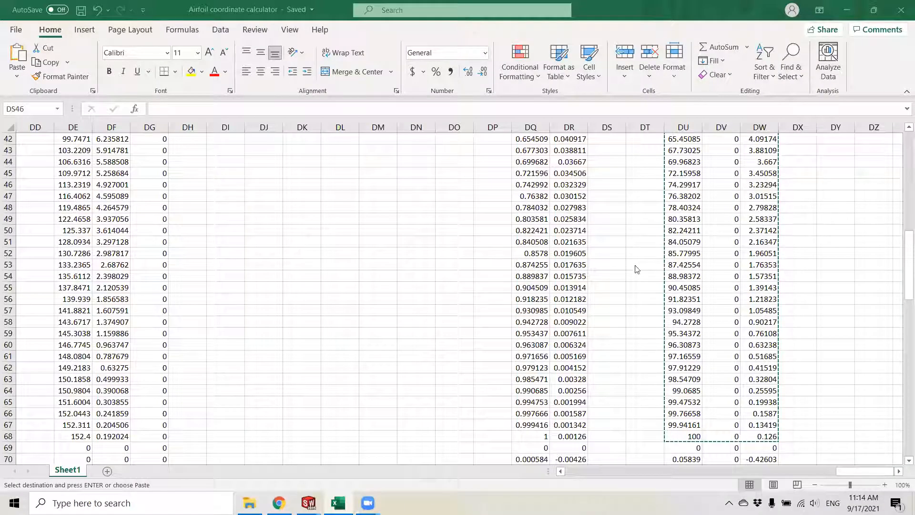
click(607, 184)
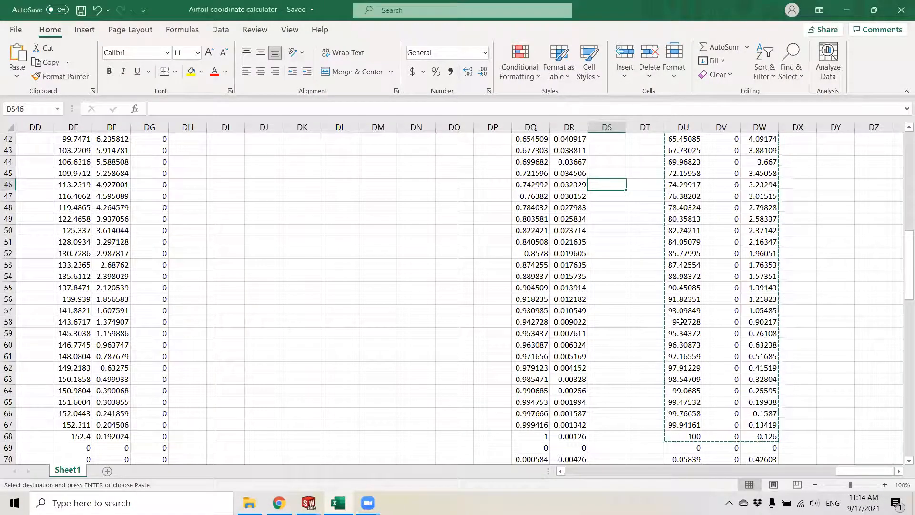
scroll(up, 3)
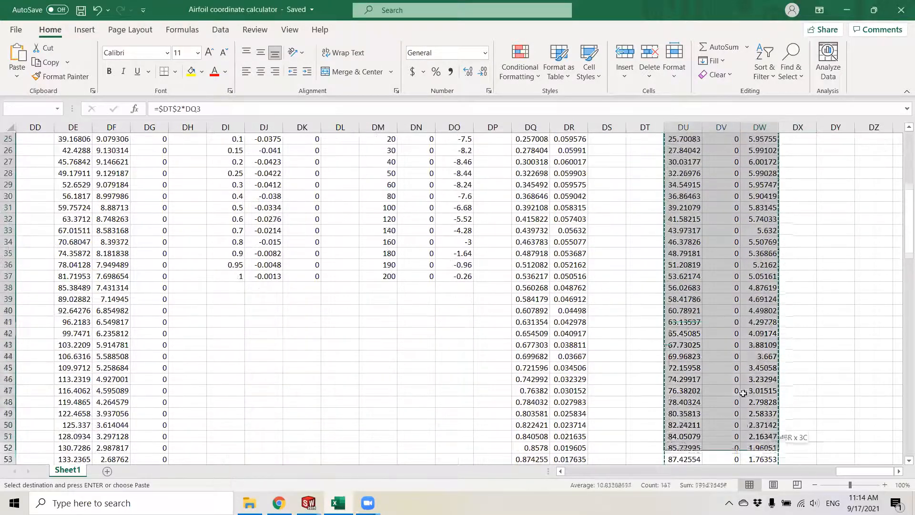
scroll(up, 3)
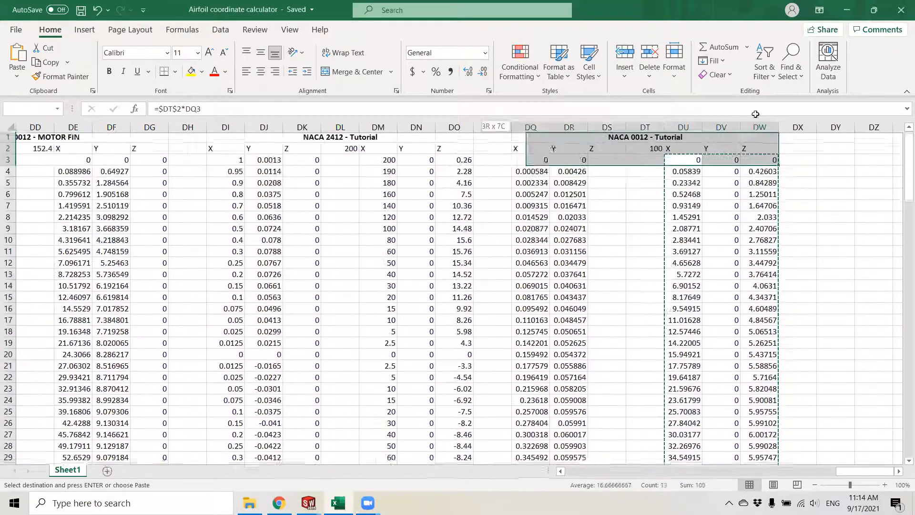
click(720, 185)
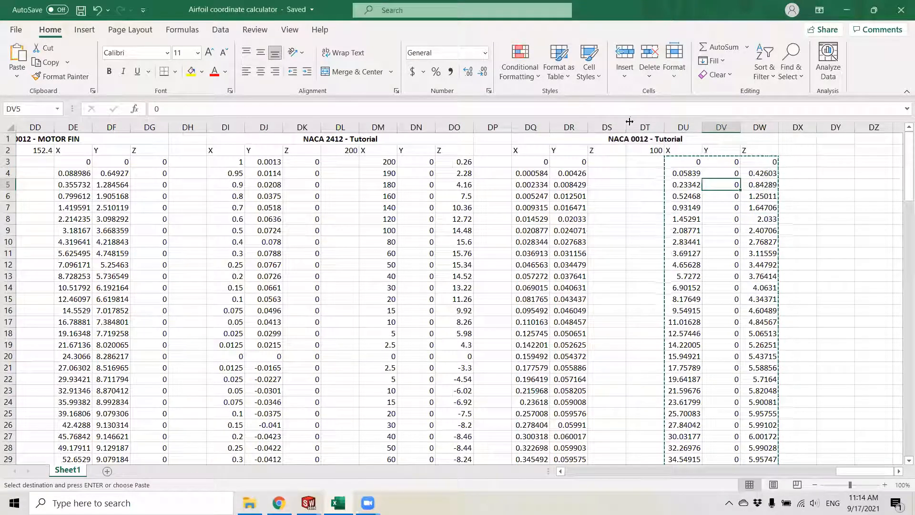
click(683, 208)
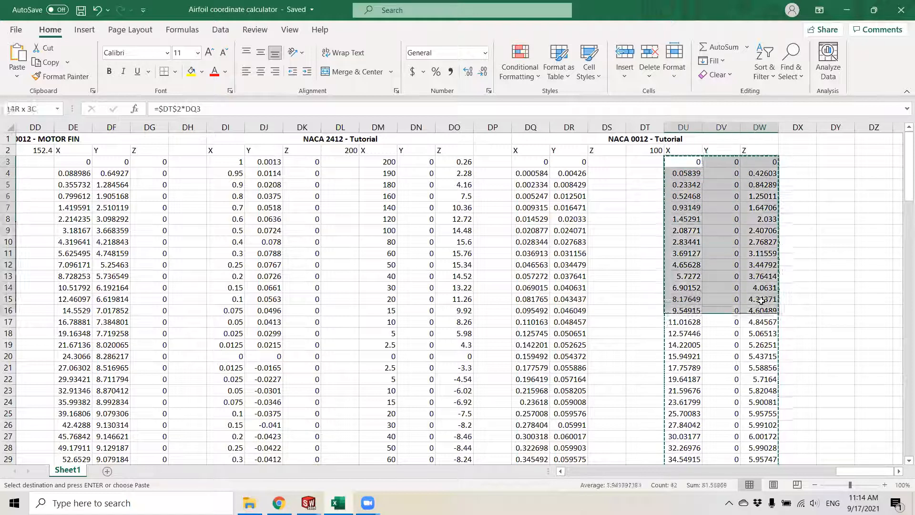
click(683, 162)
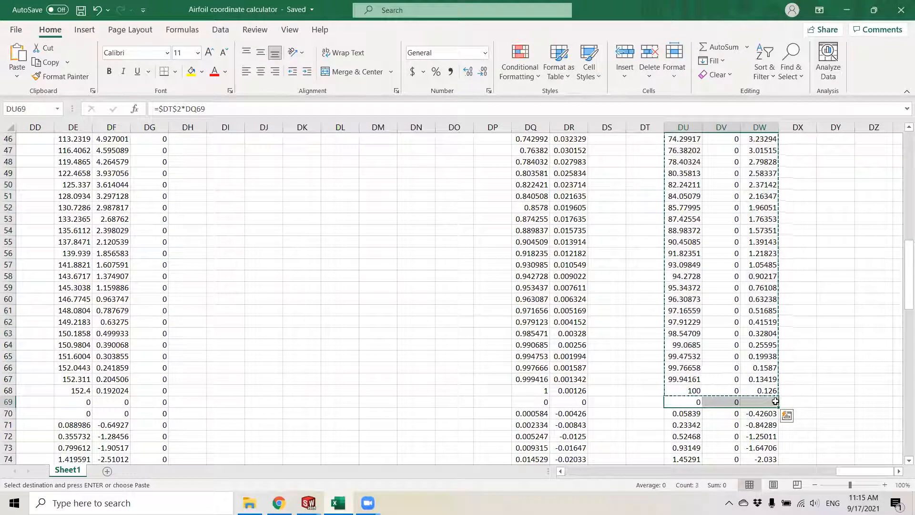
click(759, 401)
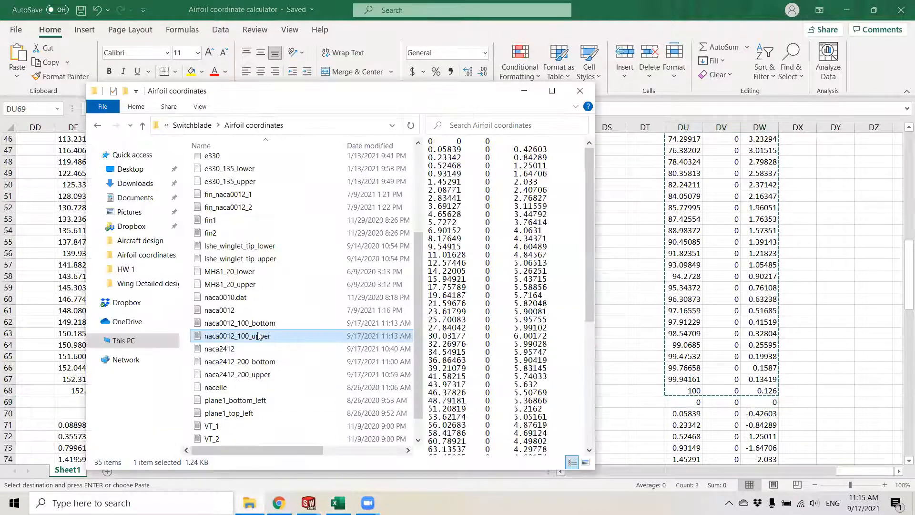
Step: Save the pasted coordinates into naca0012_100_upper, then check naca0012_100_bottom
double_click(239, 336)
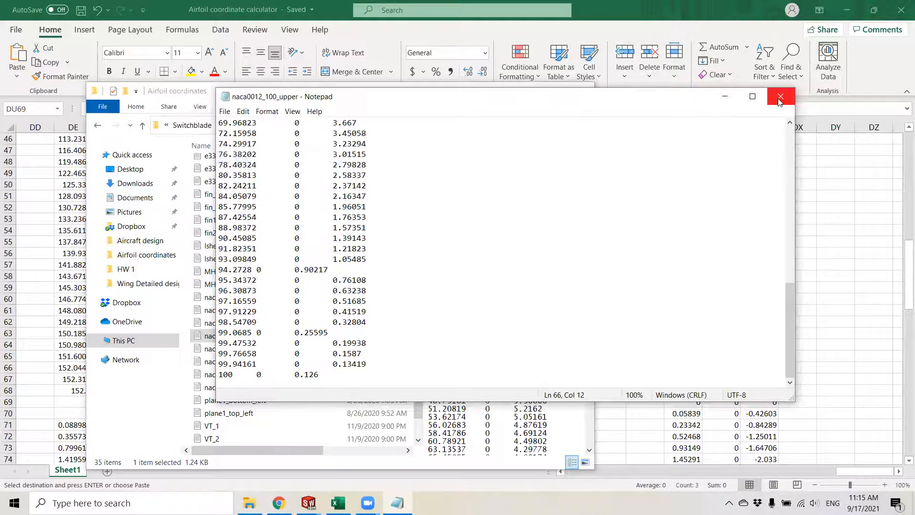
click(779, 97)
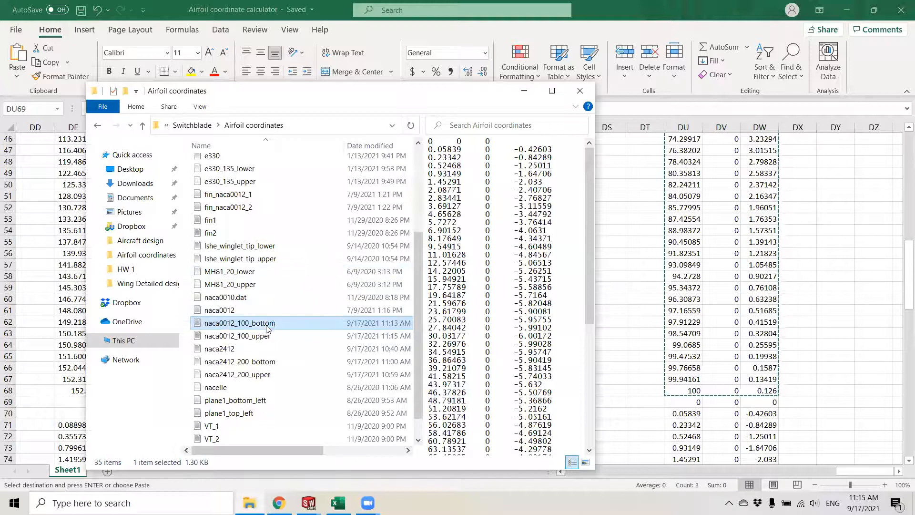
double_click(239, 323)
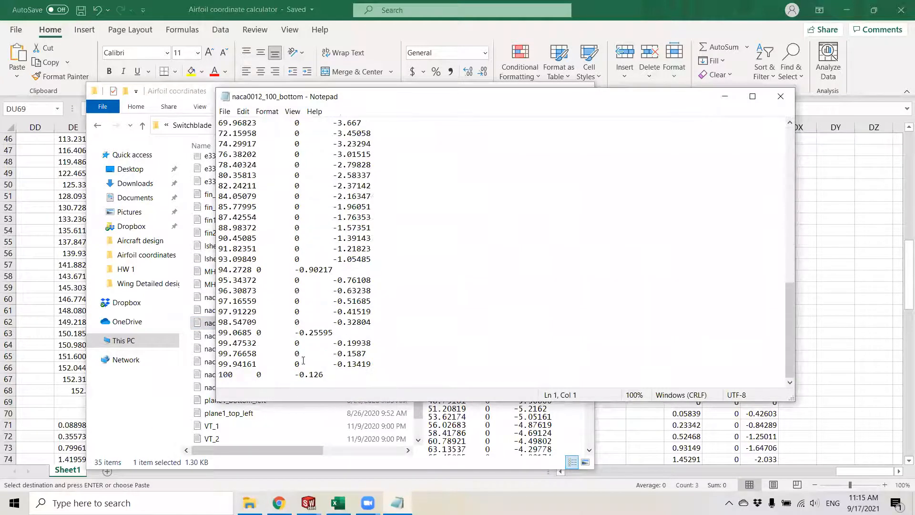
click(780, 96)
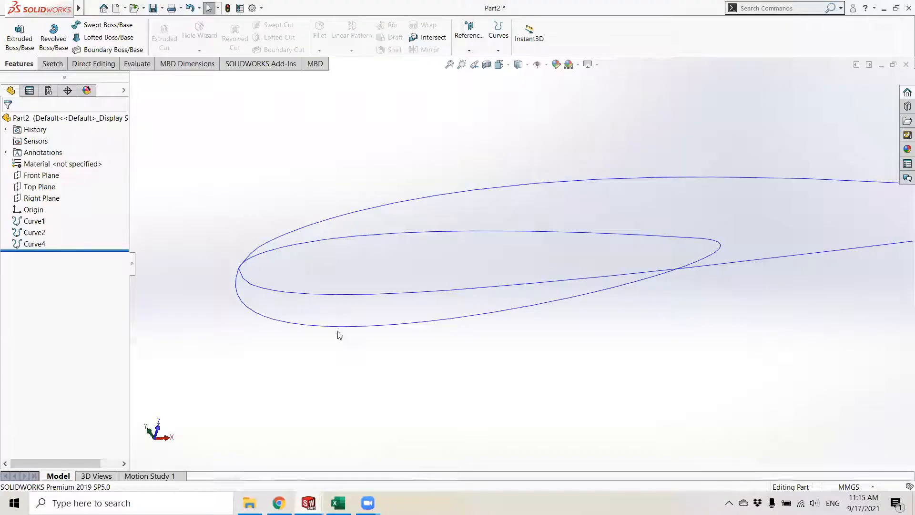
Step: Delete Curve4 and import naca0012_100_upper as a new XYZ-point curve
key(Delete)
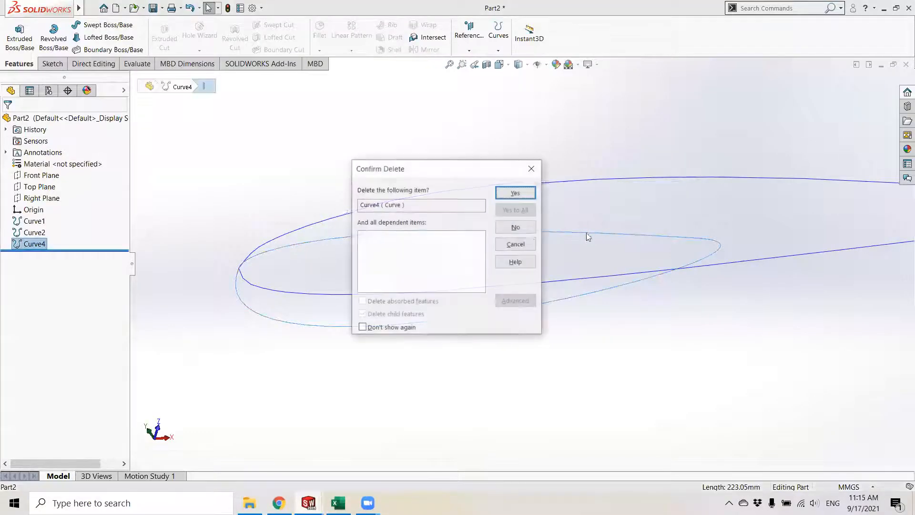
click(514, 192)
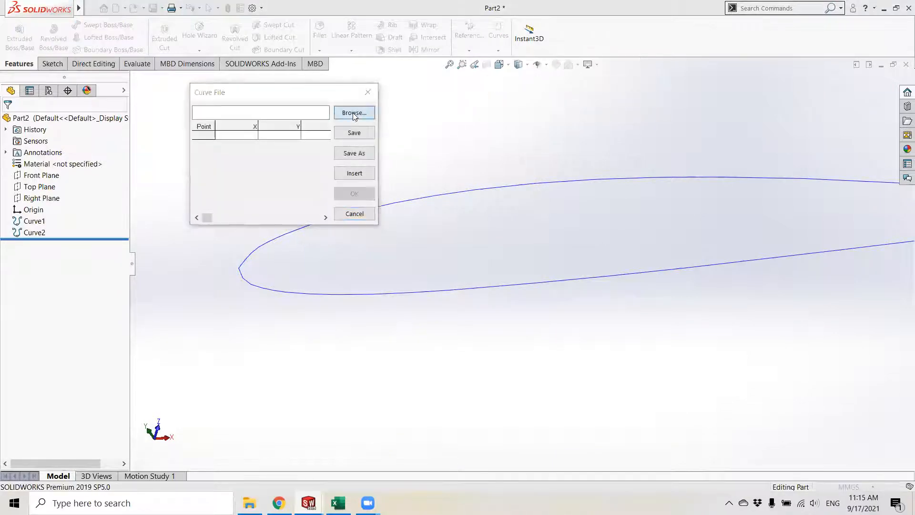
click(354, 113)
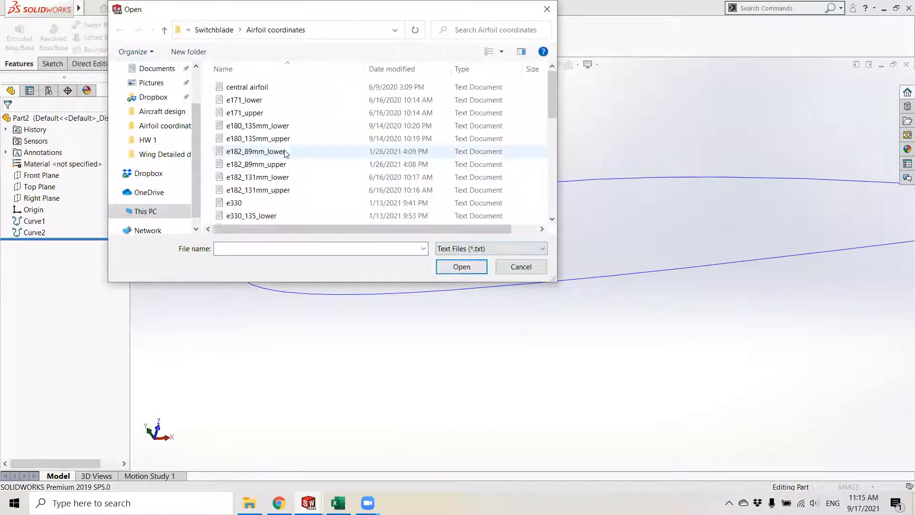
scroll(down, 3)
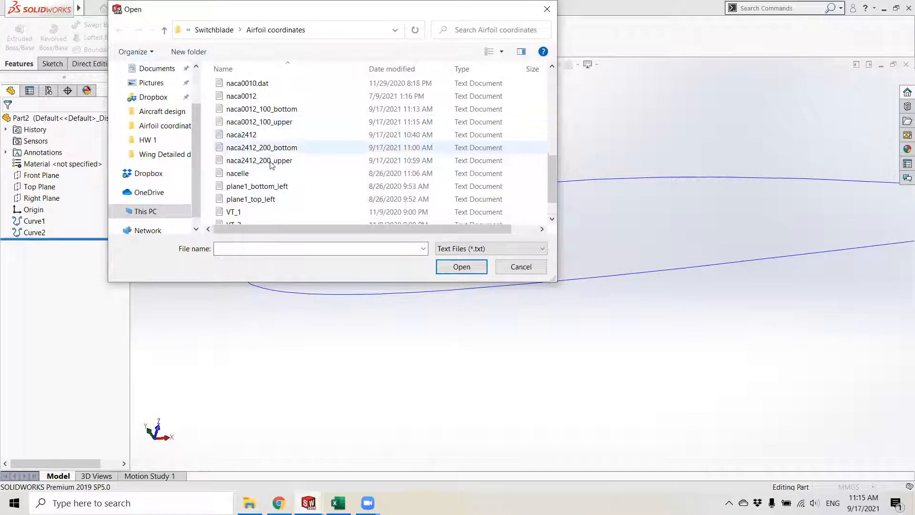
click(258, 122)
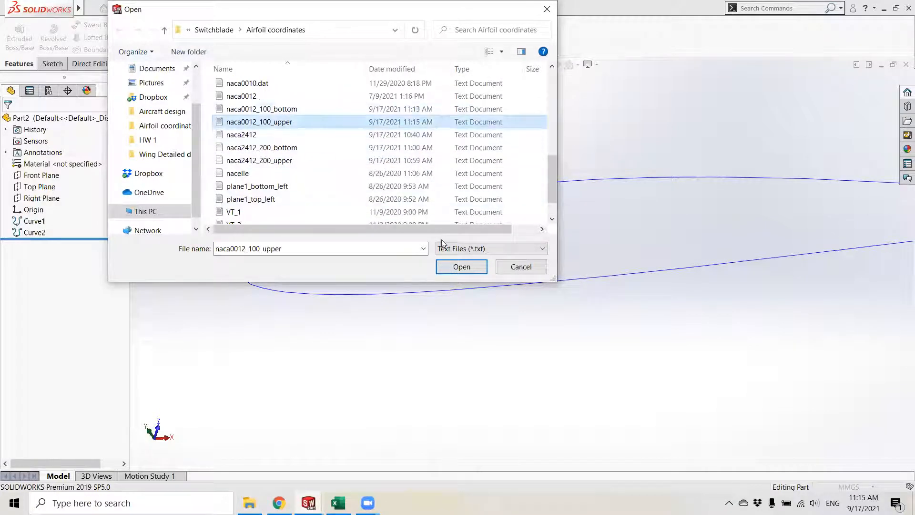
click(461, 267)
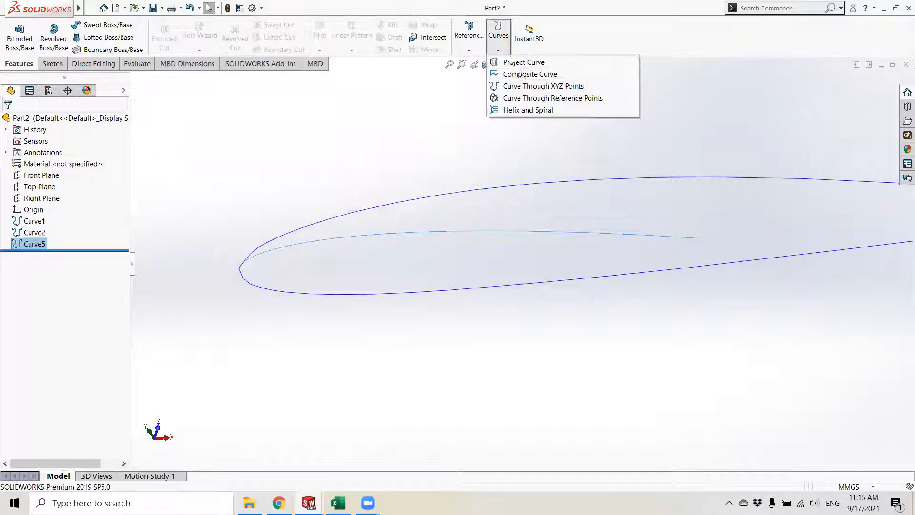
Step: Import naca0012_100_bottom as another Curve Through XYZ Points
click(543, 85)
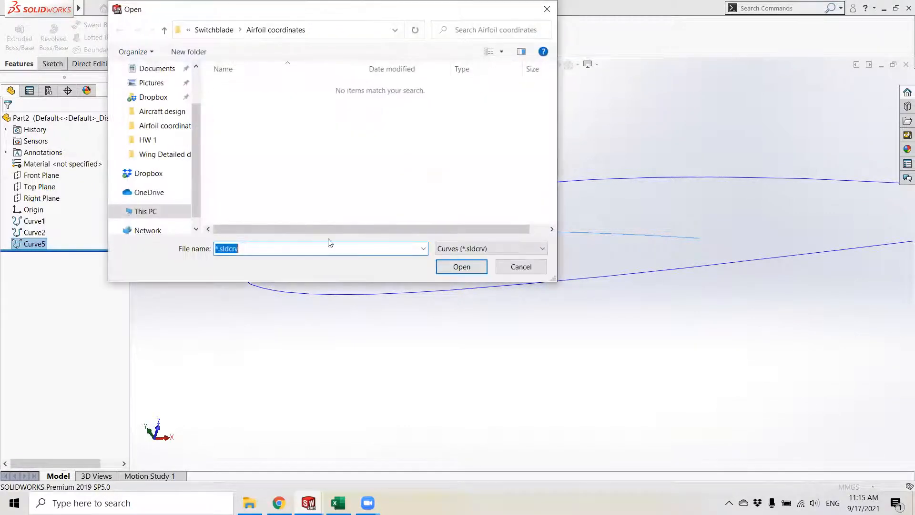
click(490, 248)
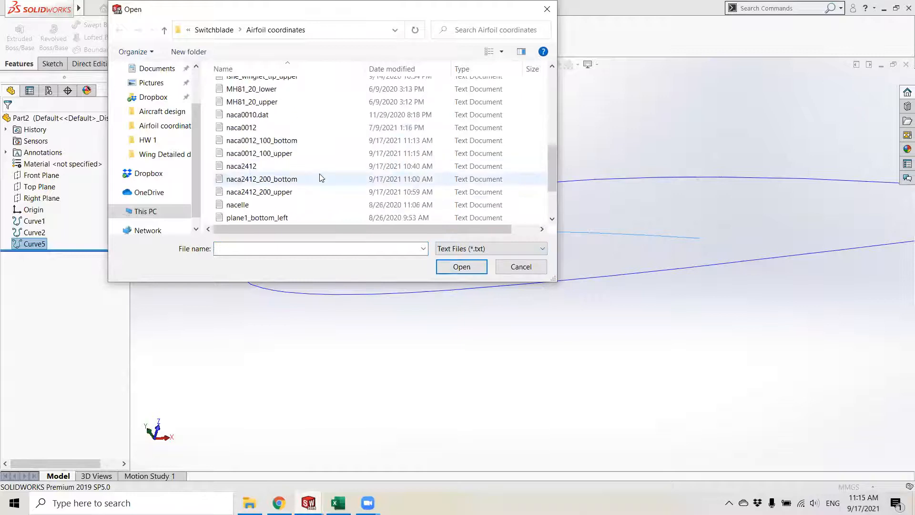
click(261, 140)
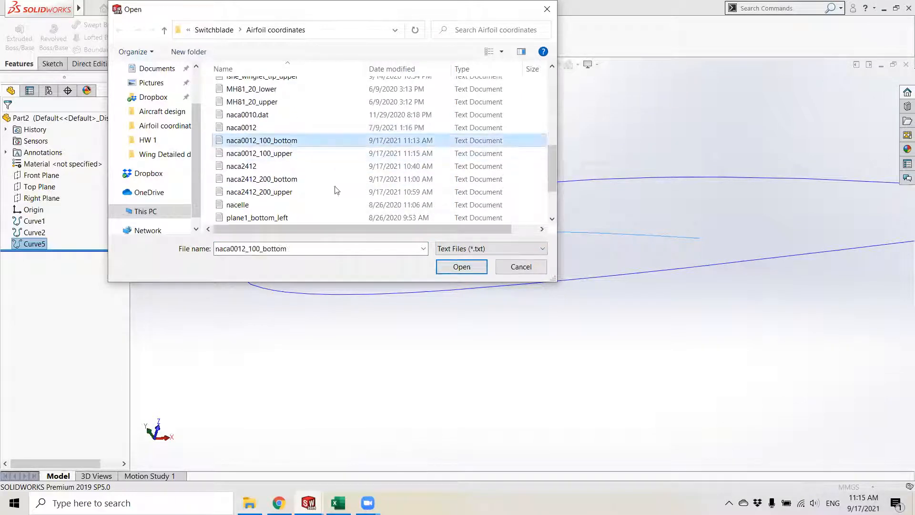
click(461, 267)
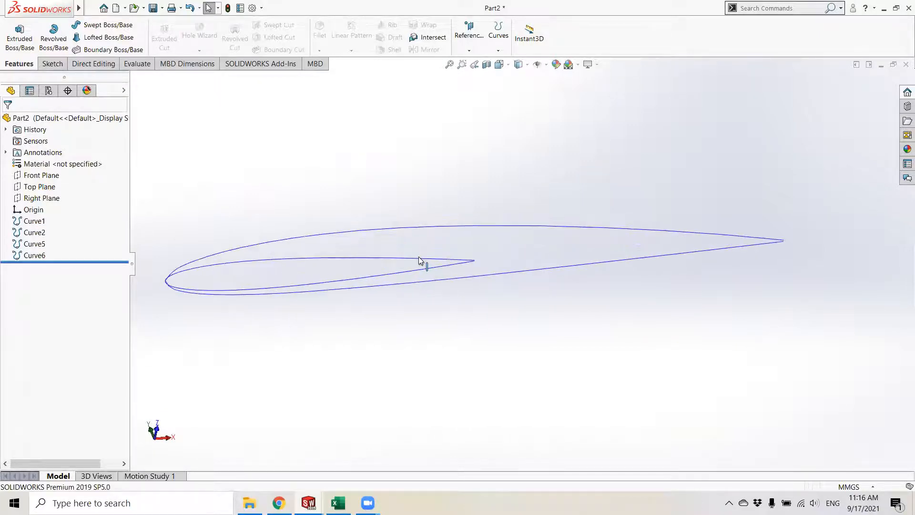
Step: Convert both root airfoil curve edges into Sketch1 on the Top Plane
click(41, 174)
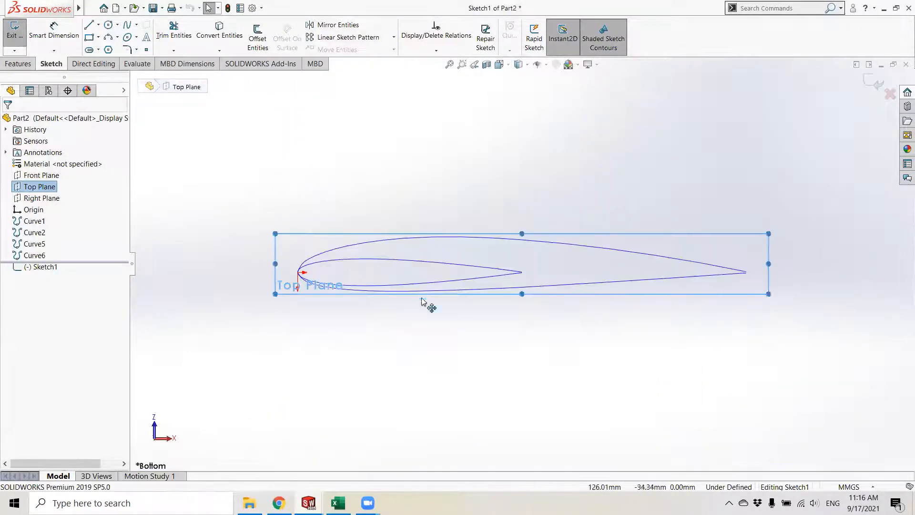
click(380, 356)
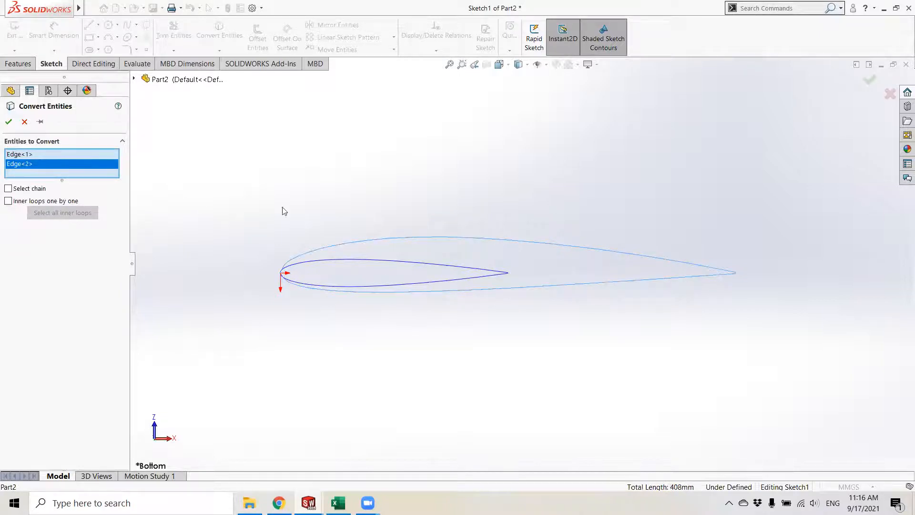
click(8, 121)
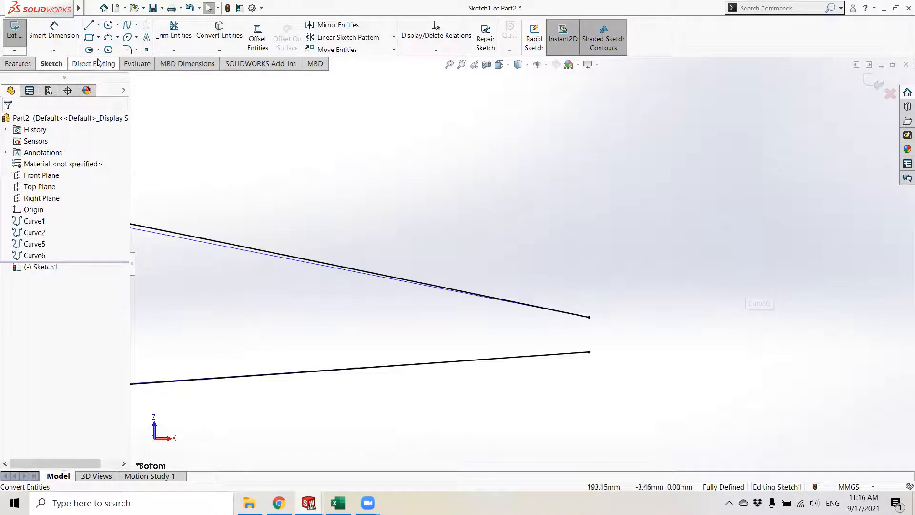
Step: Close the root airfoil's open trailing edge with a short vertical line
click(89, 24)
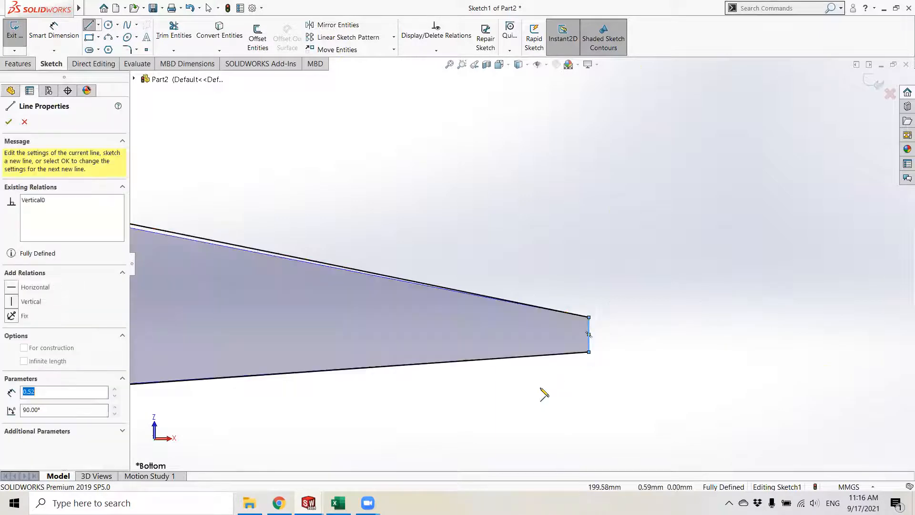
click(8, 122)
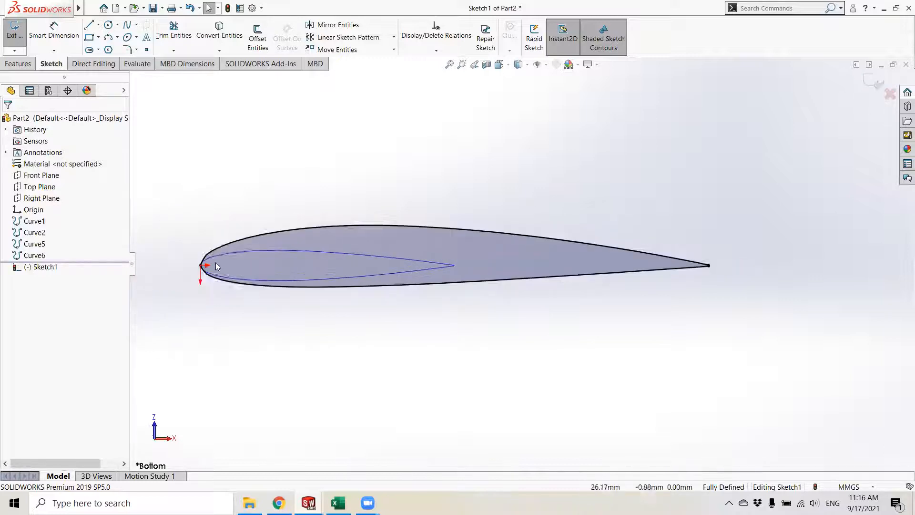
Step: Draw a chord centerline and place a point dimensioned 50 mm from the leading edge
click(89, 24)
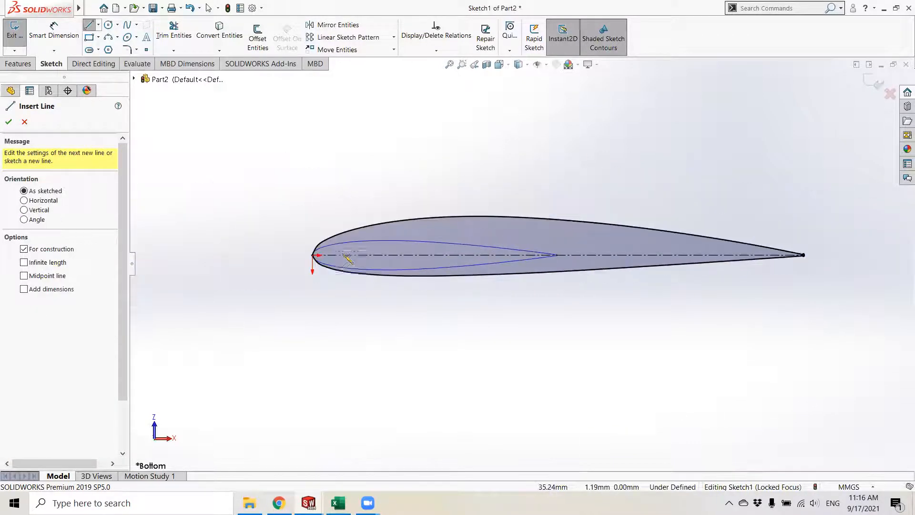
click(8, 121)
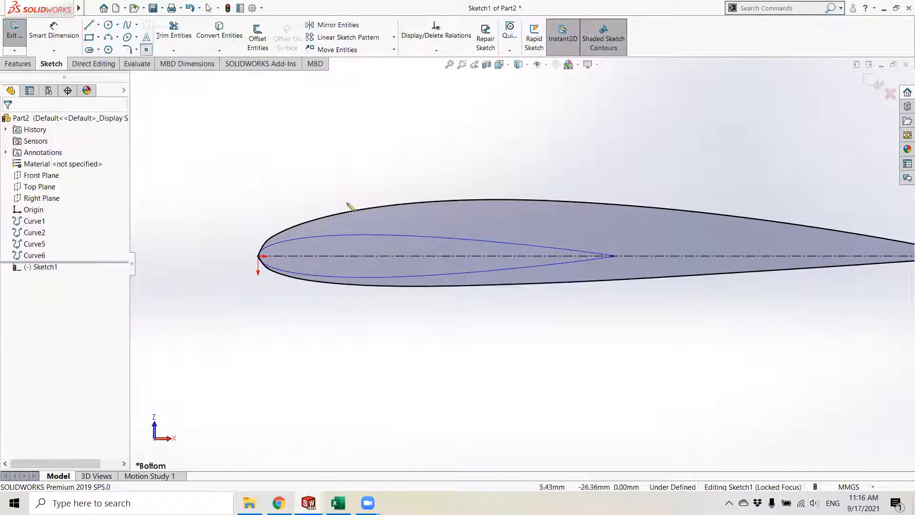
click(444, 255)
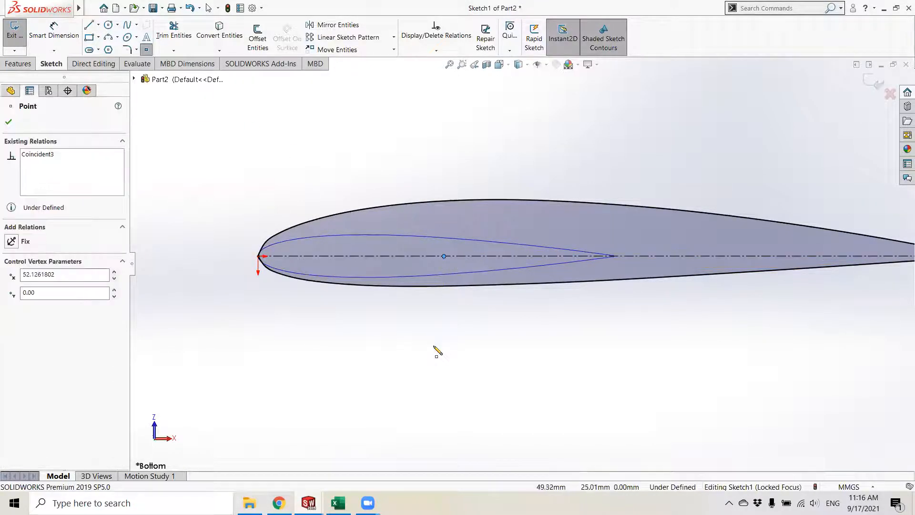
click(88, 24)
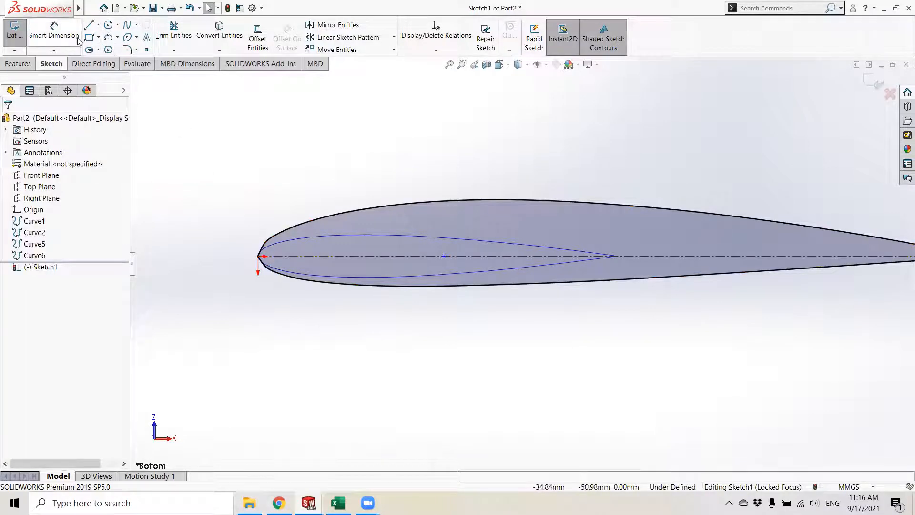
mouse_move(443, 258)
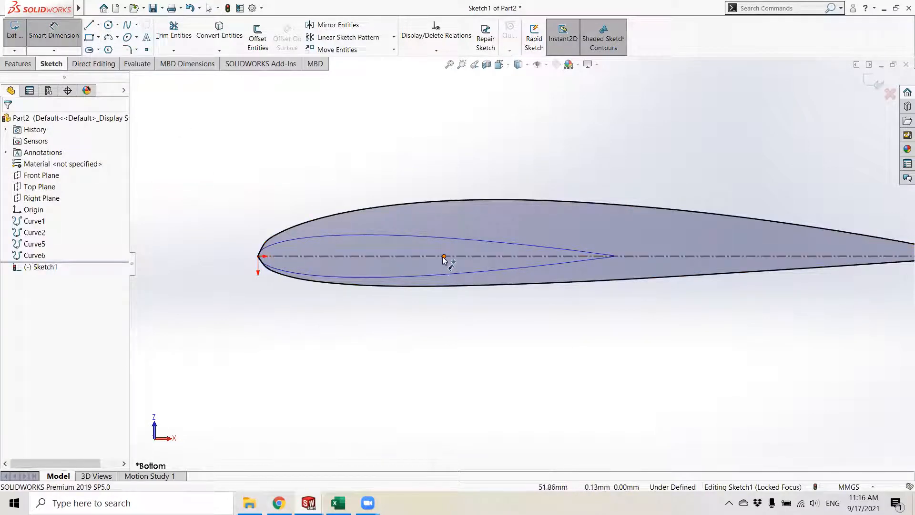
click(444, 257)
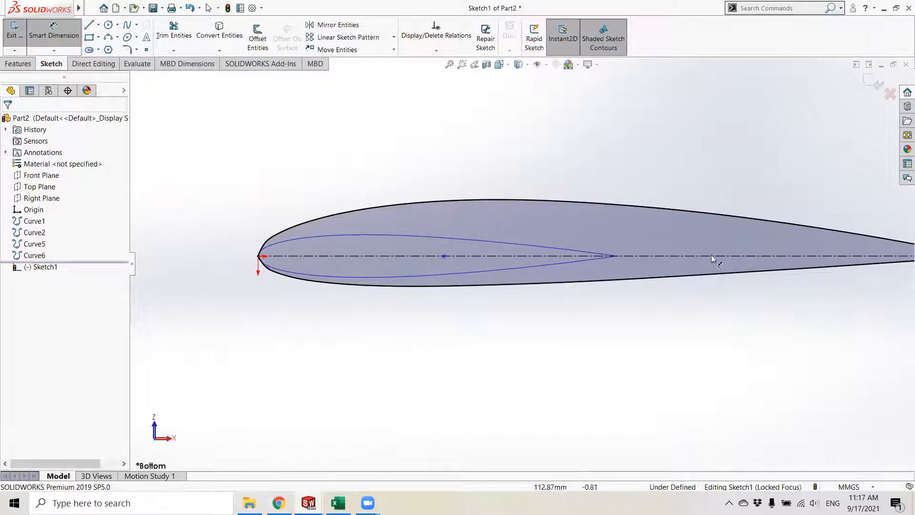
click(258, 257)
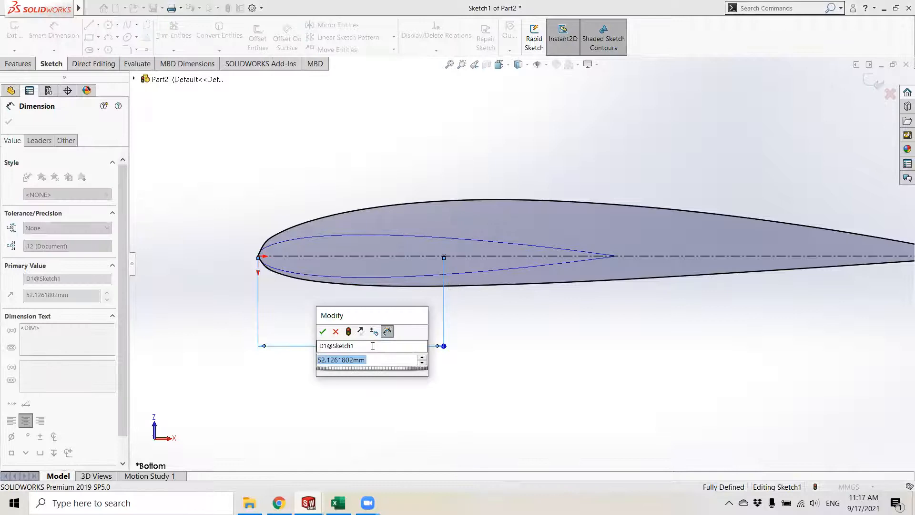
text(200)
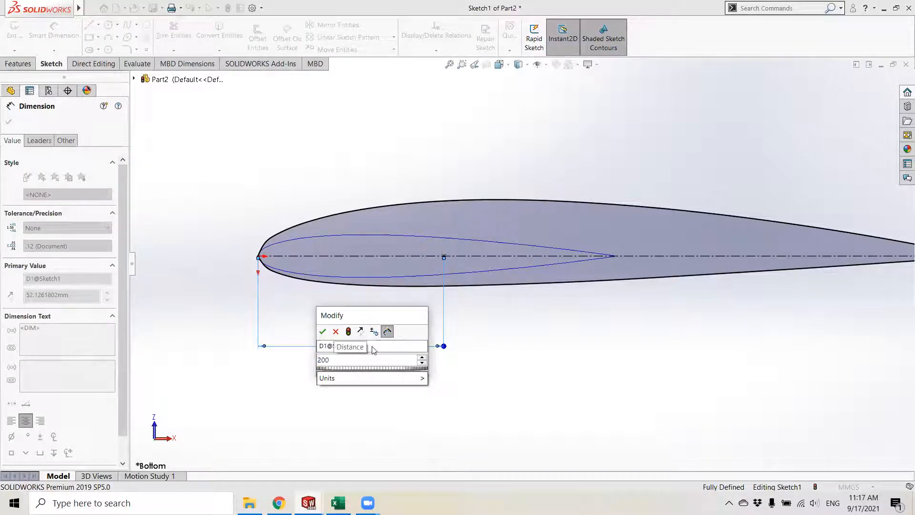
click(323, 332)
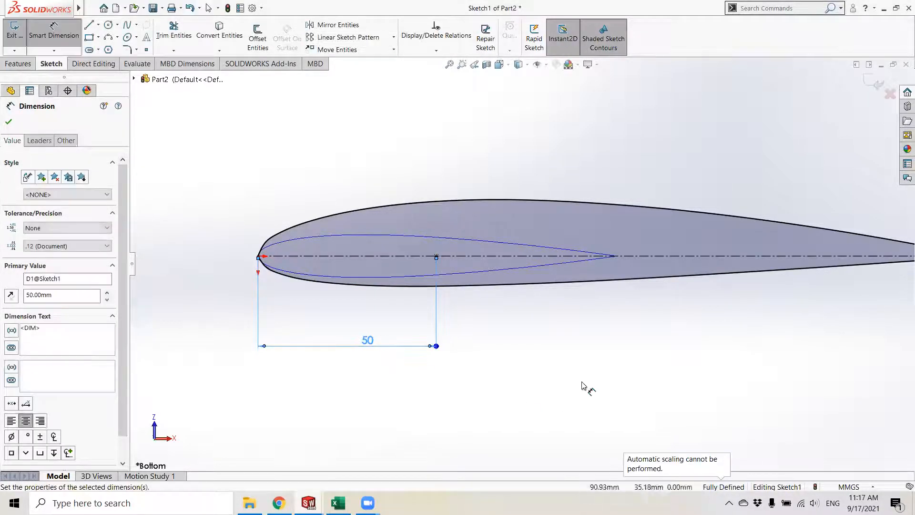
Step: Draw a vertical construction line through the 50 mm point and exit the sketch
click(120, 24)
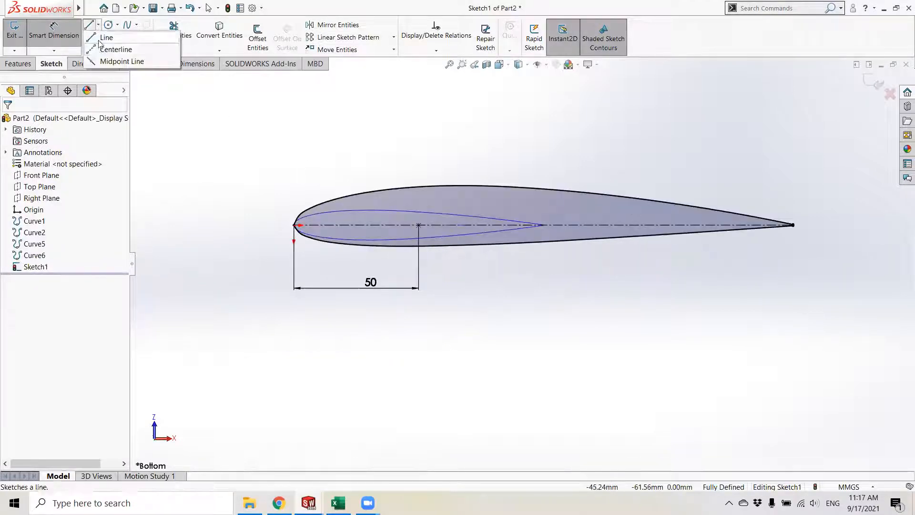
click(107, 37)
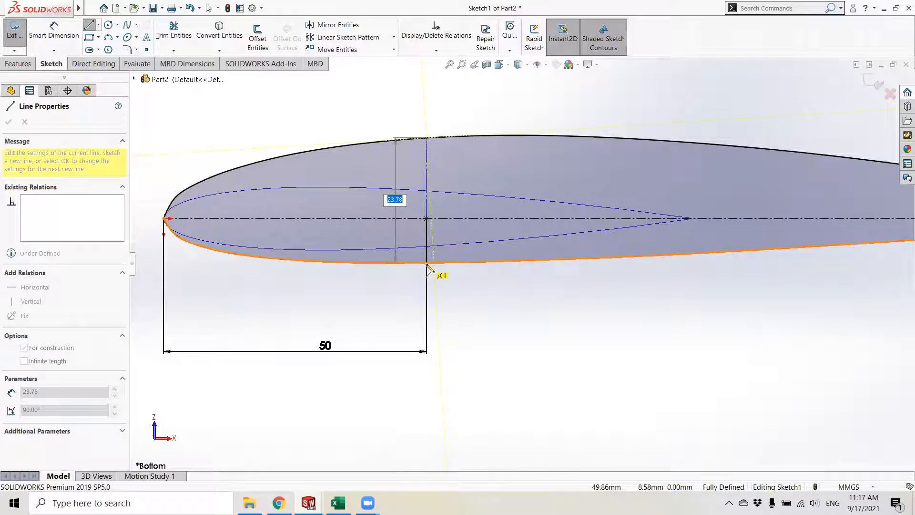
click(8, 122)
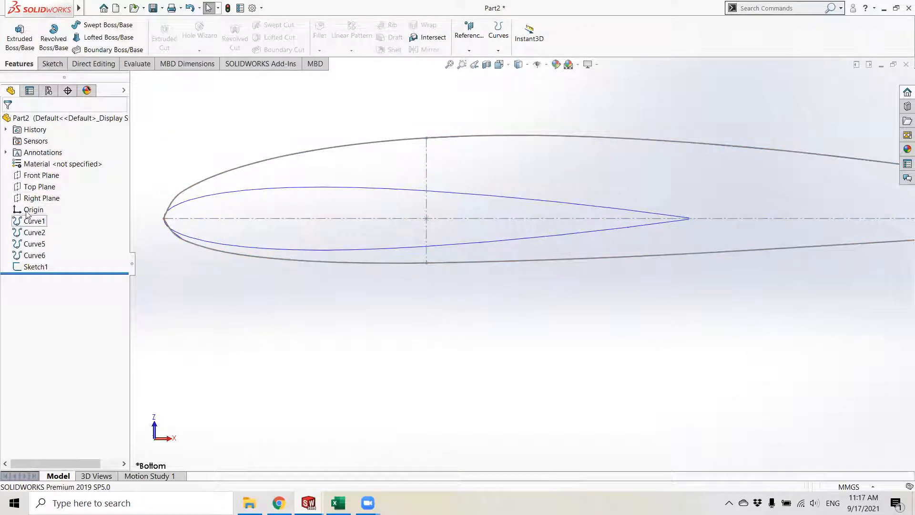
Step: Start Sketch2 and convert the smaller airfoil's edges into sketch geometry
click(39, 187)
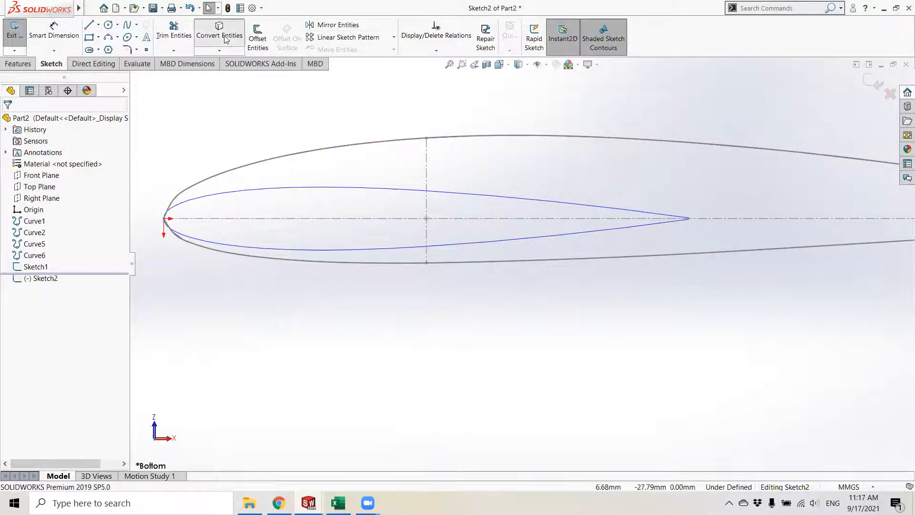
click(219, 35)
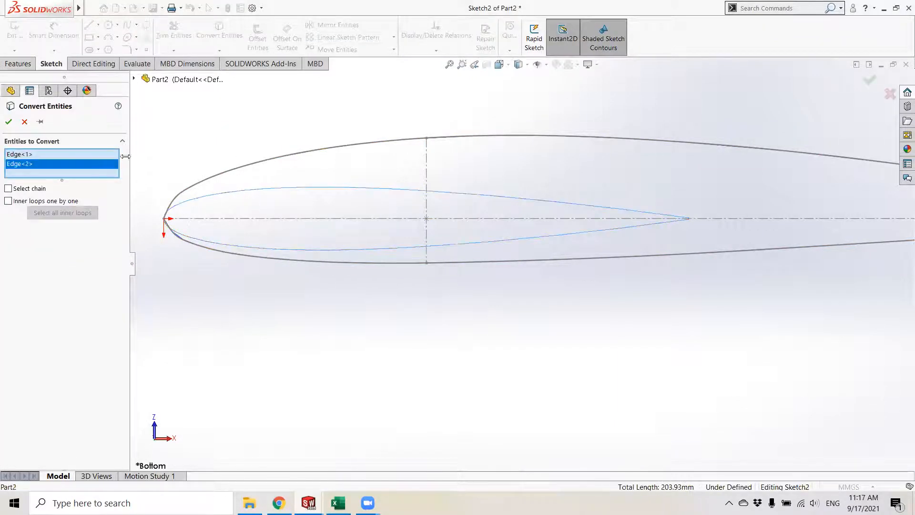
click(9, 121)
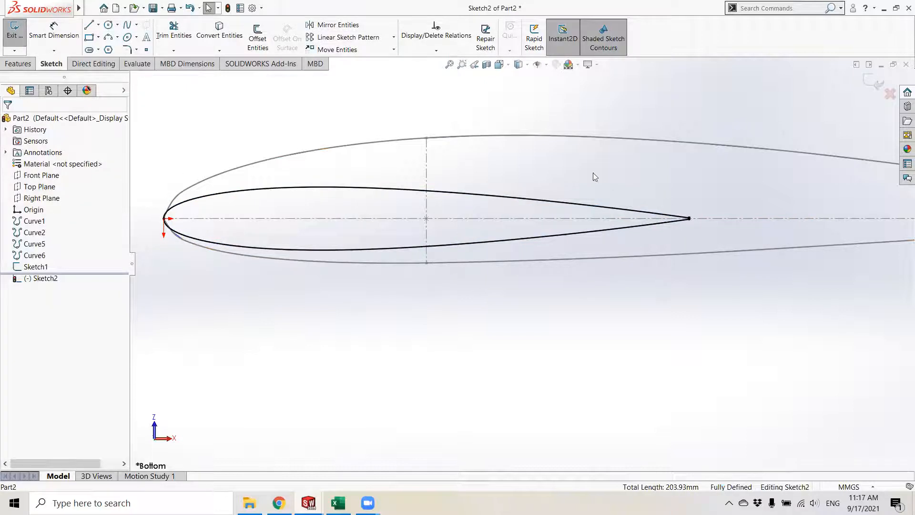
click(88, 25)
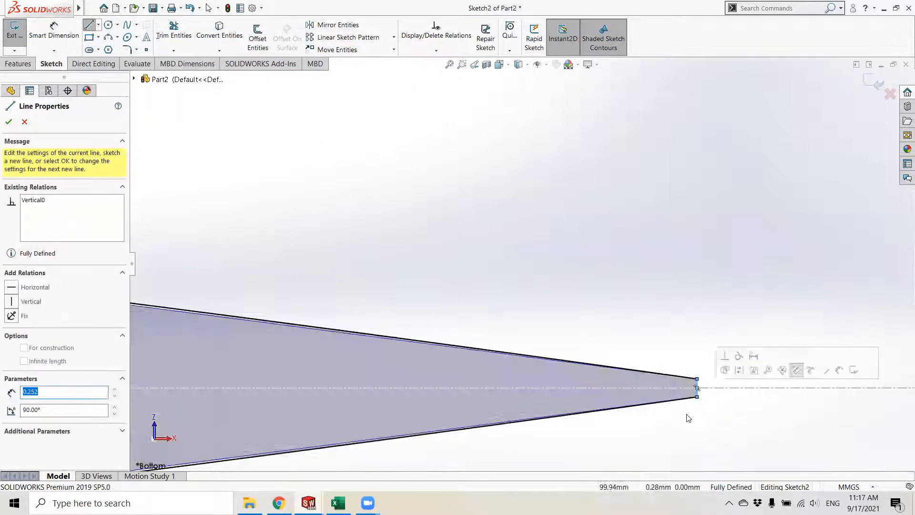
click(8, 122)
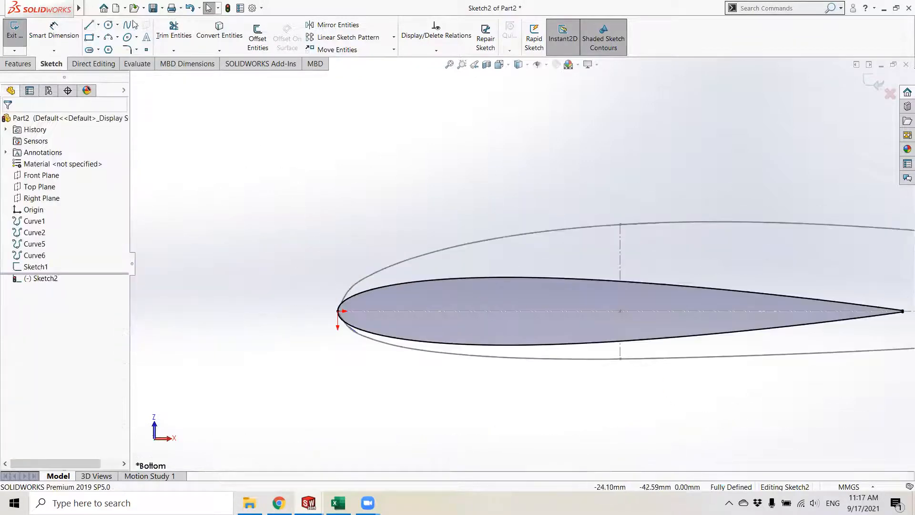
Step: Add a chord centerline, a point 25 mm back, and a vertical centerline, then exit
click(89, 24)
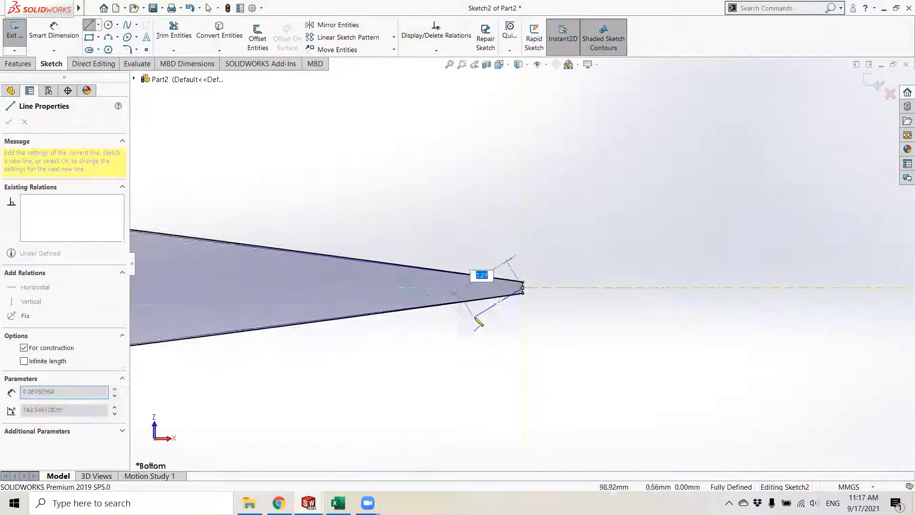
click(8, 122)
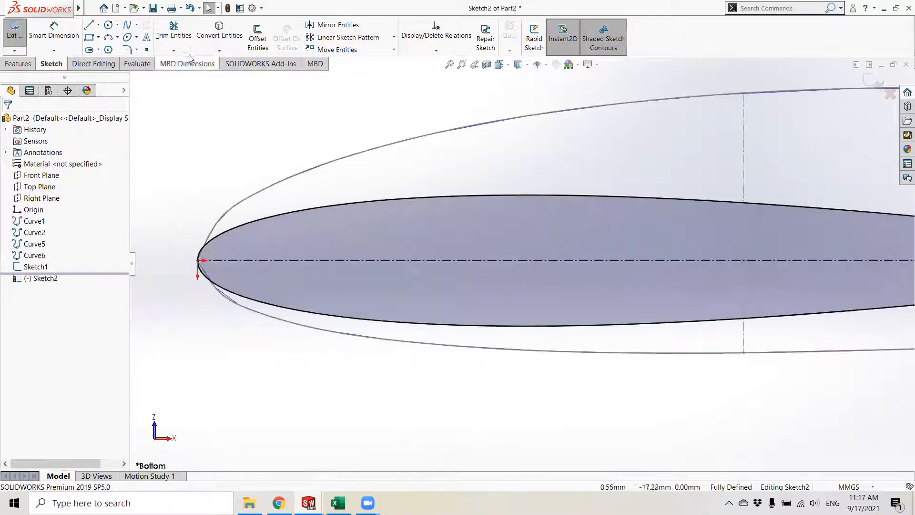
click(392, 261)
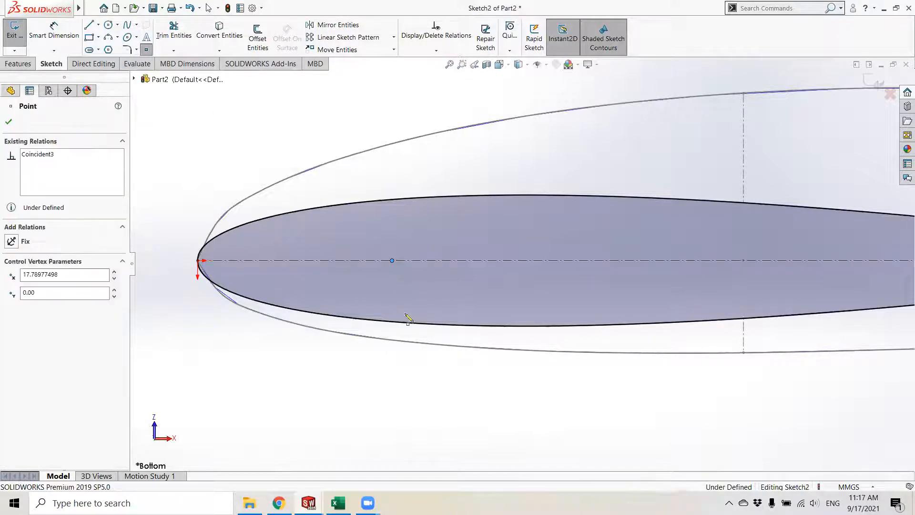
click(9, 122)
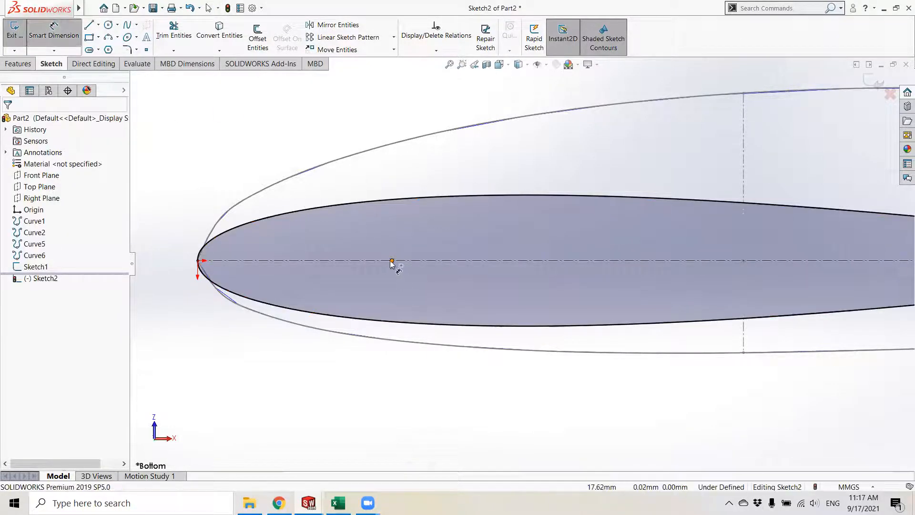
click(392, 261)
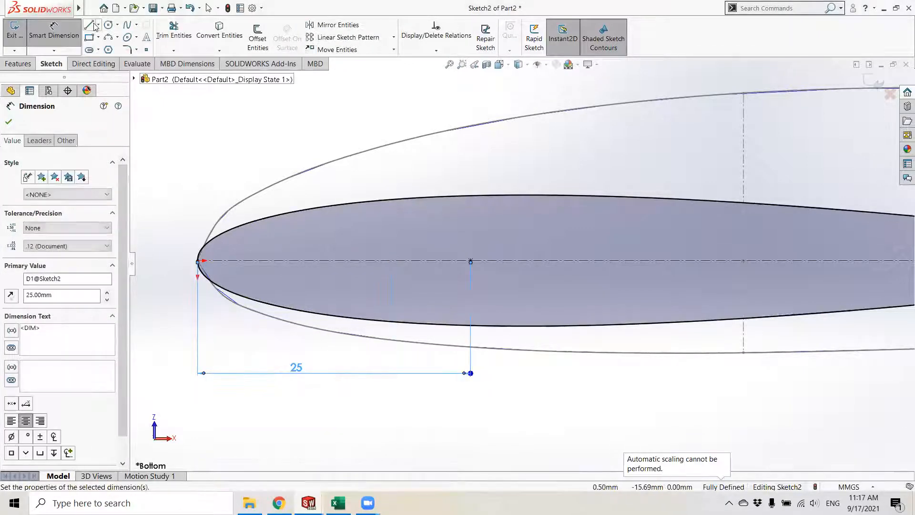
click(89, 24)
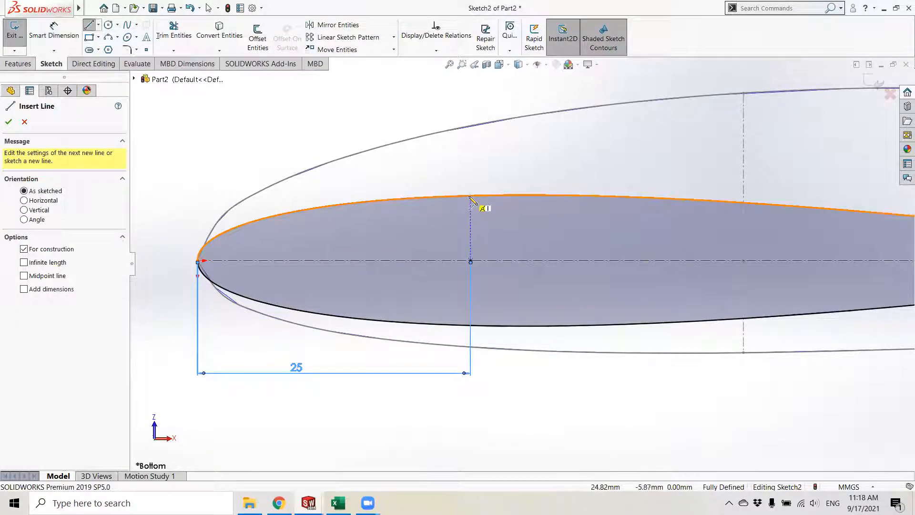
click(8, 122)
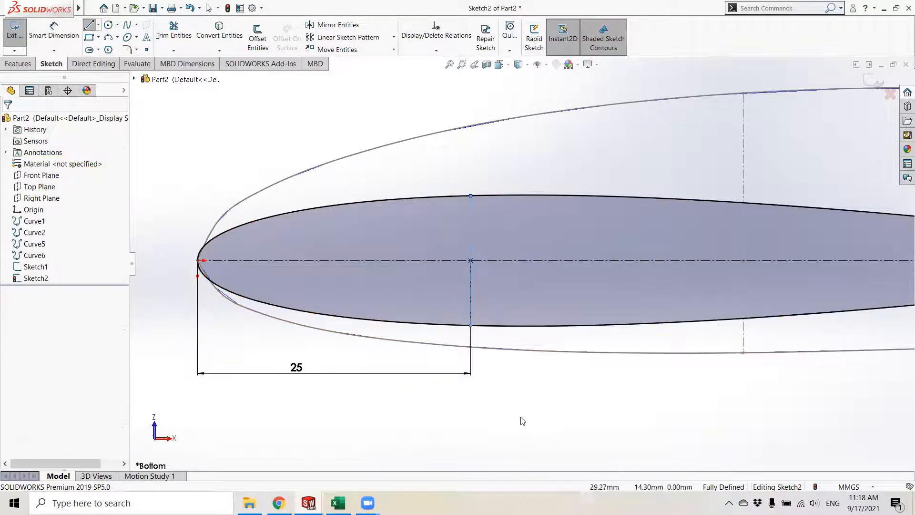
click(13, 32)
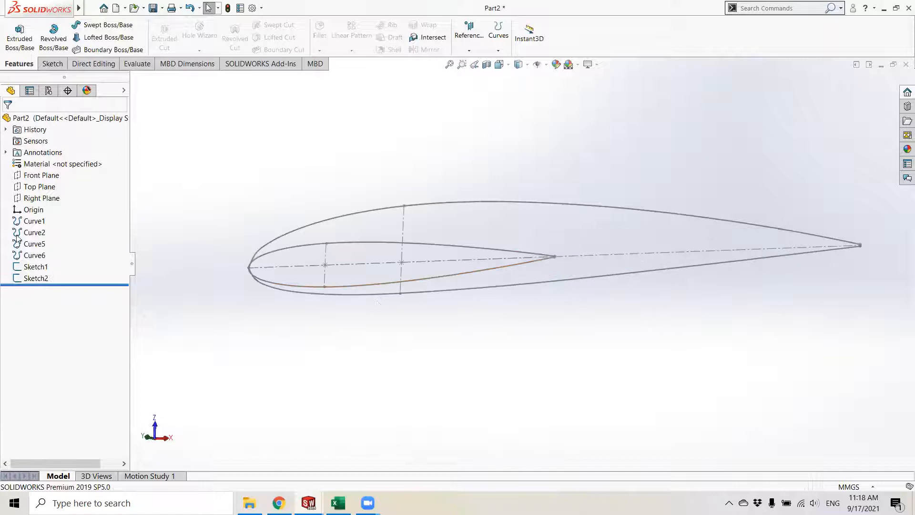
Step: Hide the imported airfoil curves Curve1–Curve6 in the FeatureManager tree
click(33, 221)
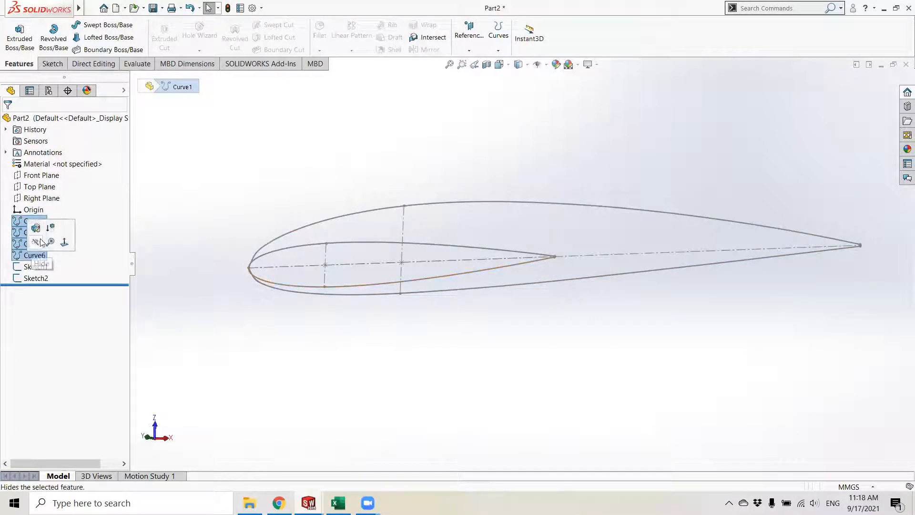
click(586, 341)
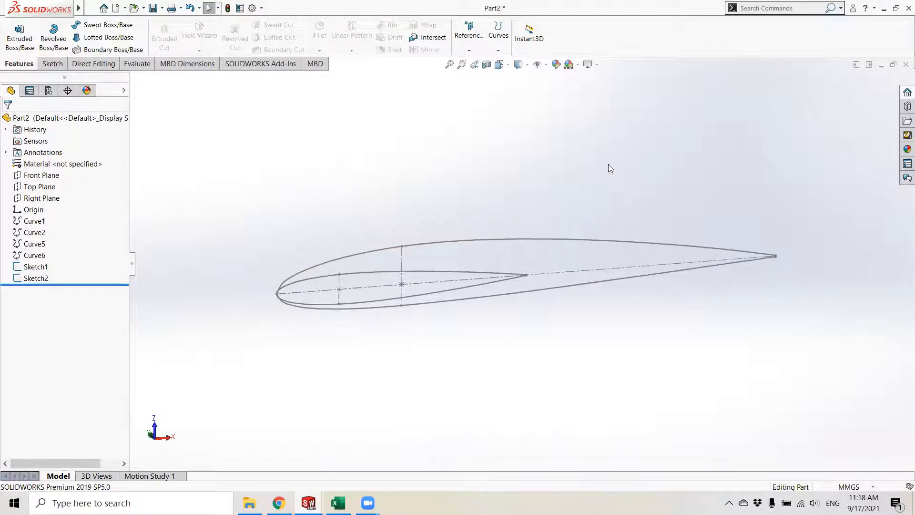
click(469, 35)
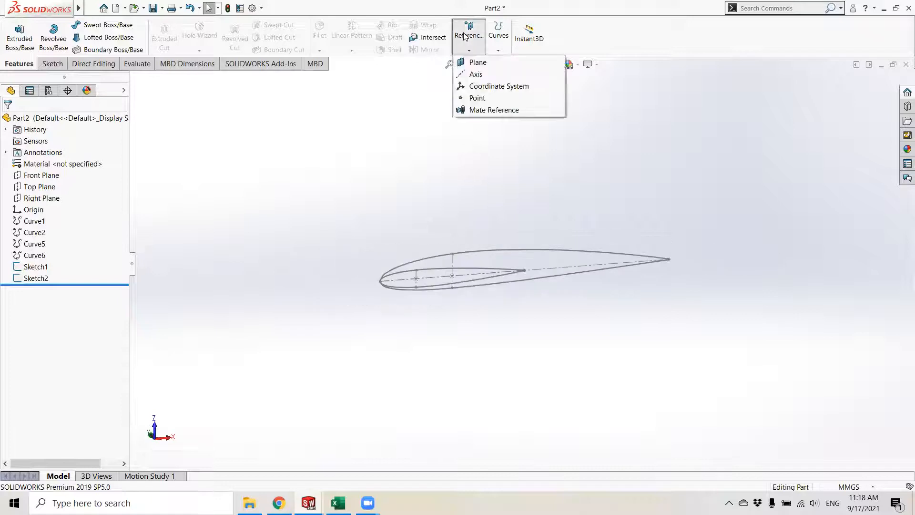
Step: Create Plane1 offset 650 mm from the Top Plane with the offset flipped
click(477, 62)
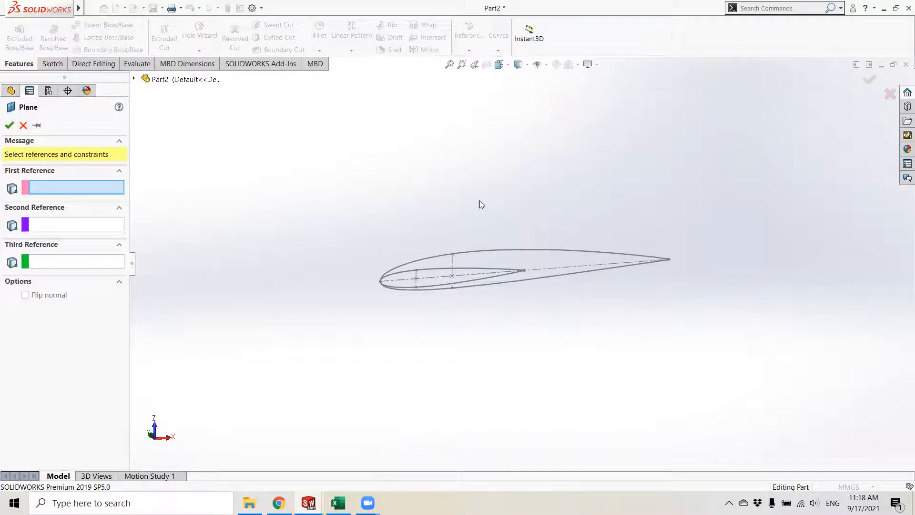
mouse_move(594, 208)
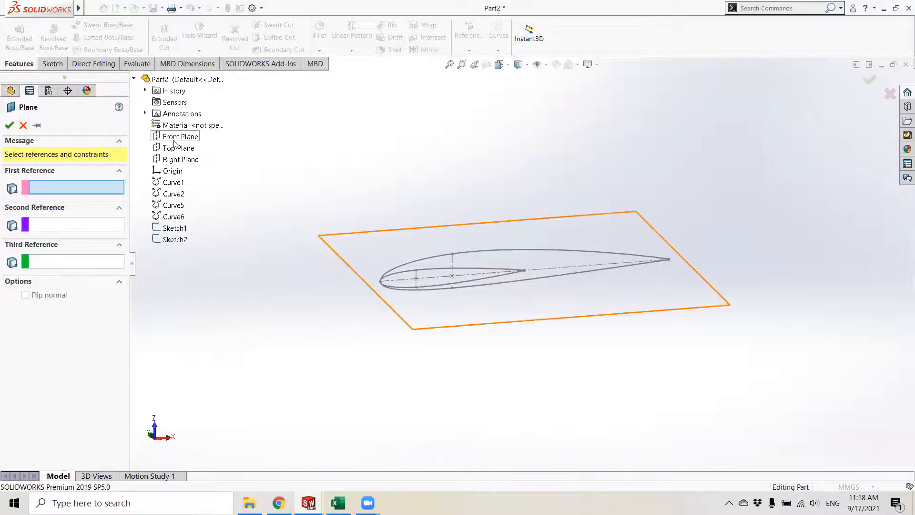
click(179, 147)
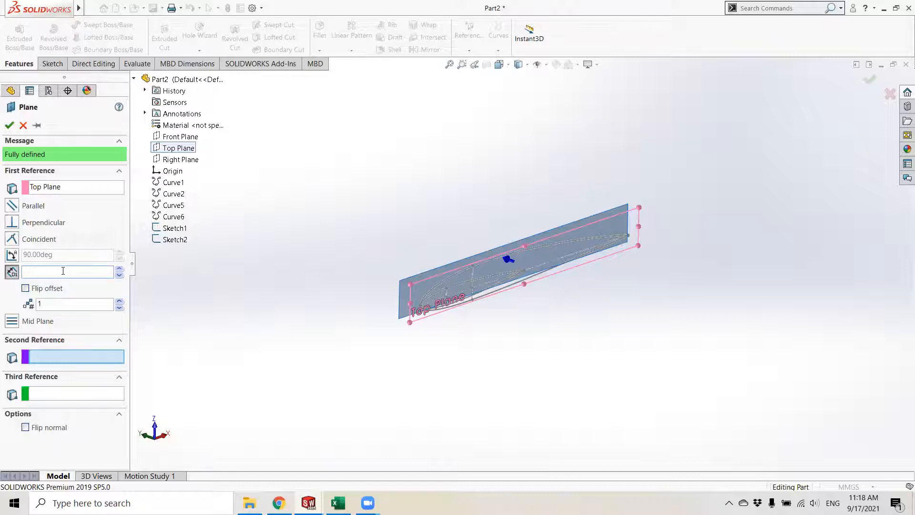
text(650.00mm)
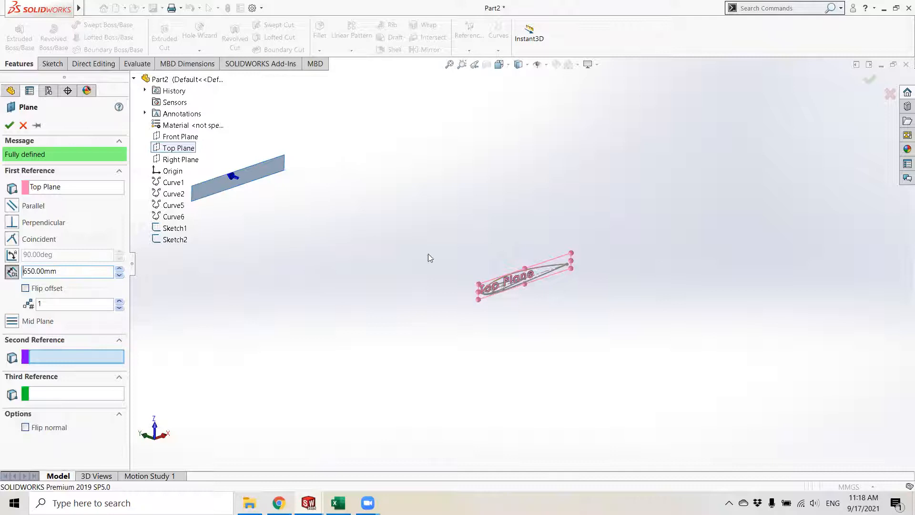
mouse_move(359, 215)
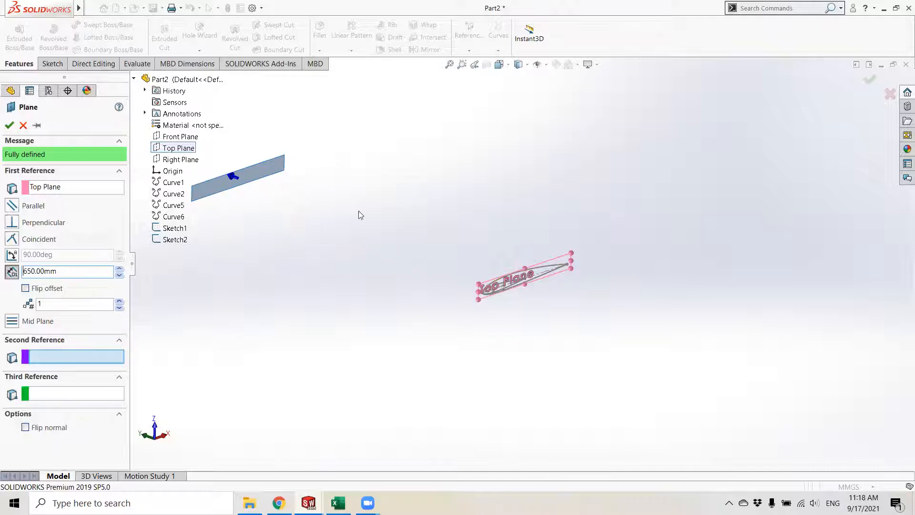
mouse_move(377, 221)
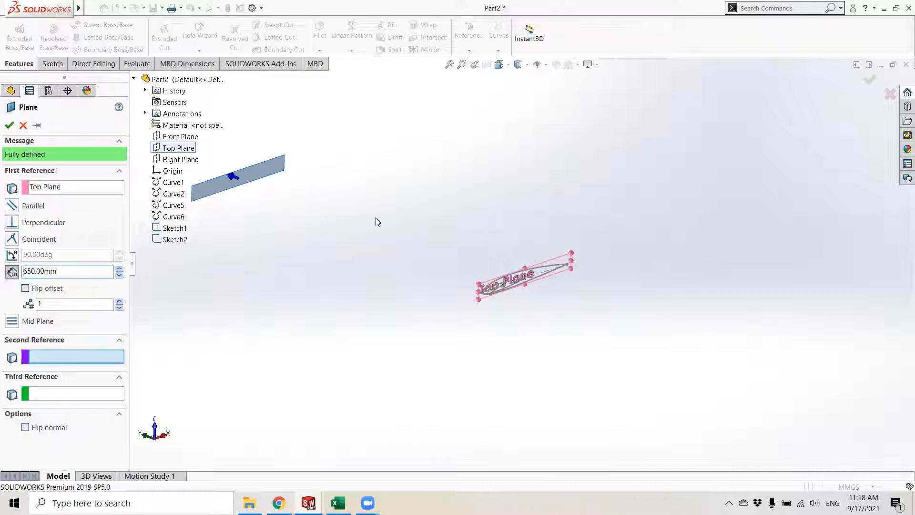
mouse_move(479, 228)
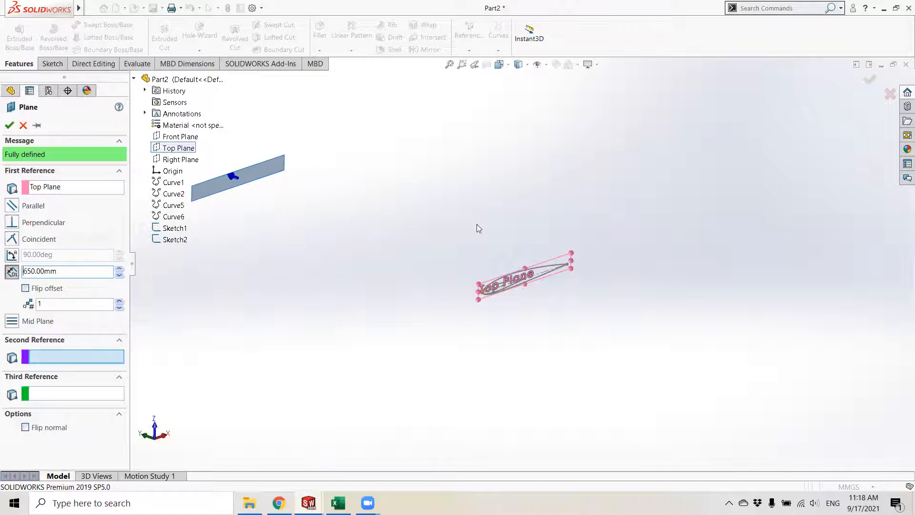
mouse_move(325, 195)
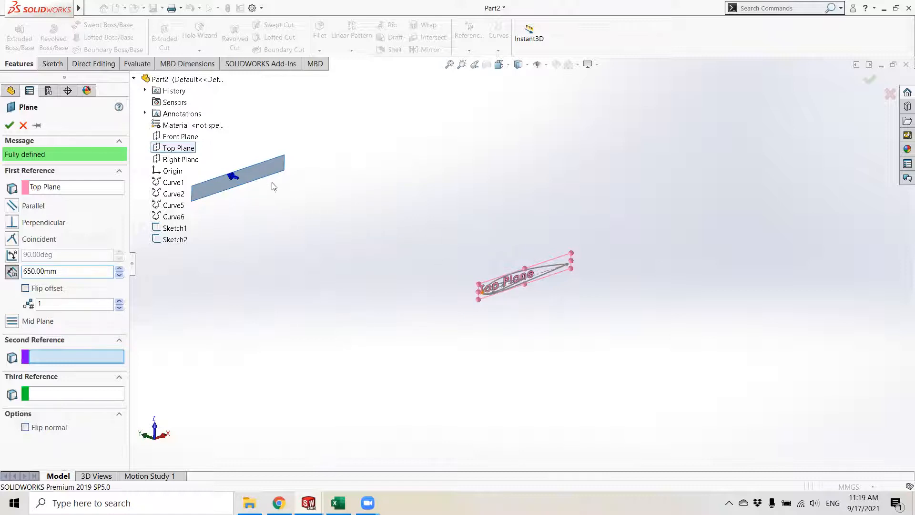
mouse_move(330, 279)
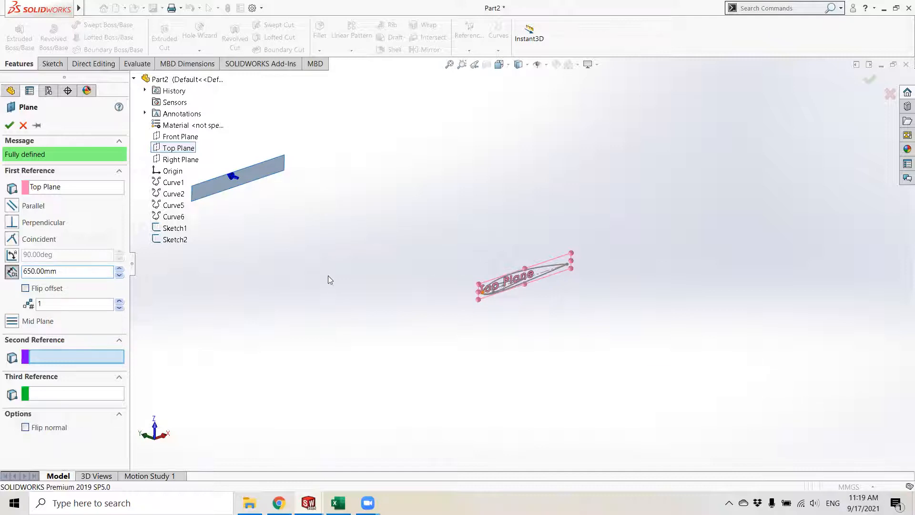
click(26, 288)
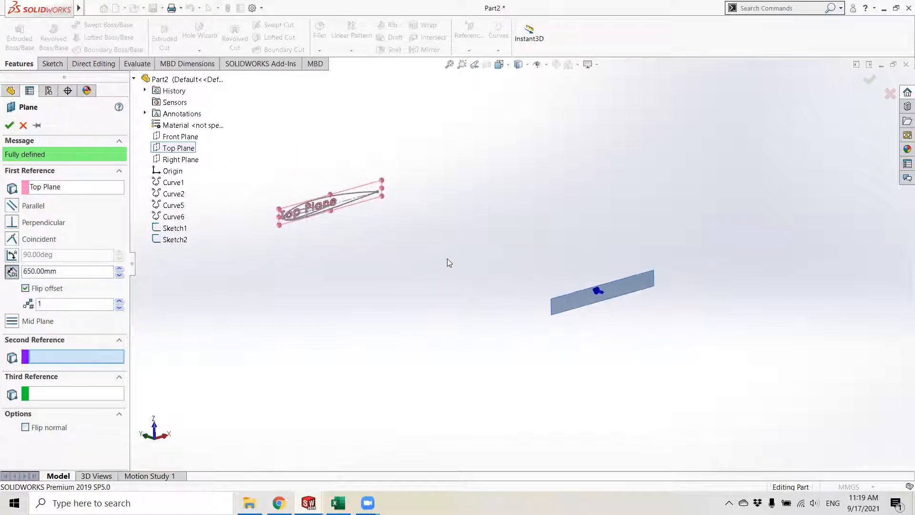
click(8, 125)
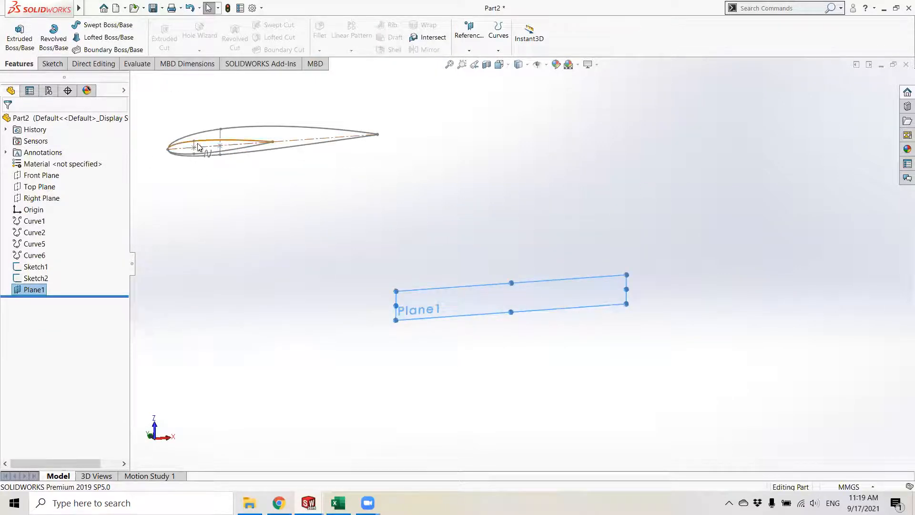
mouse_move(239, 146)
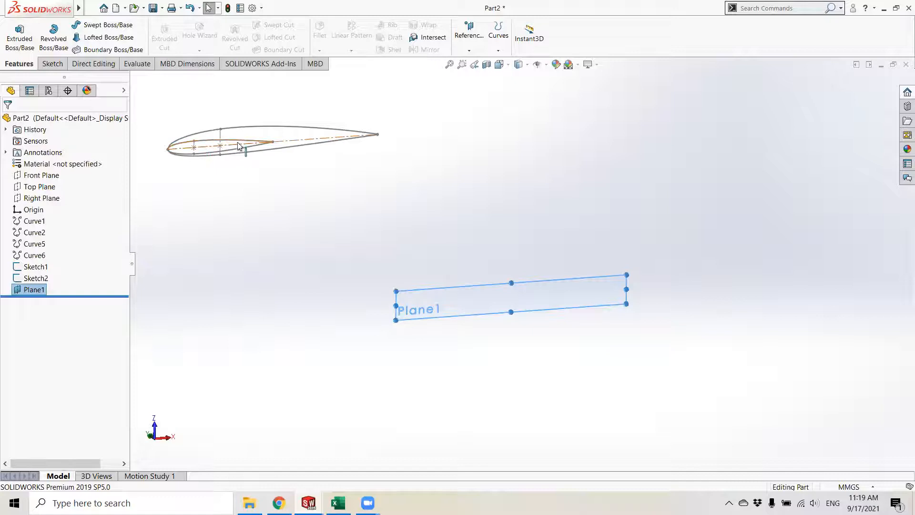
mouse_move(475, 304)
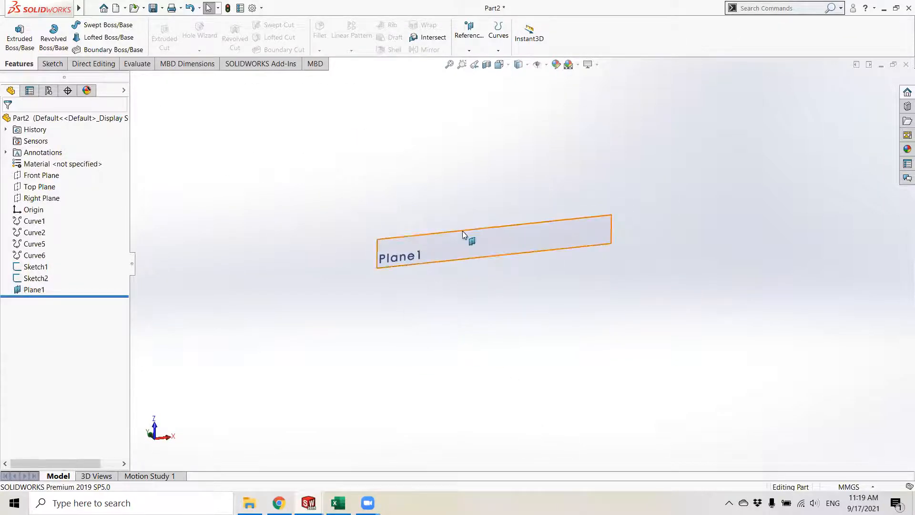
mouse_move(483, 245)
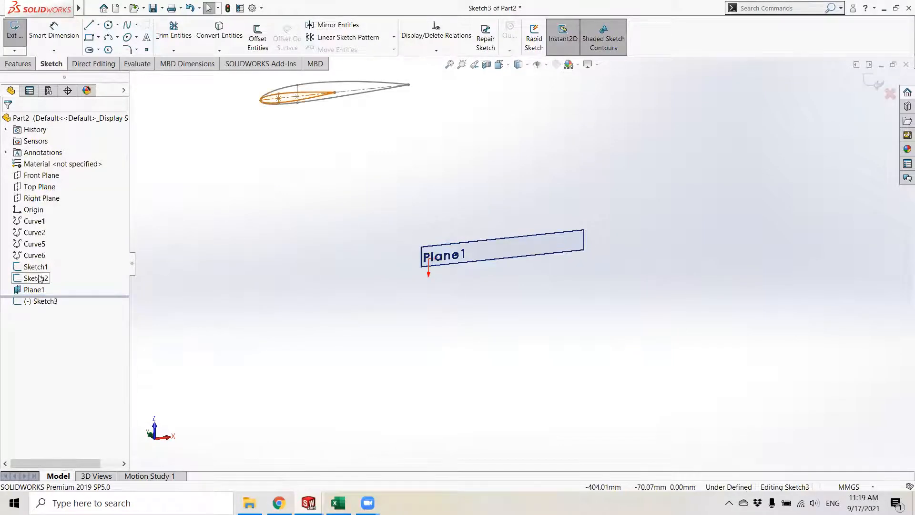
Step: Copy the airfoil profile into a Plane1 sketch and move it onto the root chord line
click(39, 278)
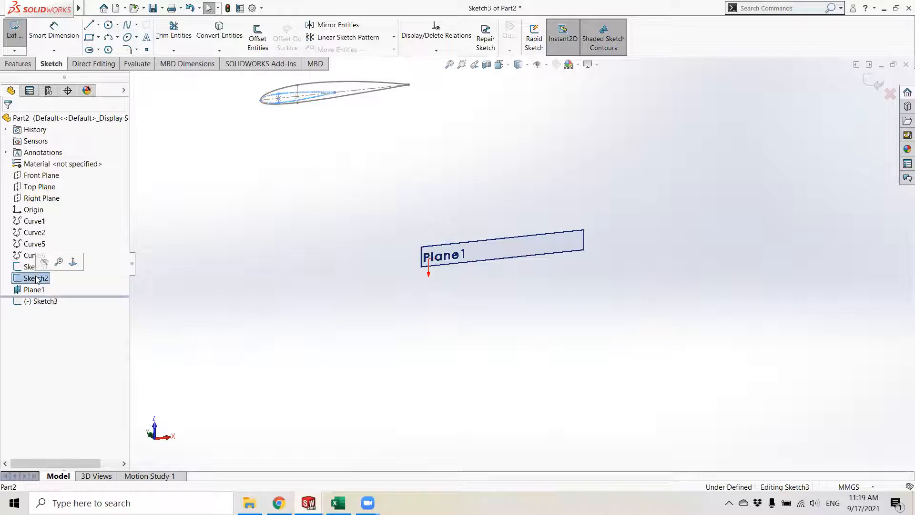
right_click(37, 278)
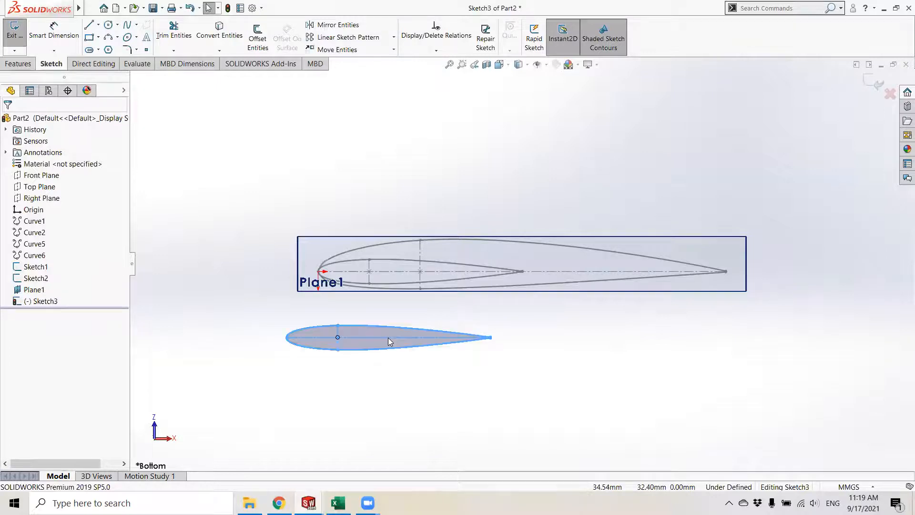
right_click(389, 341)
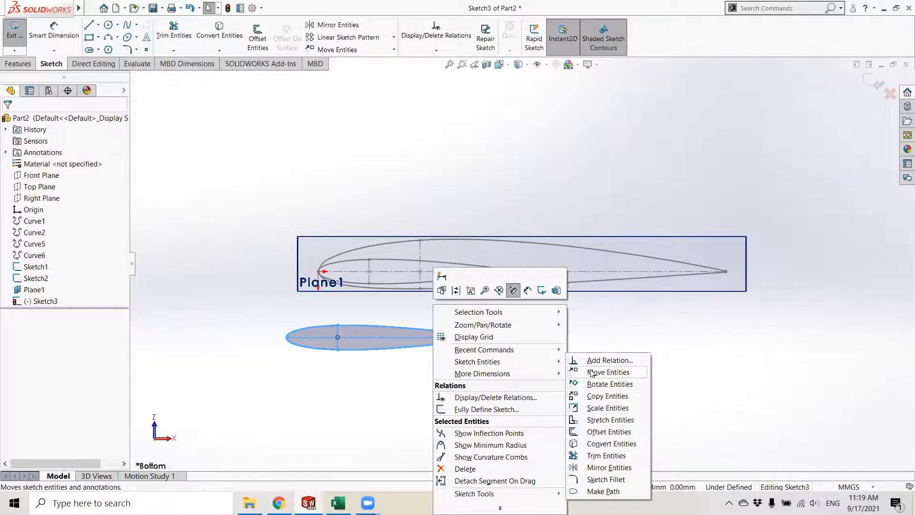
click(608, 372)
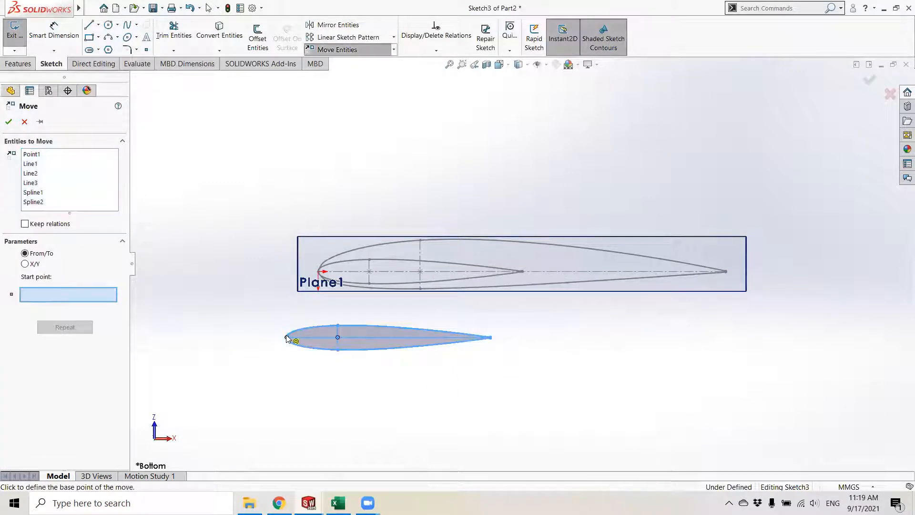
click(287, 337)
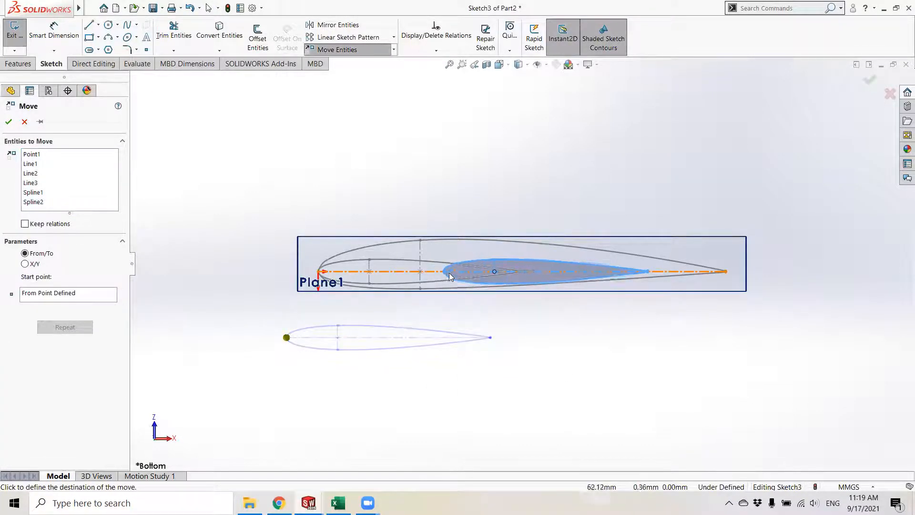
click(8, 121)
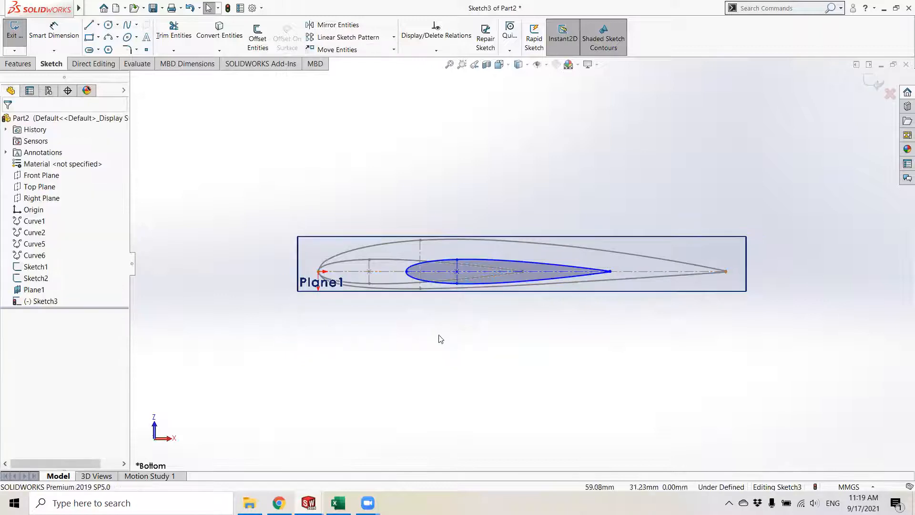
scroll(up, 3)
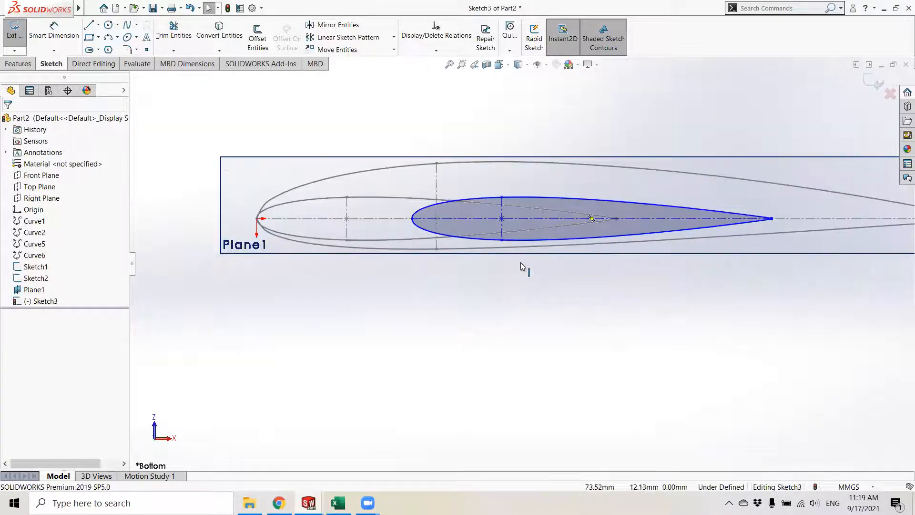
mouse_move(647, 239)
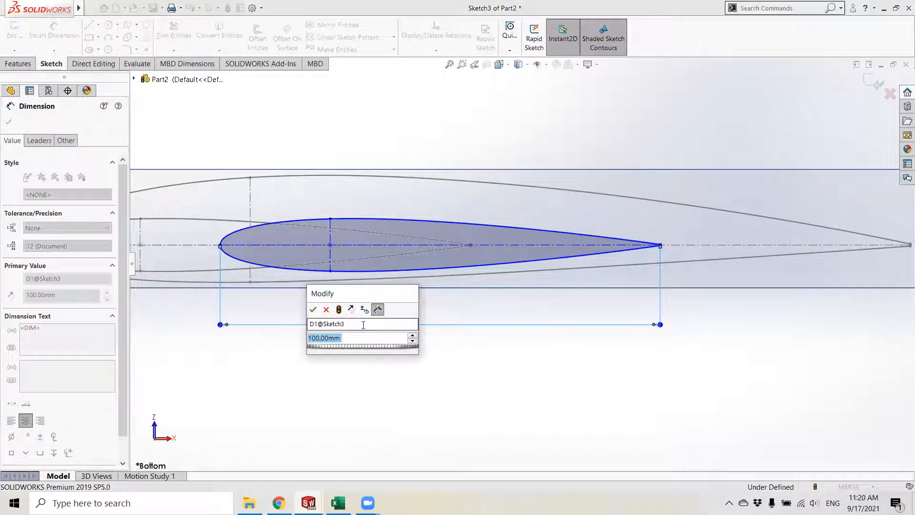
Step: Dimension the tip profile: 100 mm chord, 0.252 mm trailing edge, 25 mm station
click(313, 309)
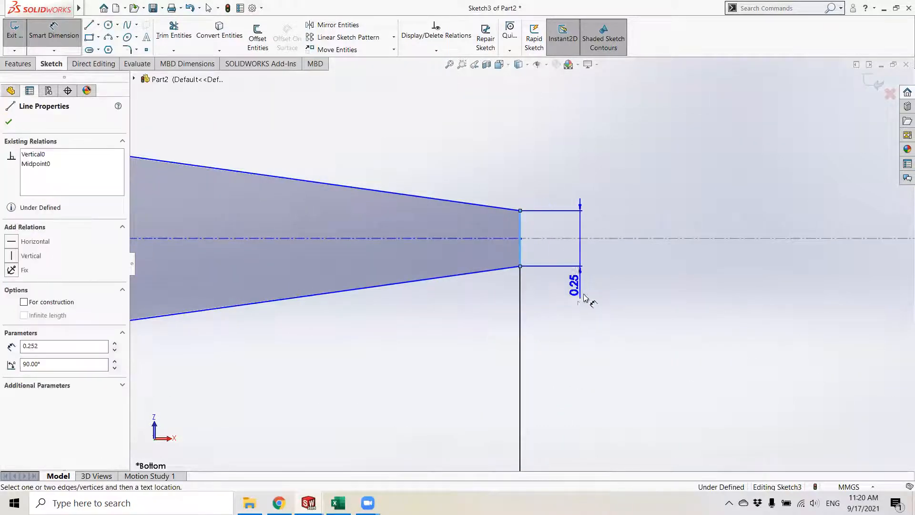
click(579, 278)
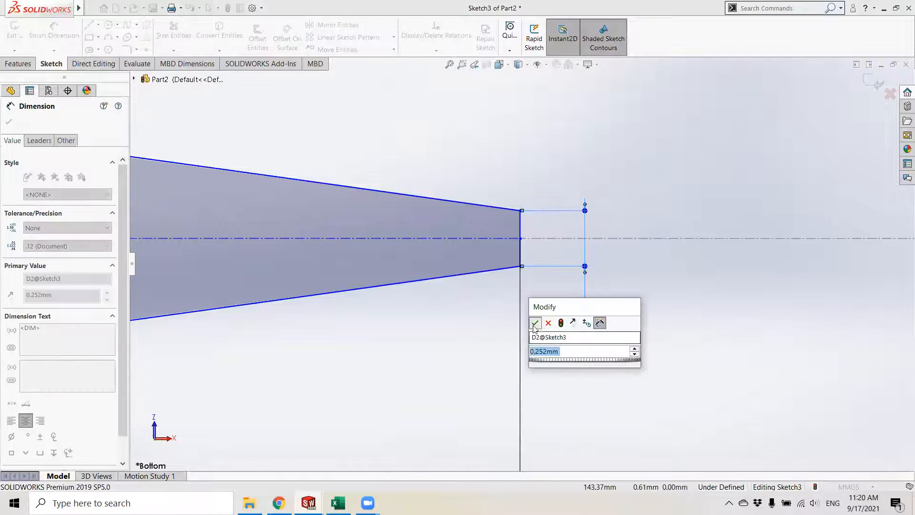
click(534, 323)
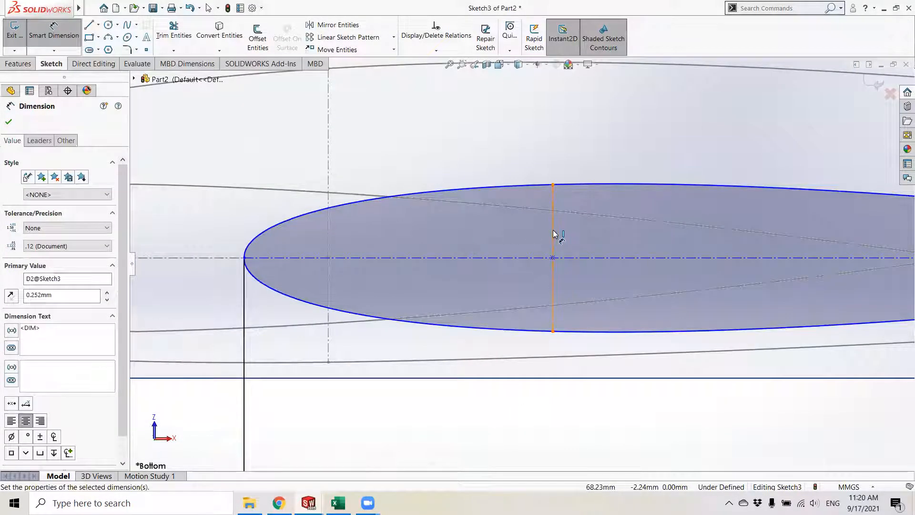
click(8, 122)
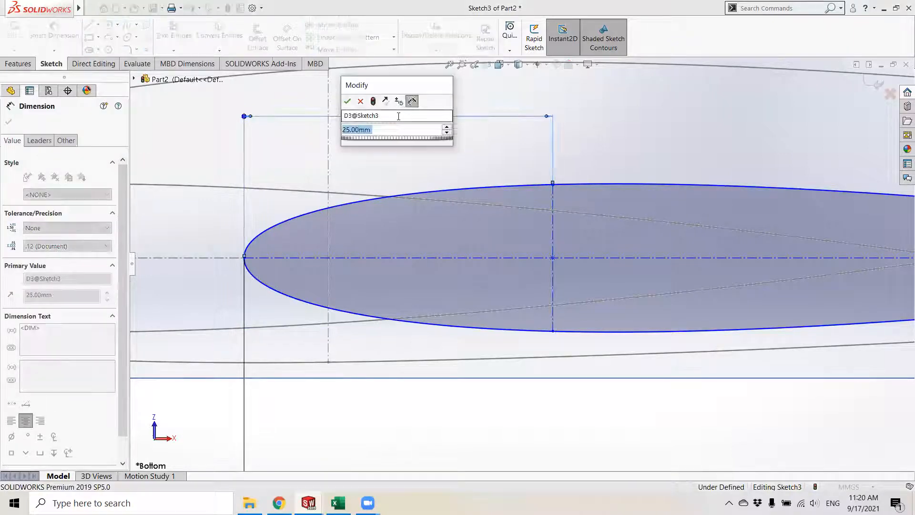
click(347, 101)
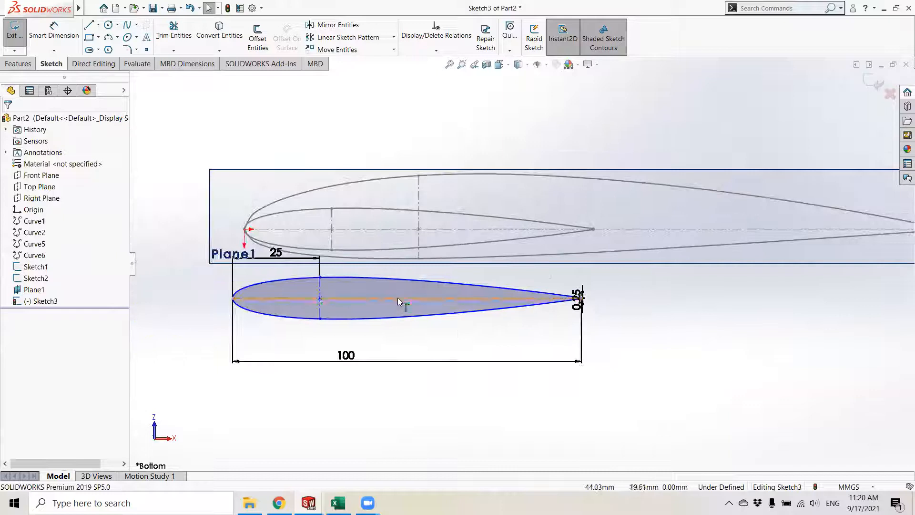
Step: Add relations between the tip chord and thickness lines, then exit the sketch
click(234, 298)
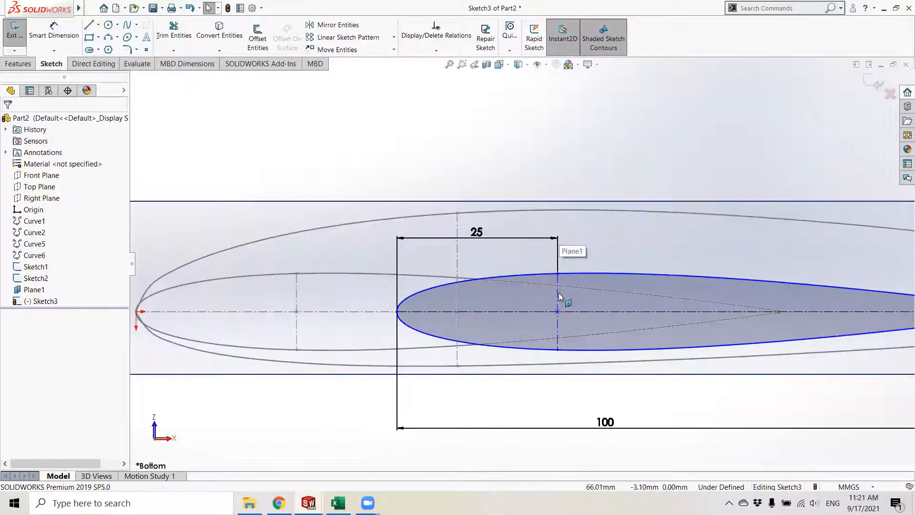
click(557, 312)
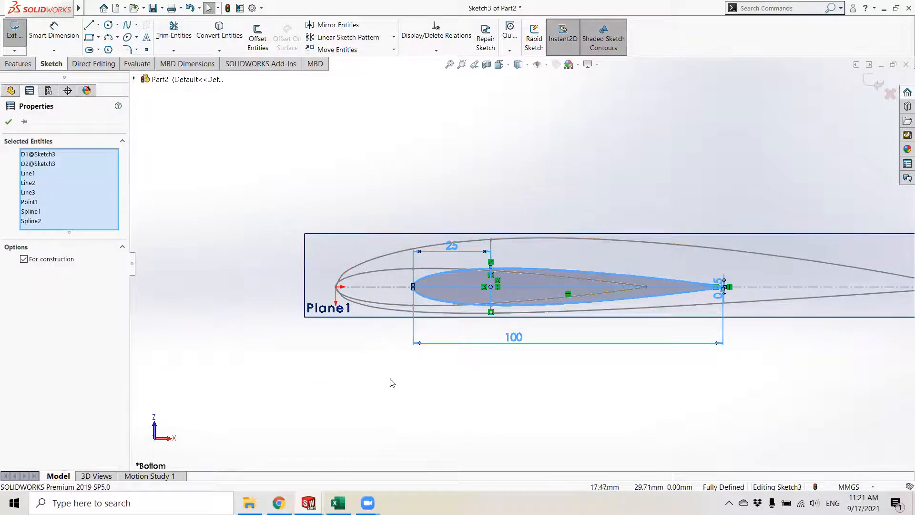
click(8, 122)
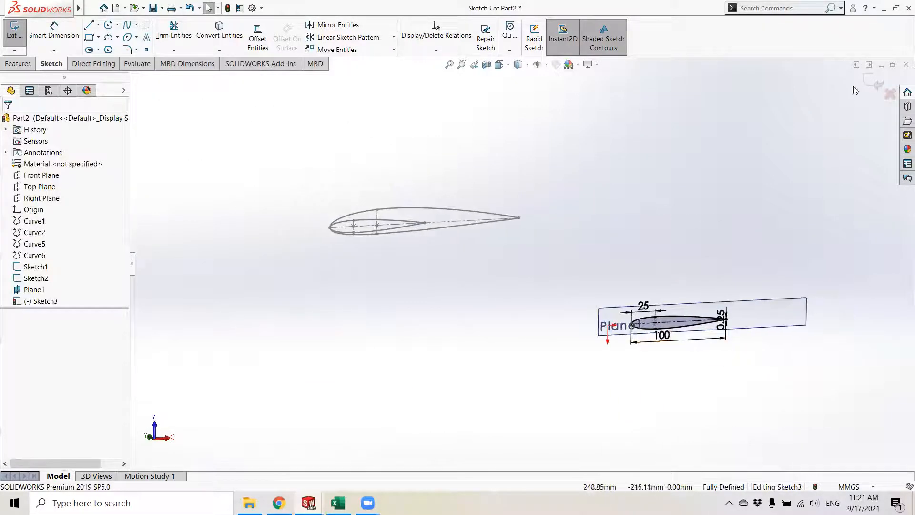
click(13, 35)
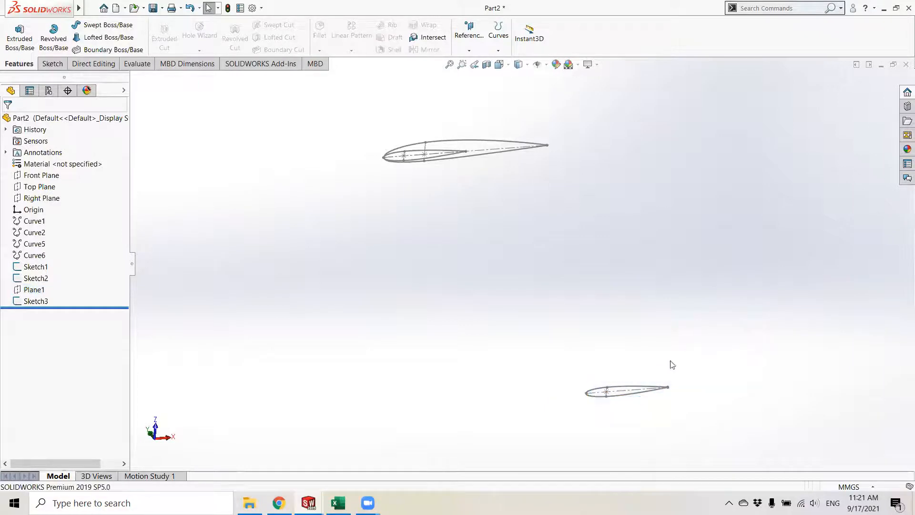
mouse_move(109, 37)
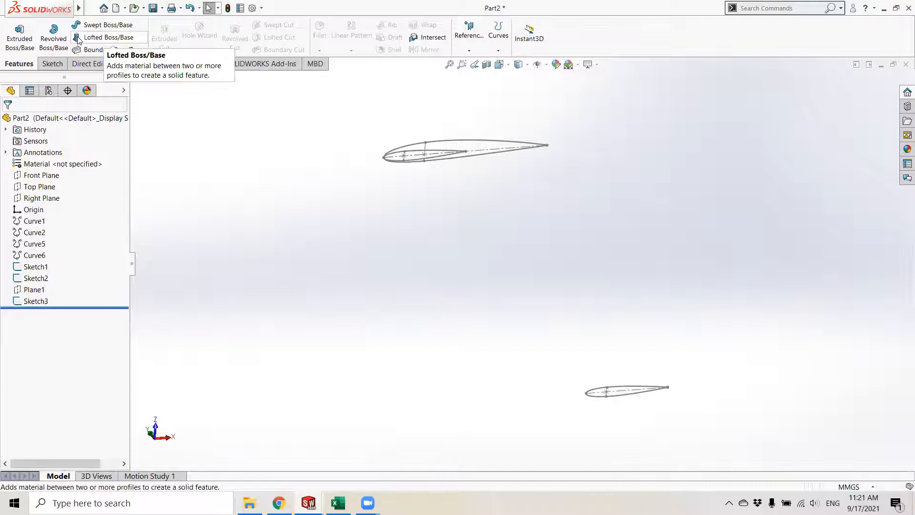
Step: Loft a solid between root Sketch1 and tip Sketch3 to create Loft1
click(107, 37)
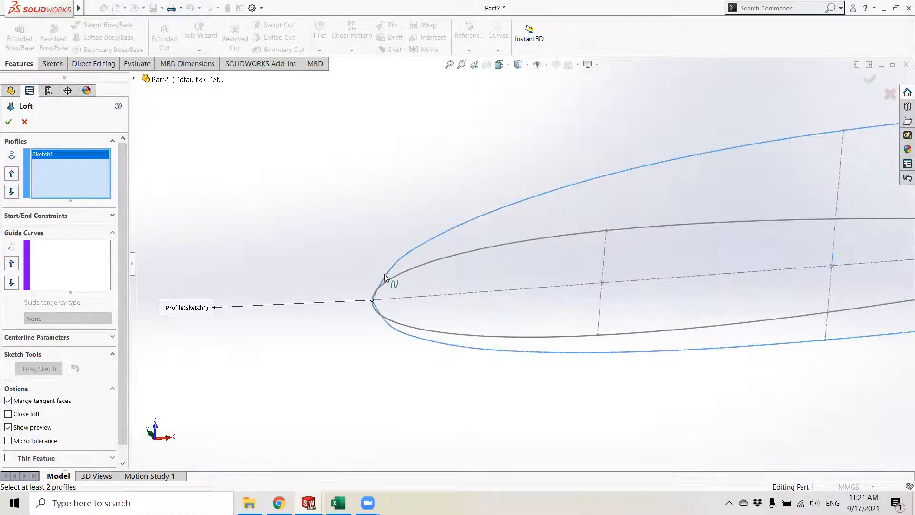
scroll(down, 3)
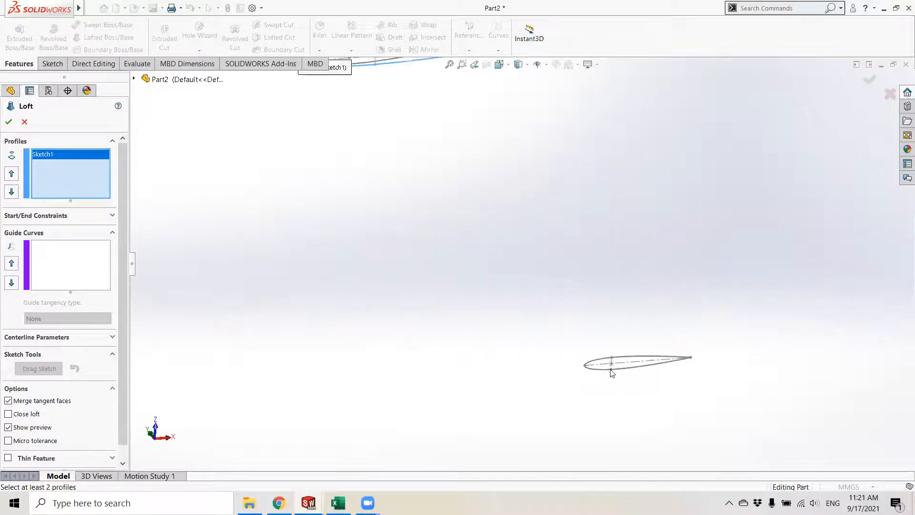
click(636, 362)
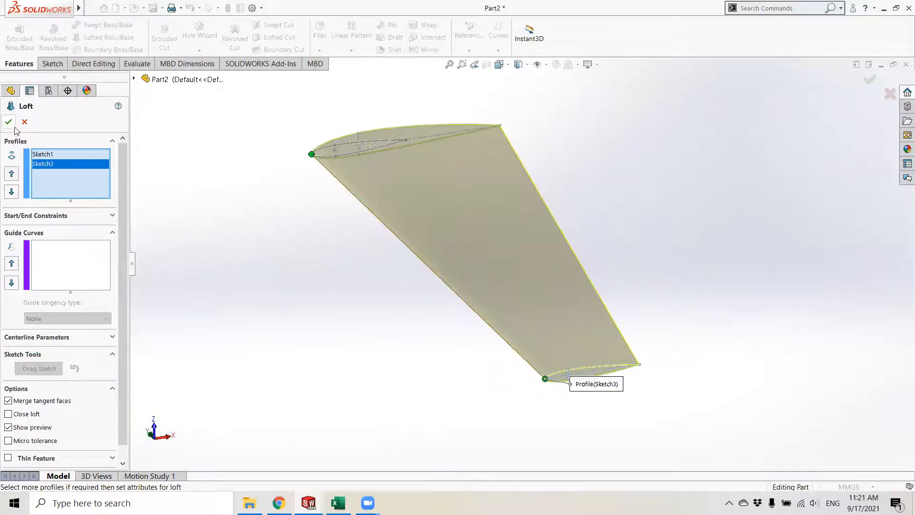
click(8, 122)
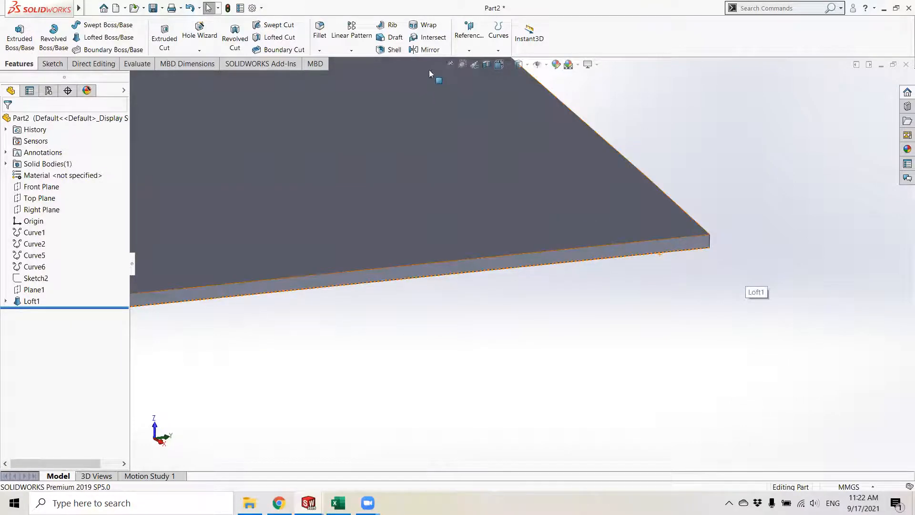
mouse_move(318, 178)
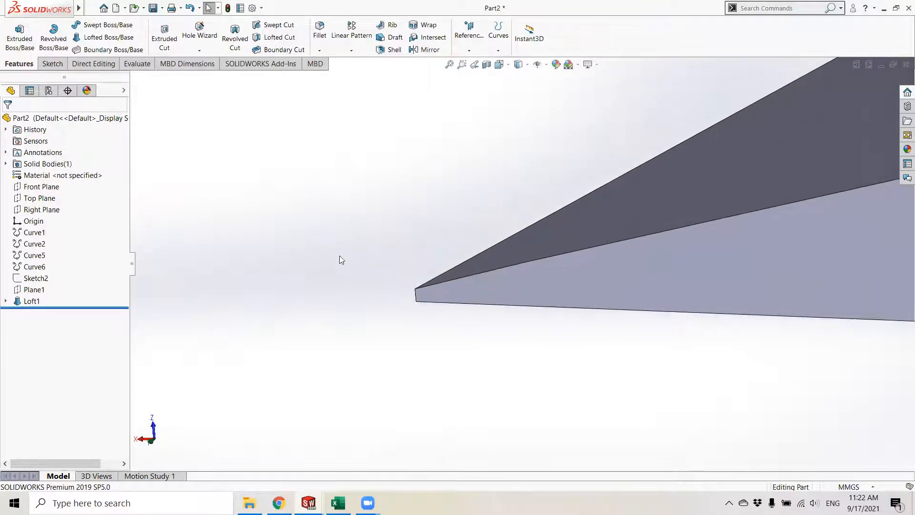
mouse_move(422, 286)
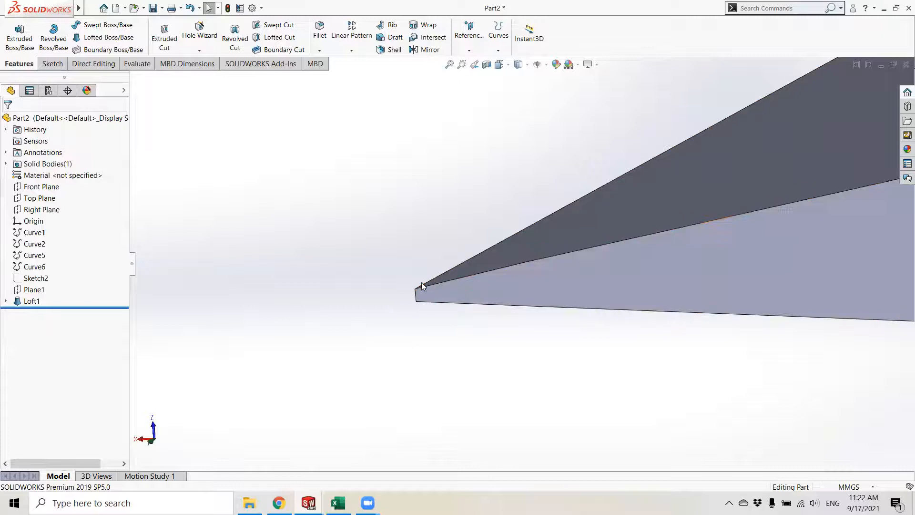
mouse_move(429, 311)
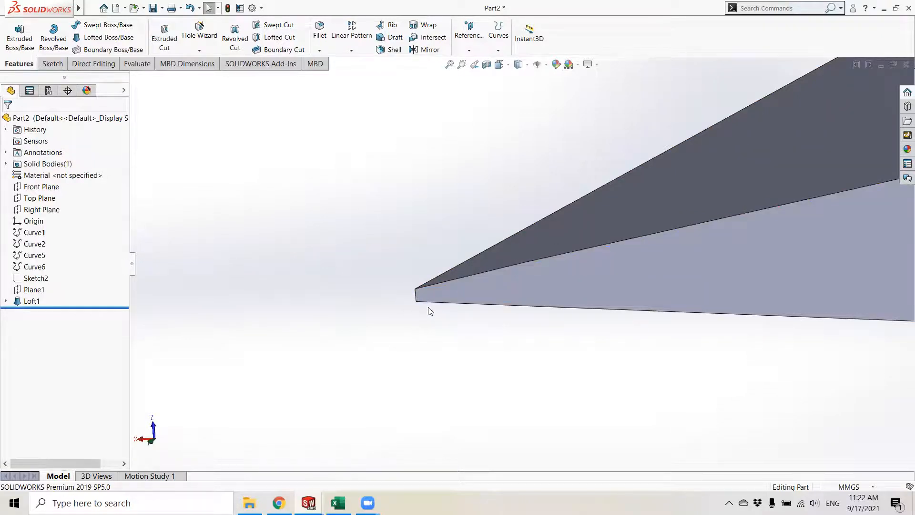
Step: Apply a constant 0.50 mm fillet to the wing's trailing edges, creating Fillet1
click(414, 301)
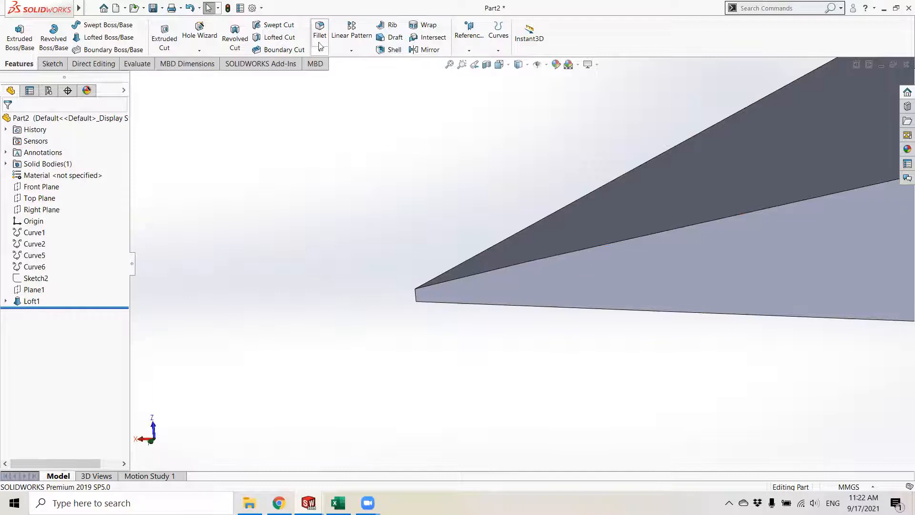
click(320, 32)
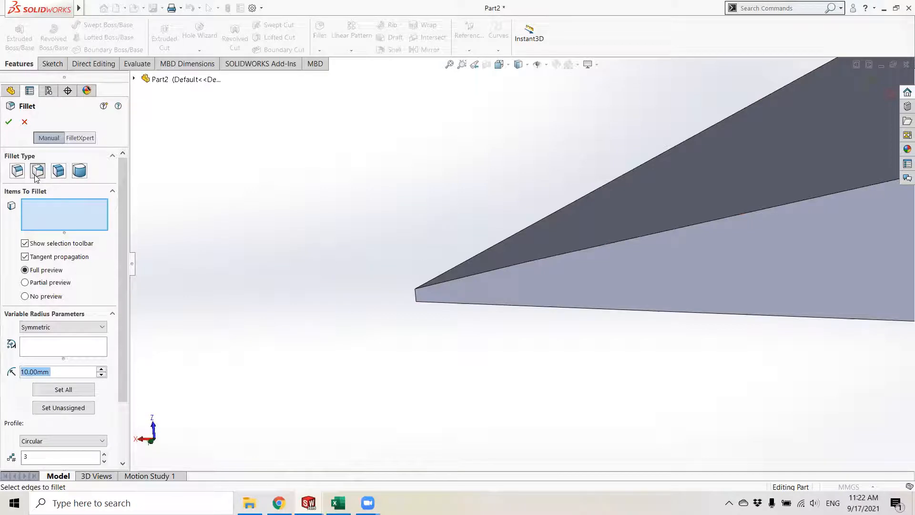
click(16, 170)
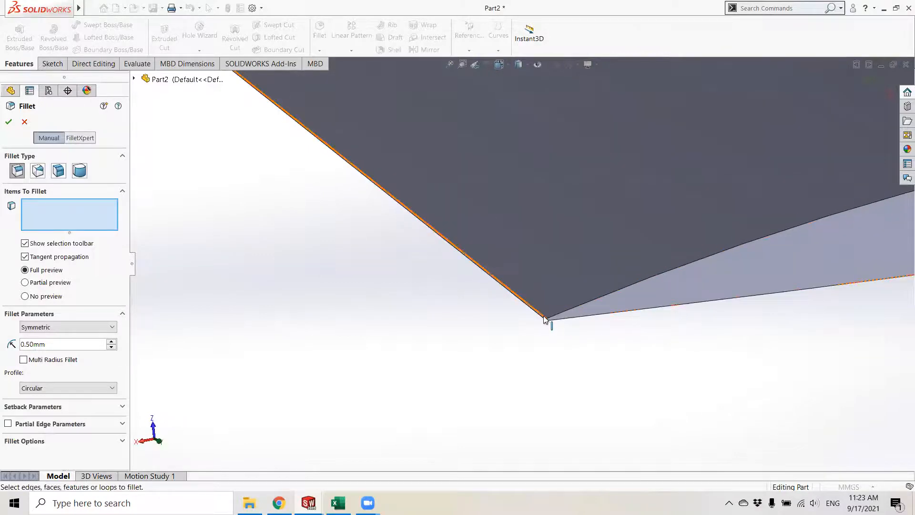
click(543, 318)
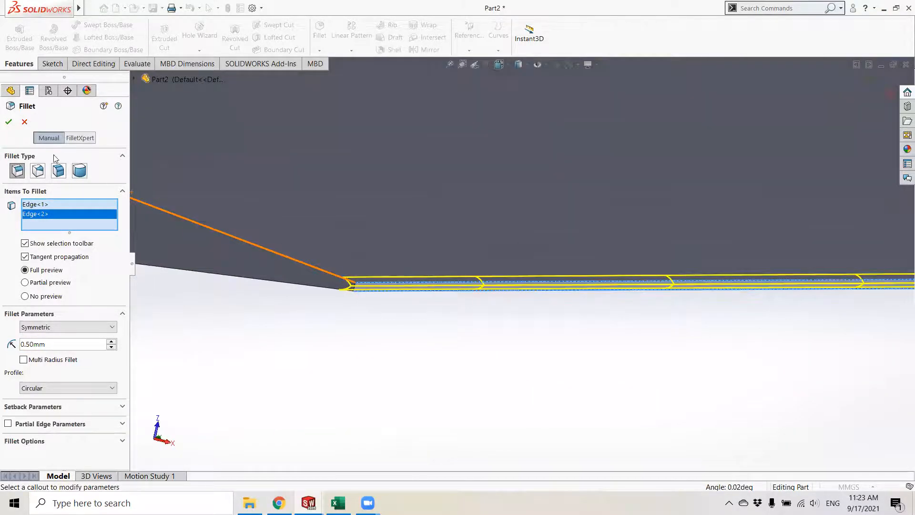
click(8, 122)
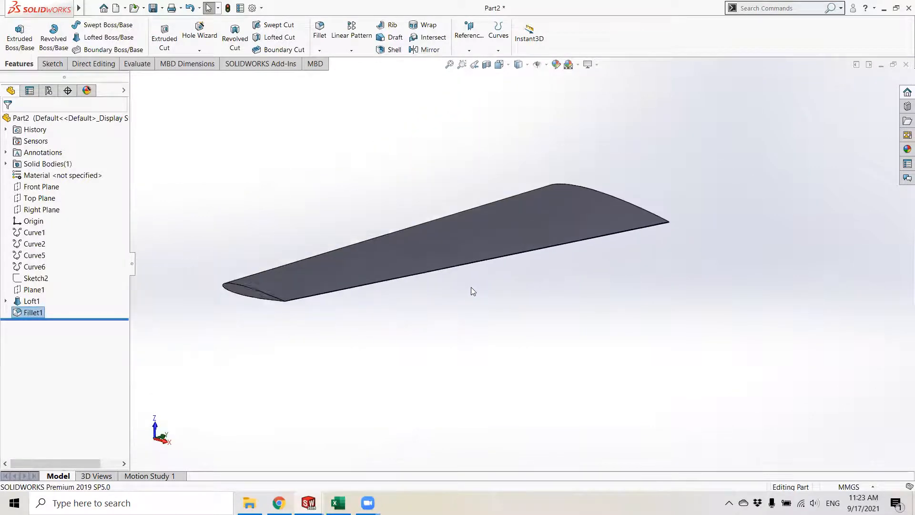
scroll(up, 3)
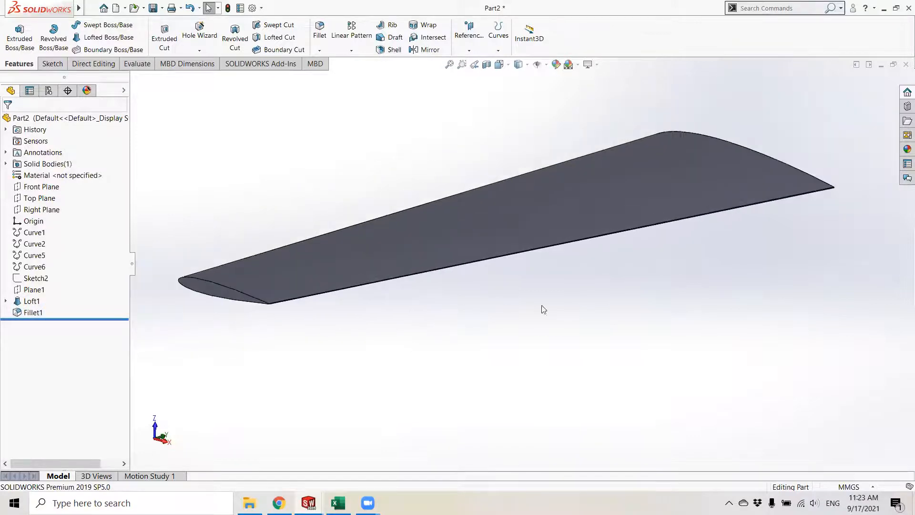
Step: Undo Fillet1 and start a variable-size fillet on the wing
click(34, 312)
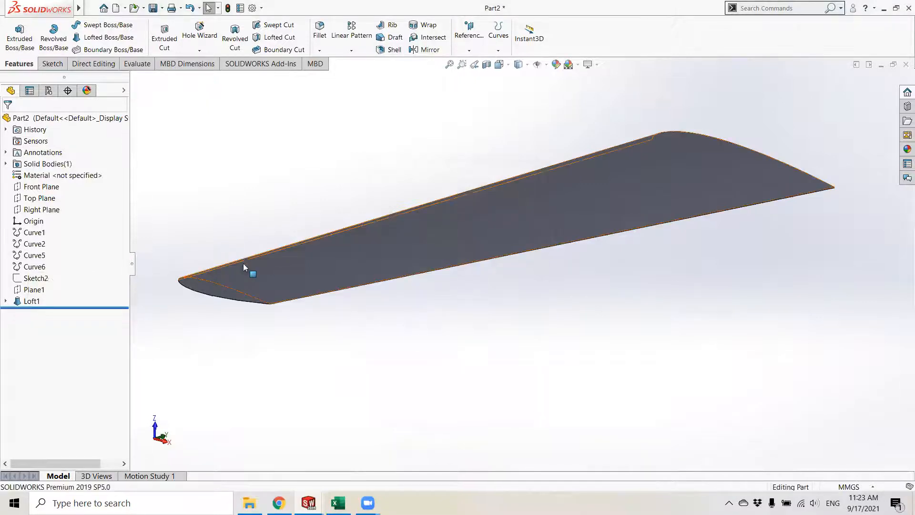
click(319, 30)
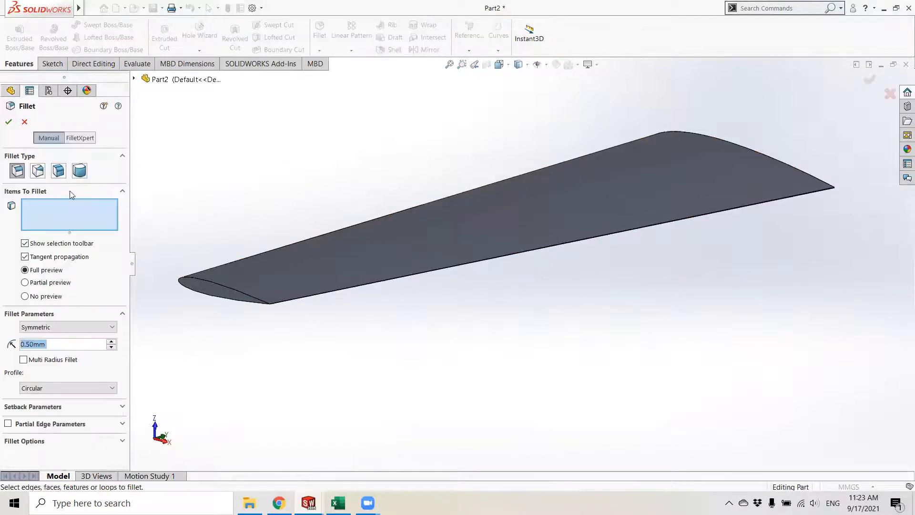
click(38, 171)
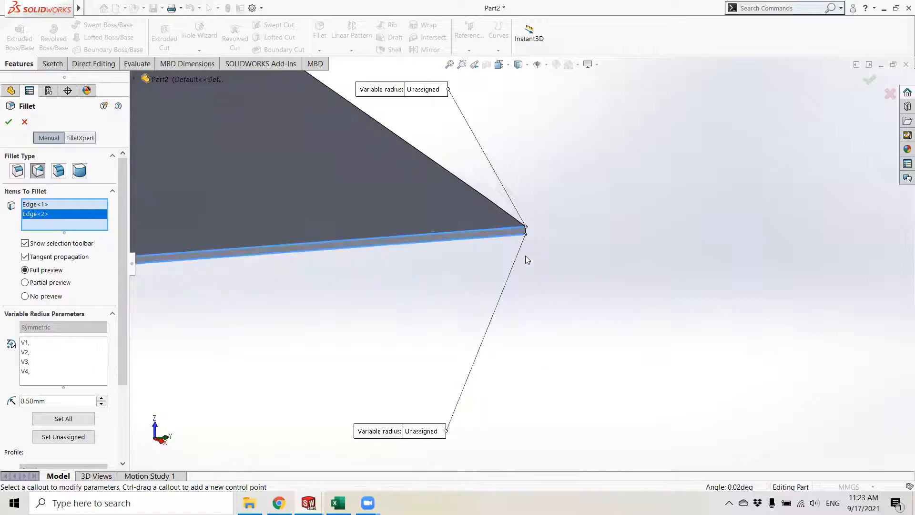
mouse_move(425, 96)
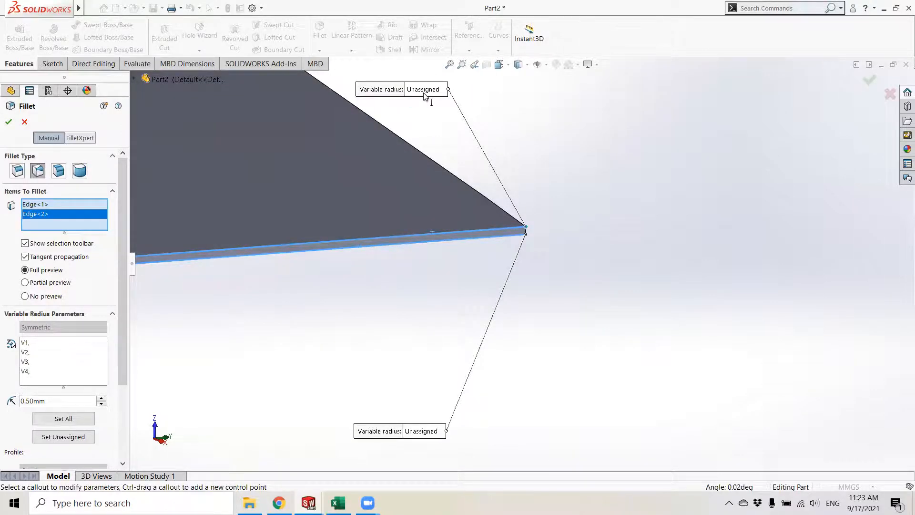
mouse_move(425, 99)
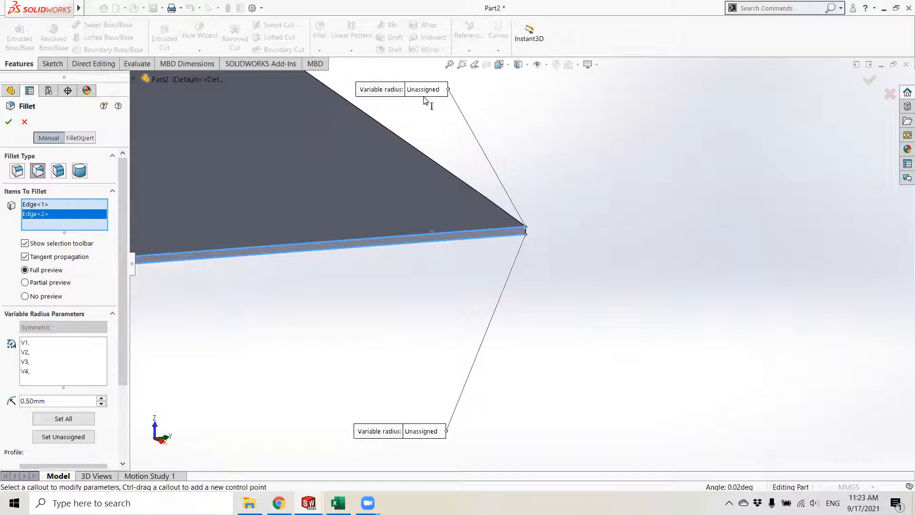
mouse_move(425, 174)
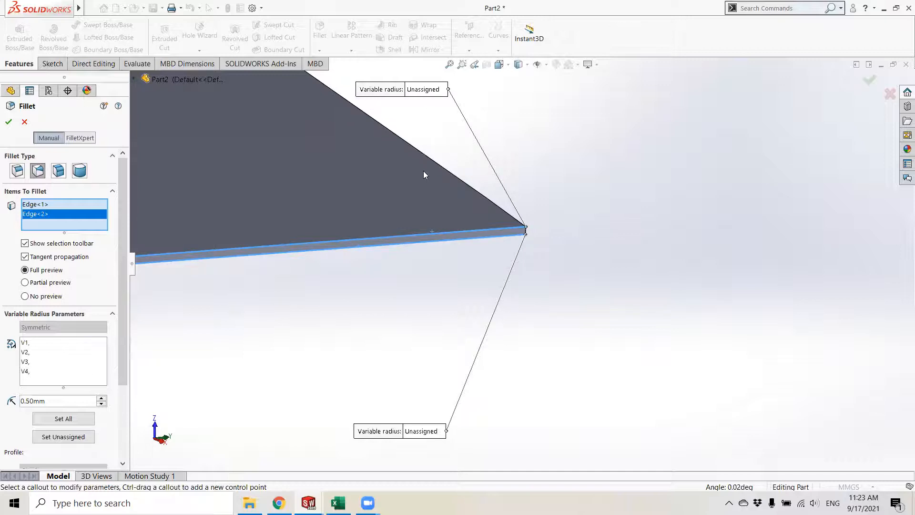
mouse_move(510, 209)
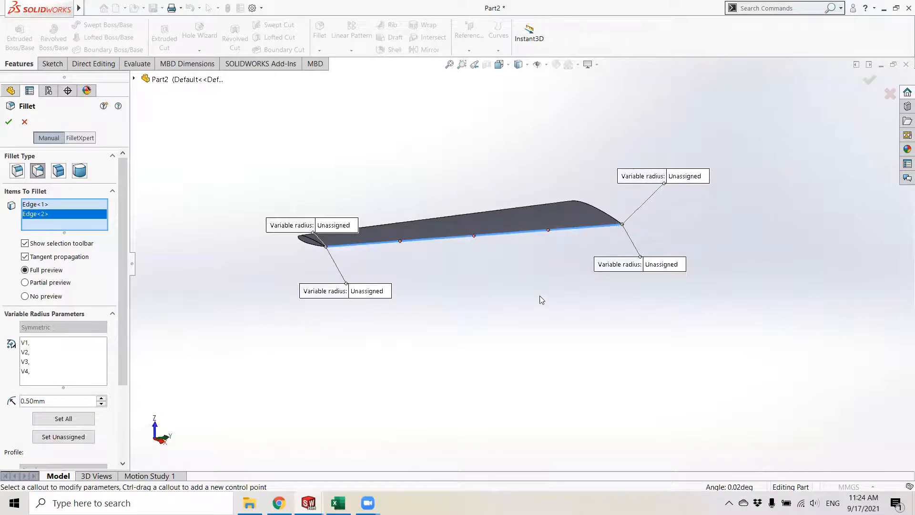
mouse_move(46, 352)
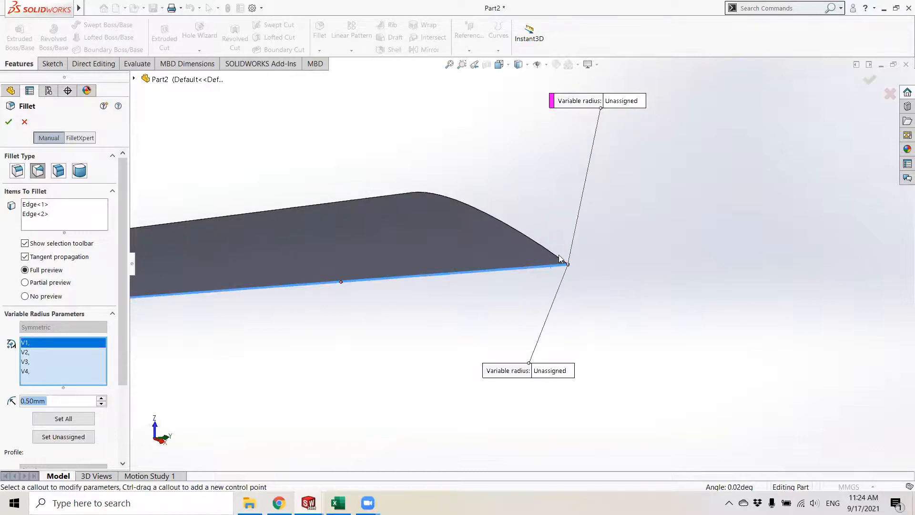
mouse_move(556, 267)
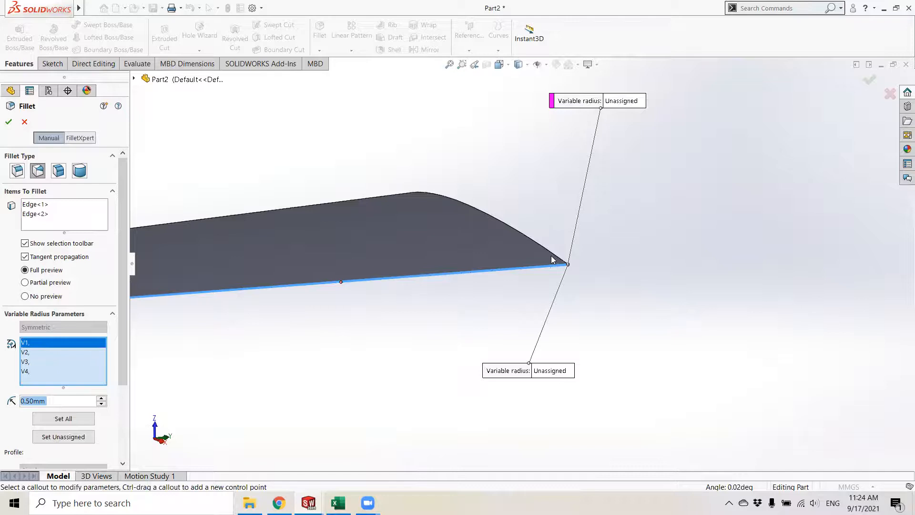
mouse_move(457, 207)
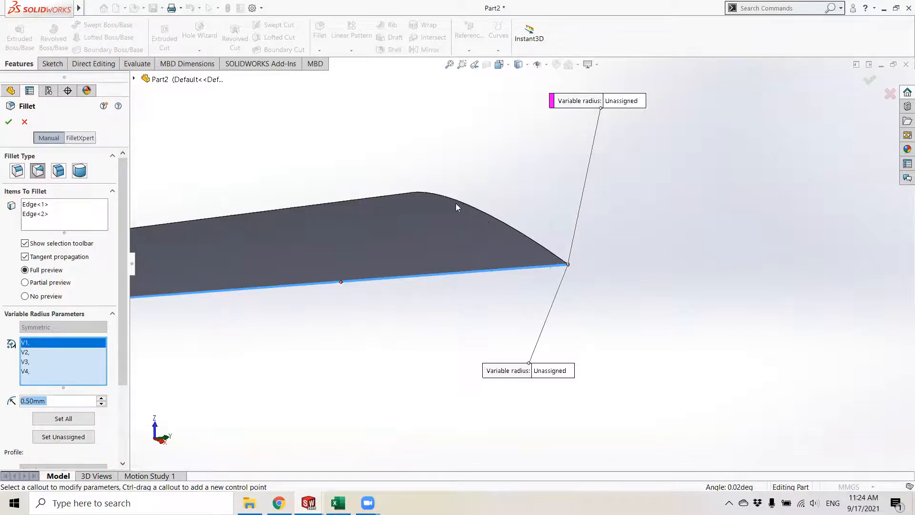
mouse_move(483, 195)
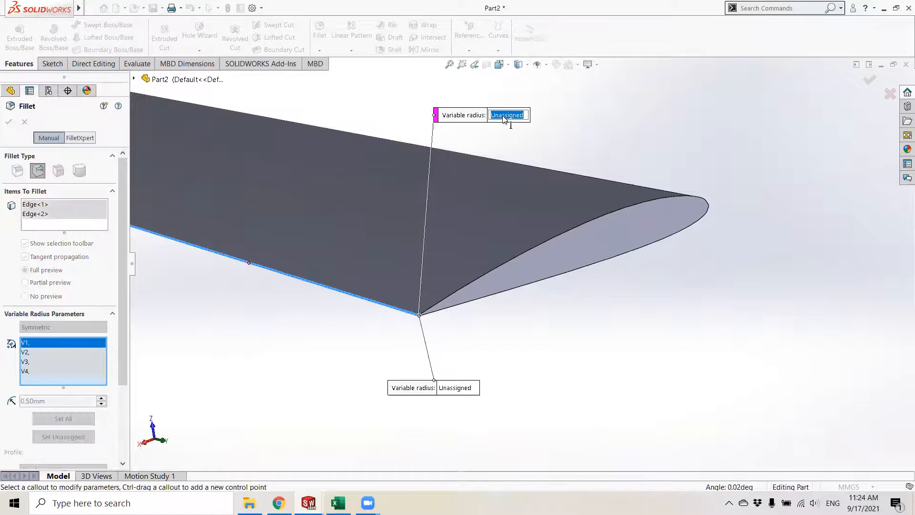
Step: Enter 1, 1 and 0.5 mm vertex radii, then cancel after the rebuild error
text(1.00000000mm)
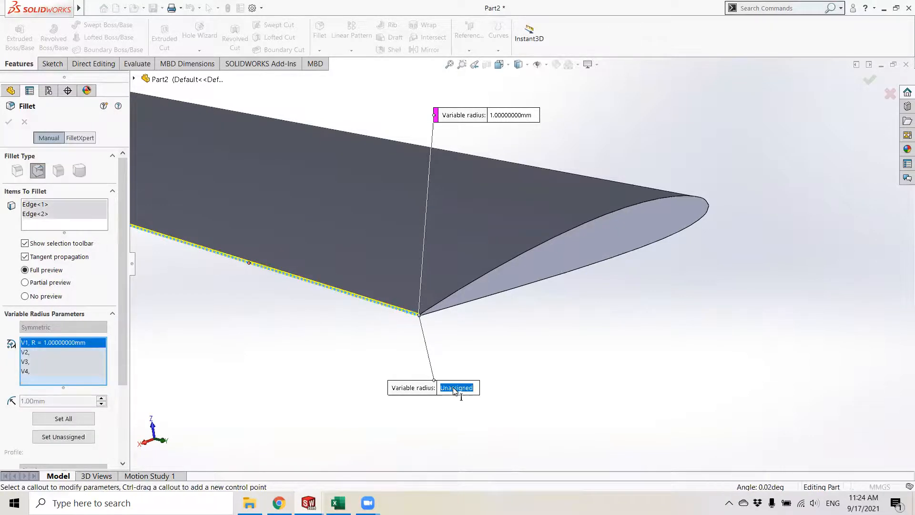
text(1)
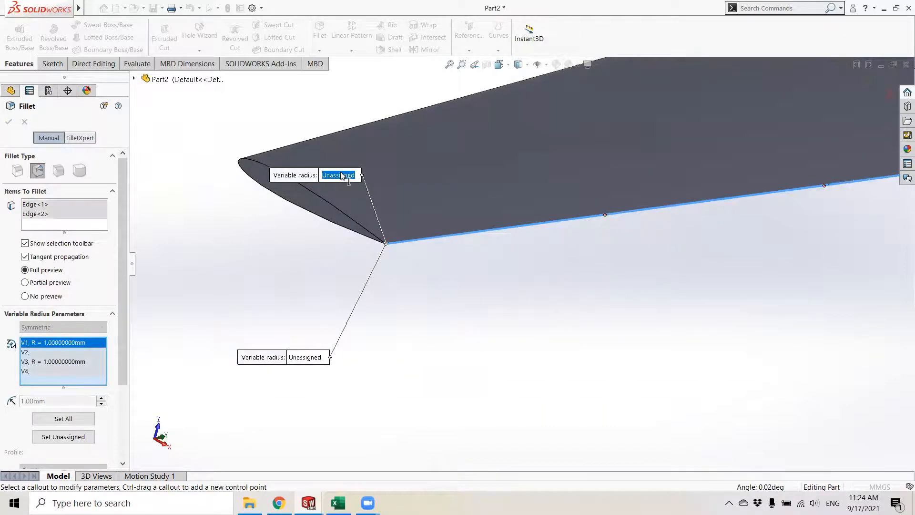
text(0.5)
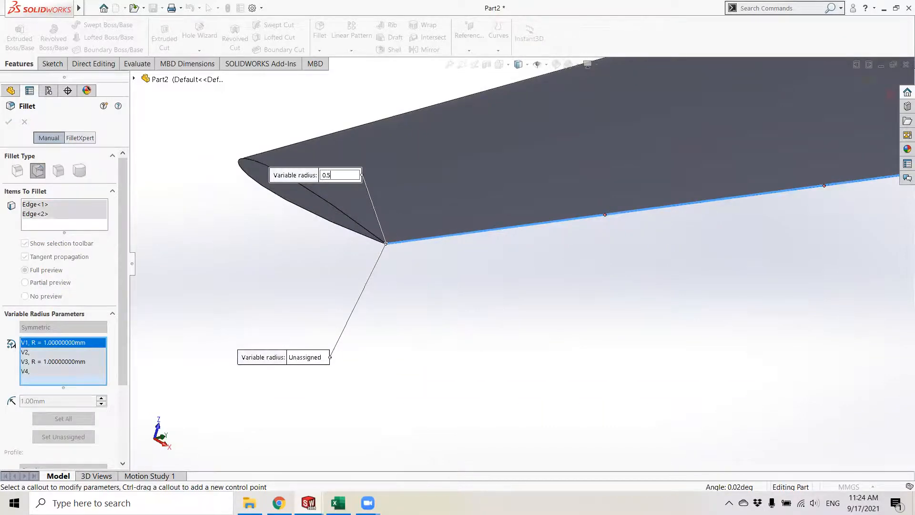
key(Return)
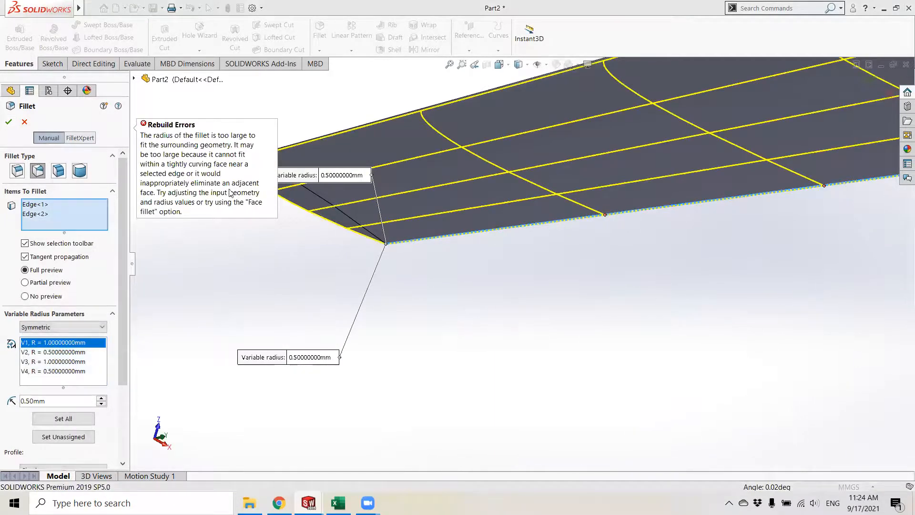
mouse_move(314, 221)
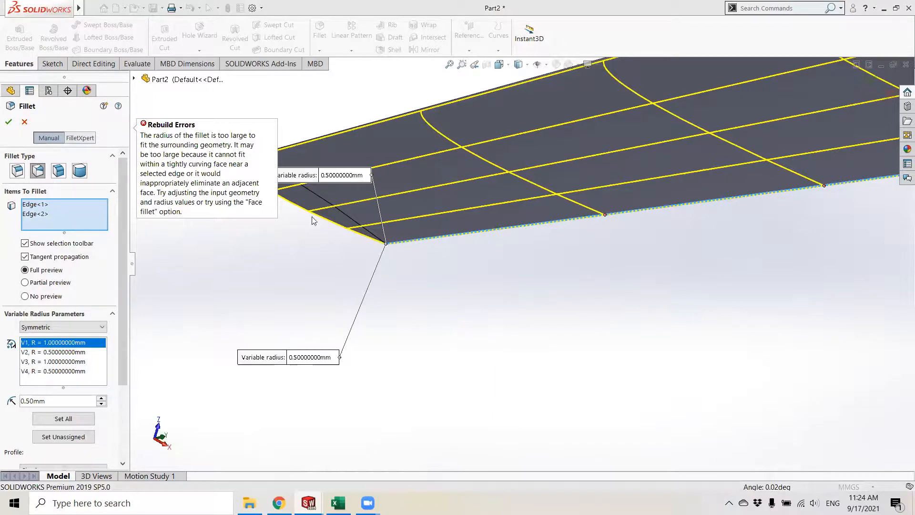
mouse_move(523, 406)
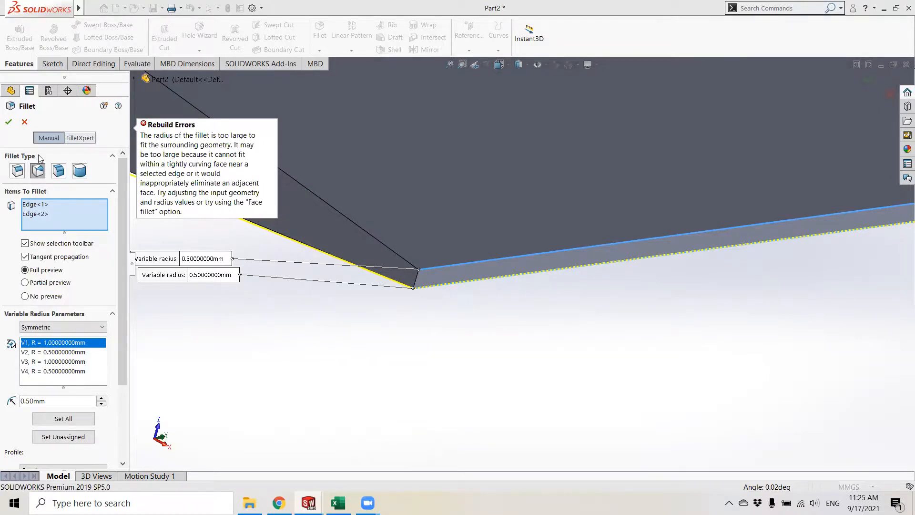
mouse_move(25, 122)
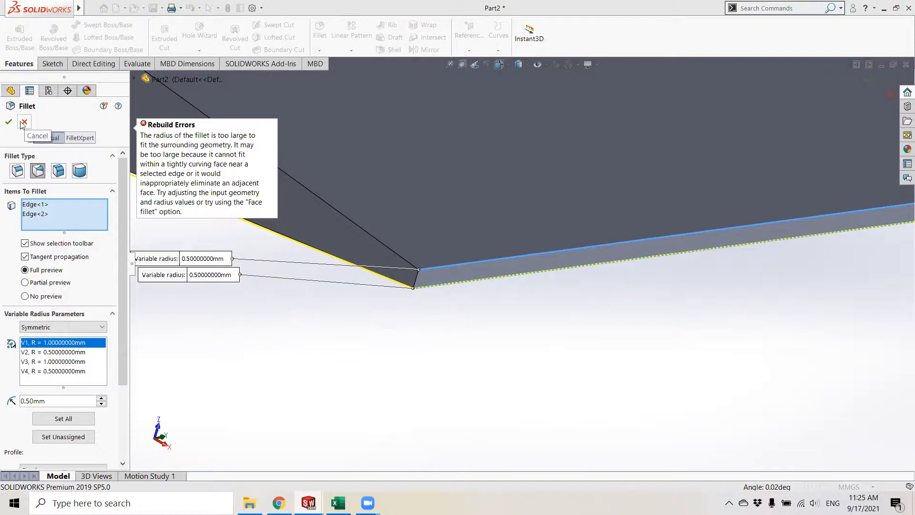
click(24, 122)
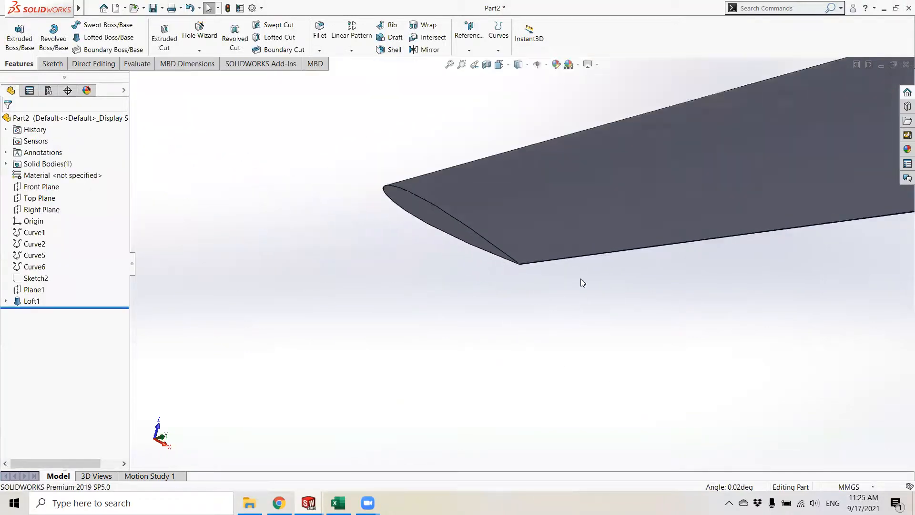